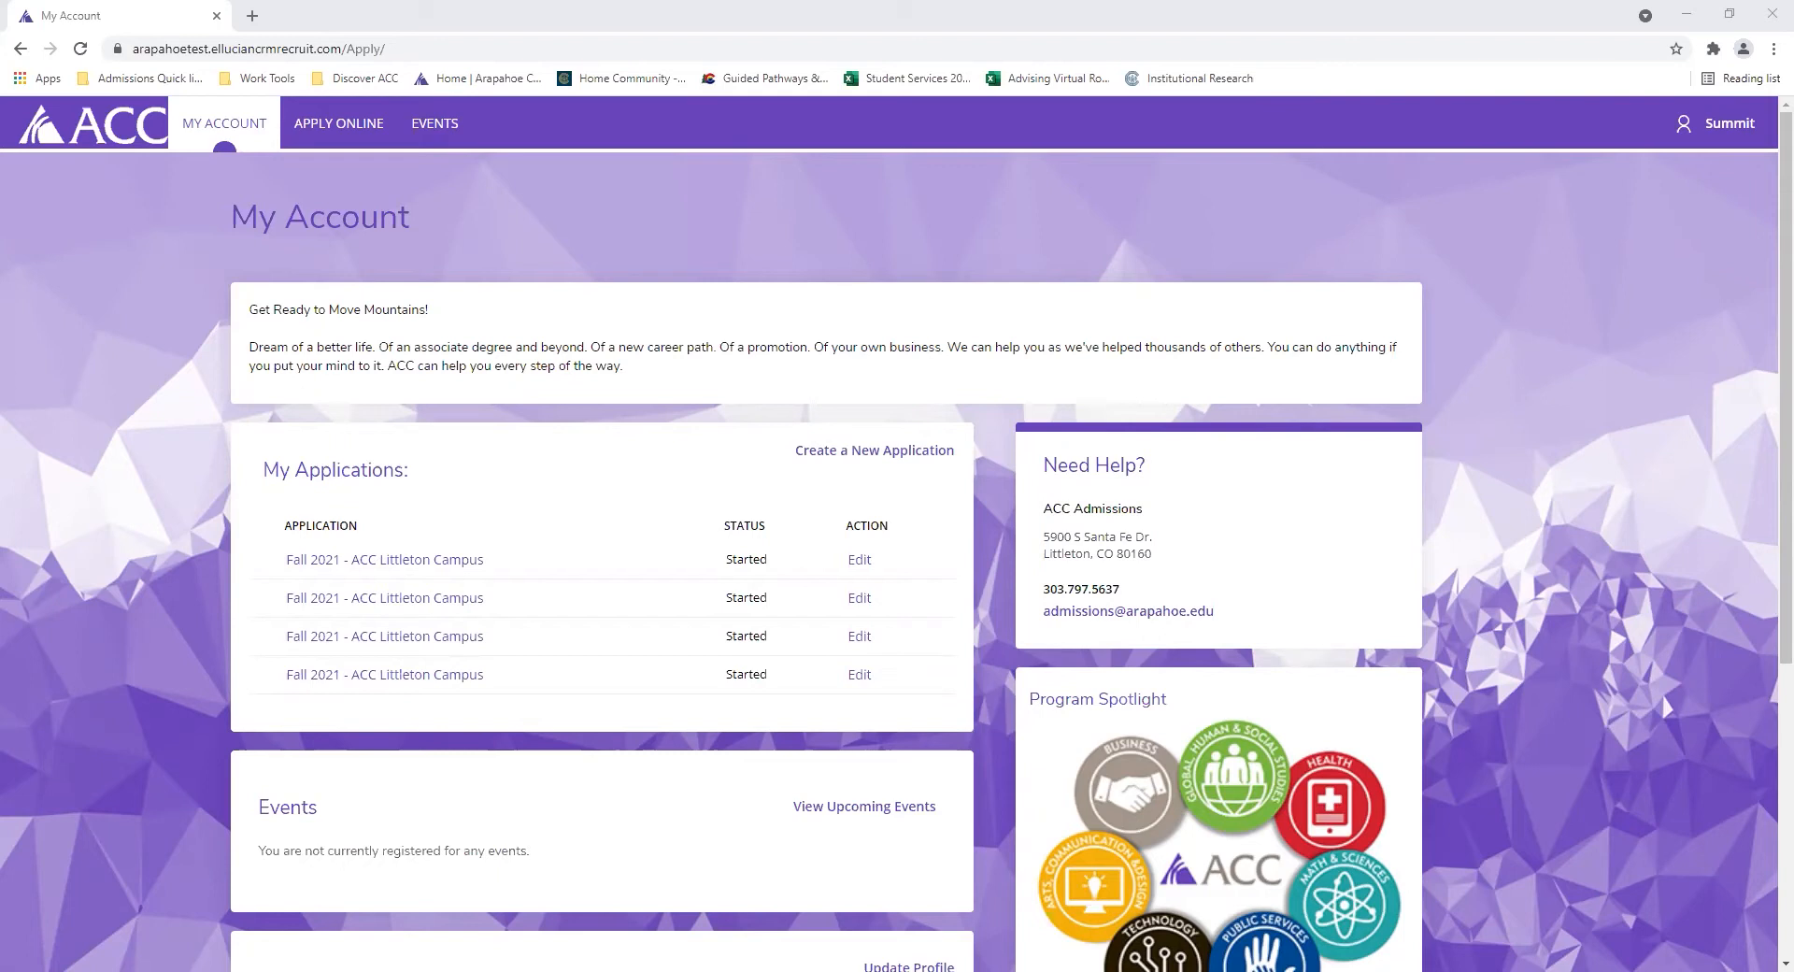
{"action": "mouse_move", "coordinate": [867, 459]}
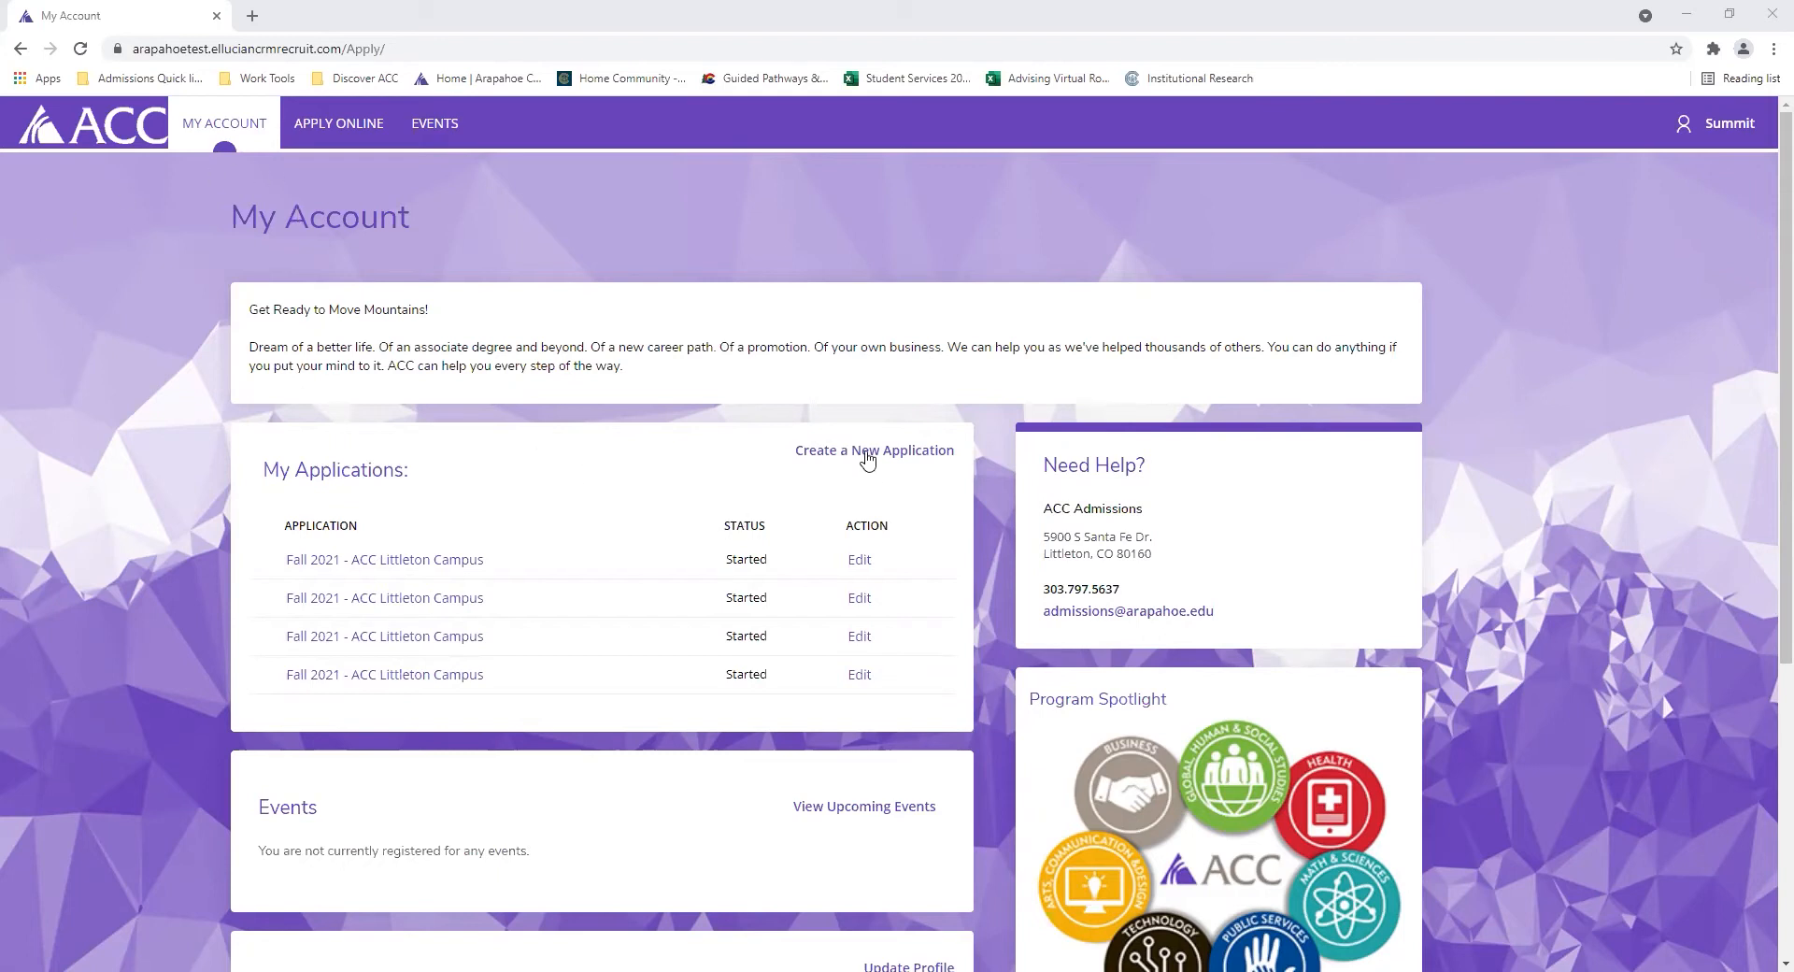
- Choose 'Create a New Application' under My Applications to reach the Application Listing
{"action": "left_click", "coordinate": [873, 449]}
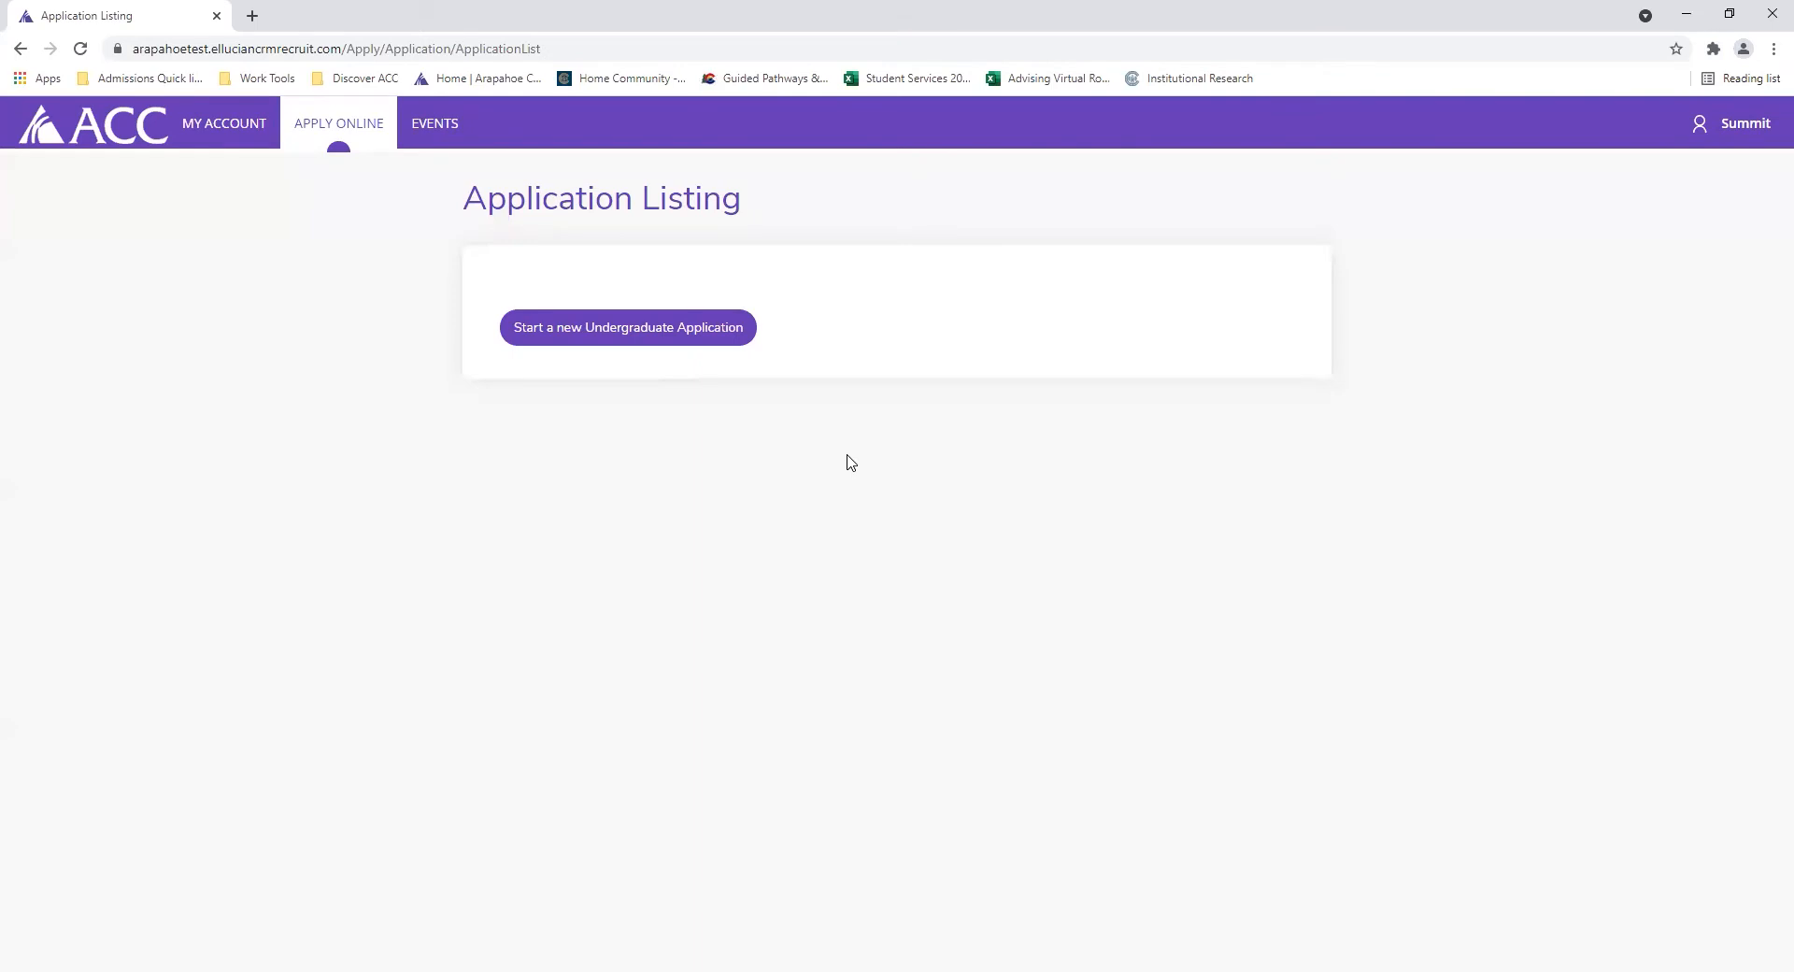
{"action": "mouse_move", "coordinate": [811, 433]}
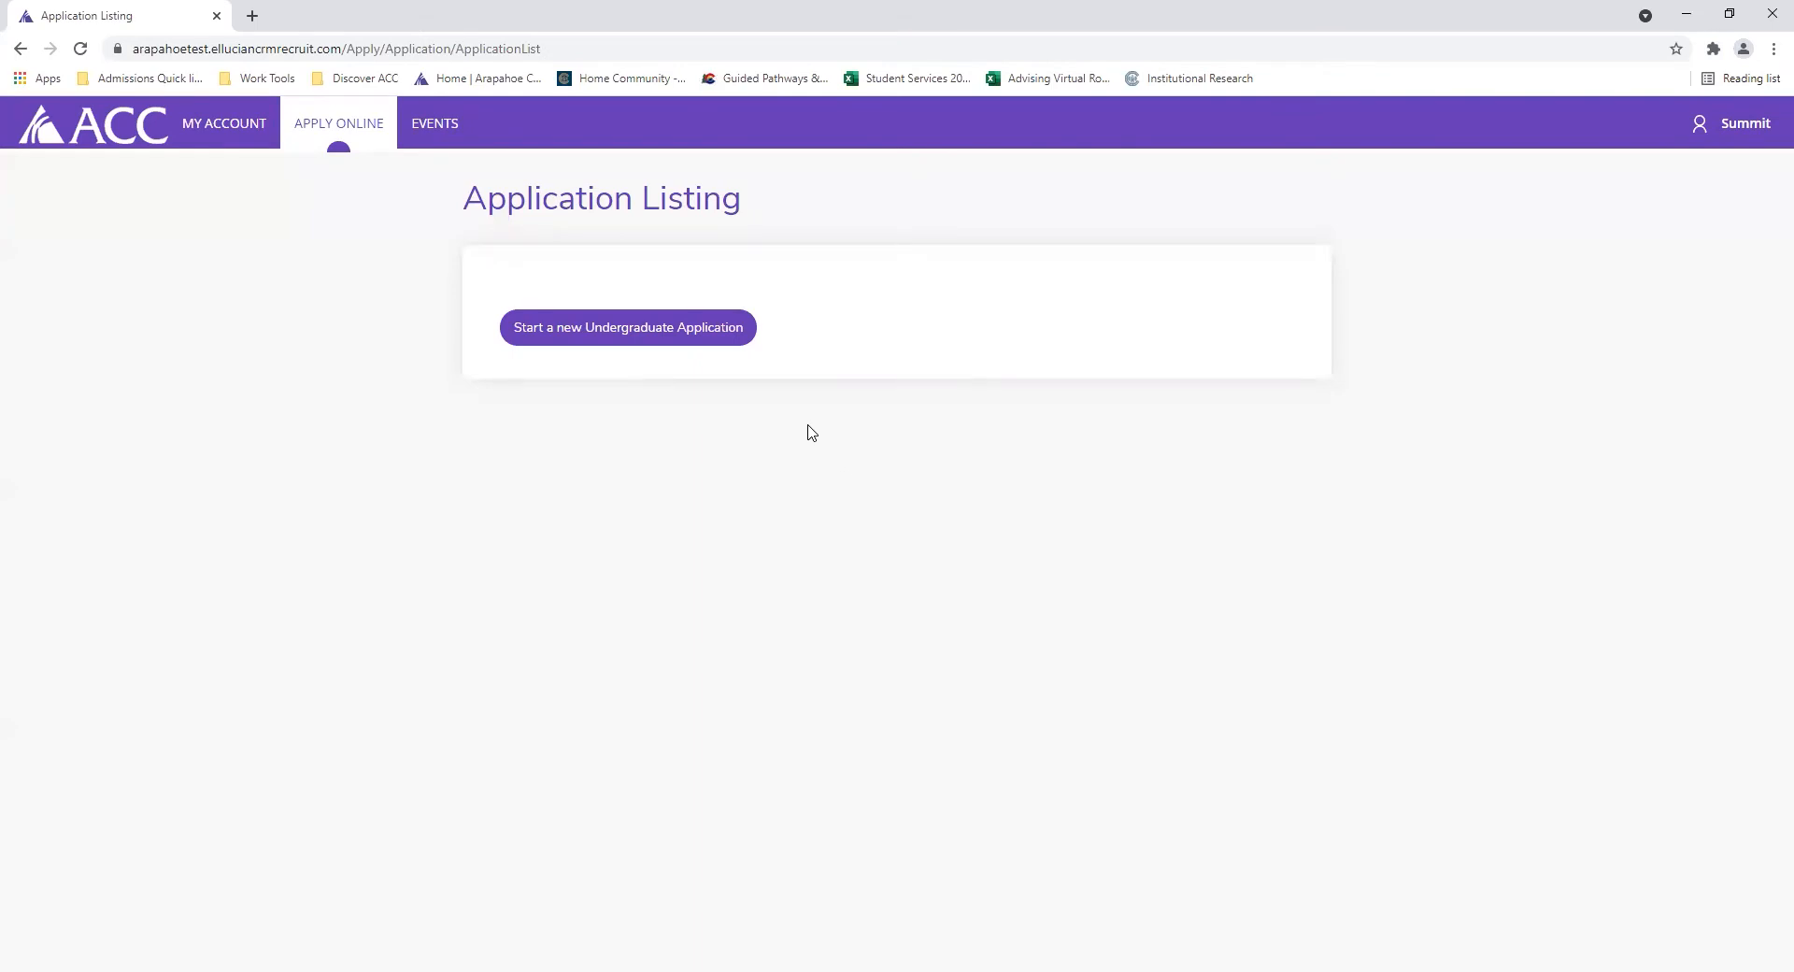
{"action": "mouse_move", "coordinate": [627, 327]}
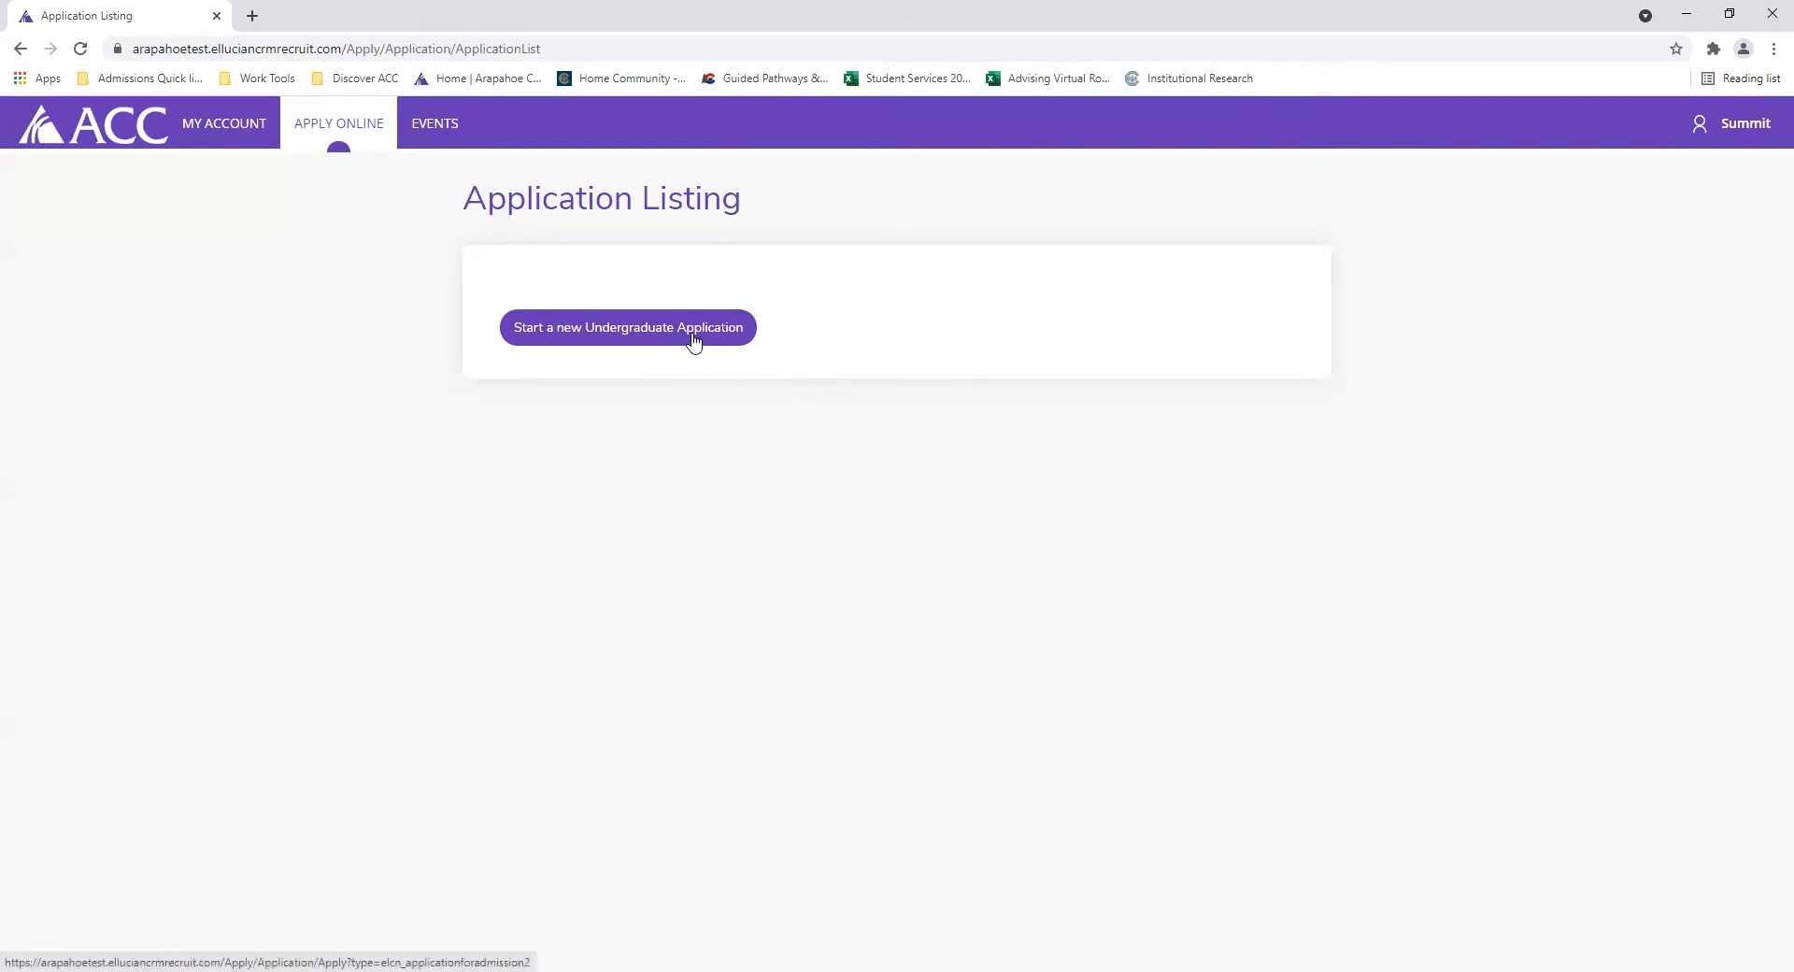
- Start a new undergraduate application with Fall 2021 as the start term and submit
{"action": "left_click", "coordinate": [627, 327]}
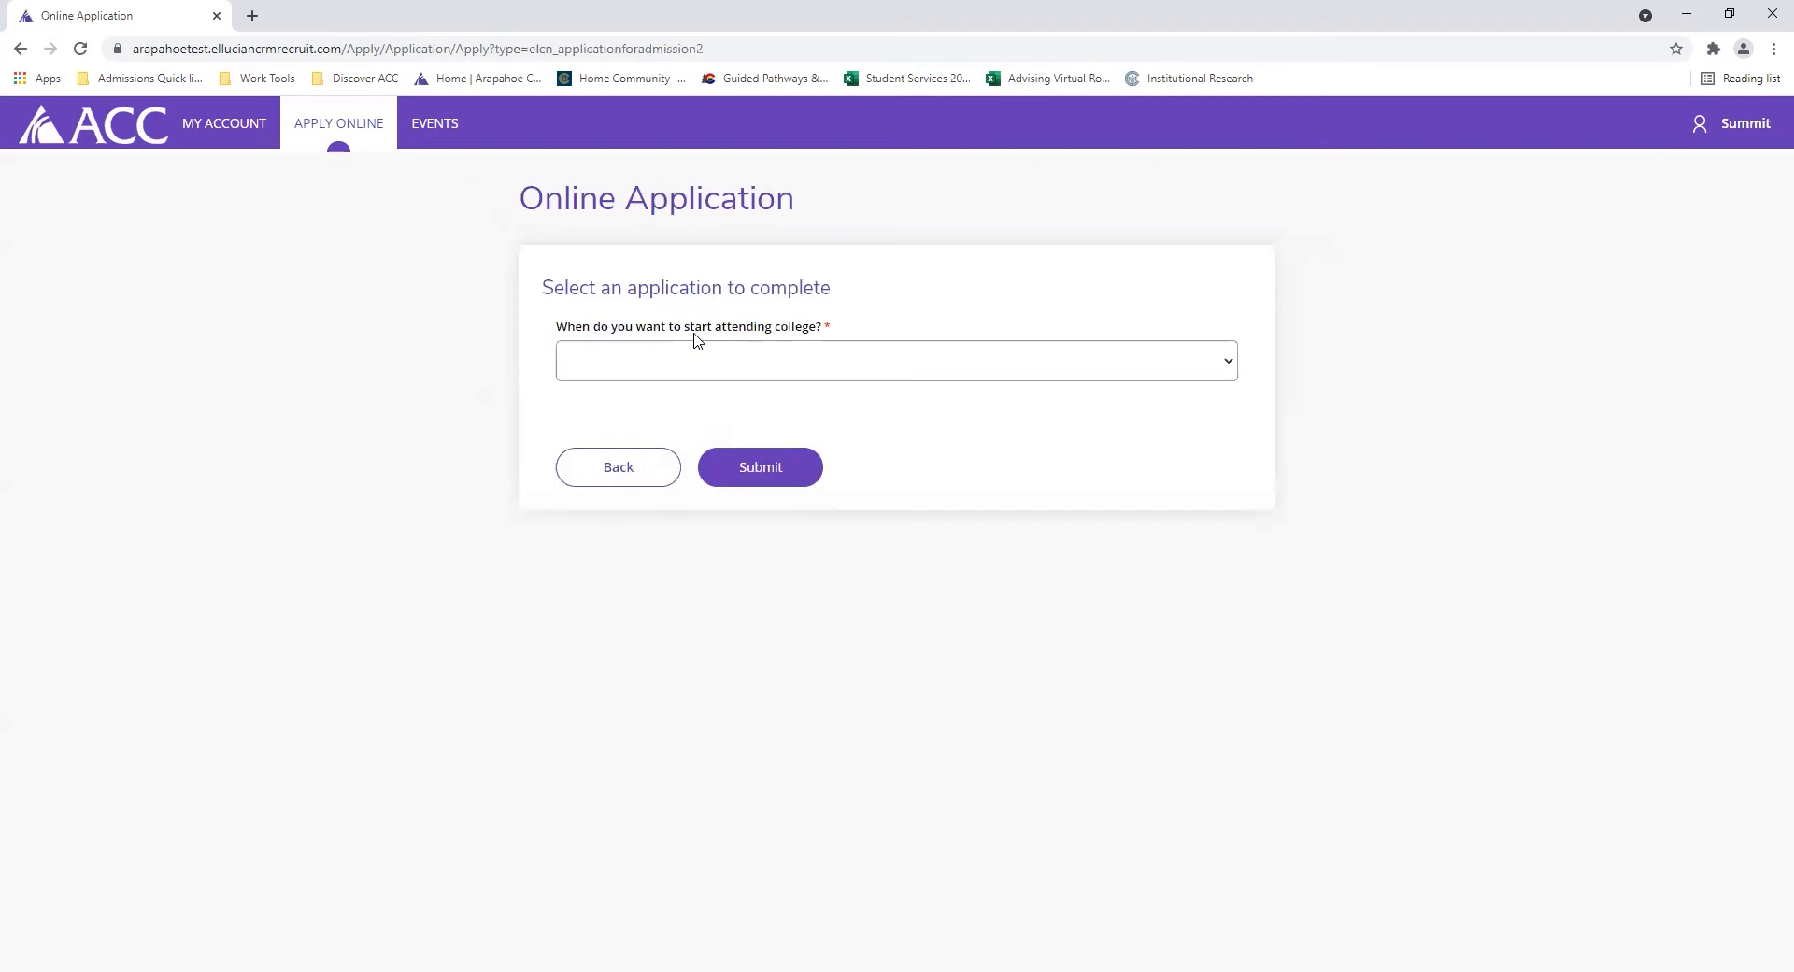
{"action": "mouse_move", "coordinate": [812, 366]}
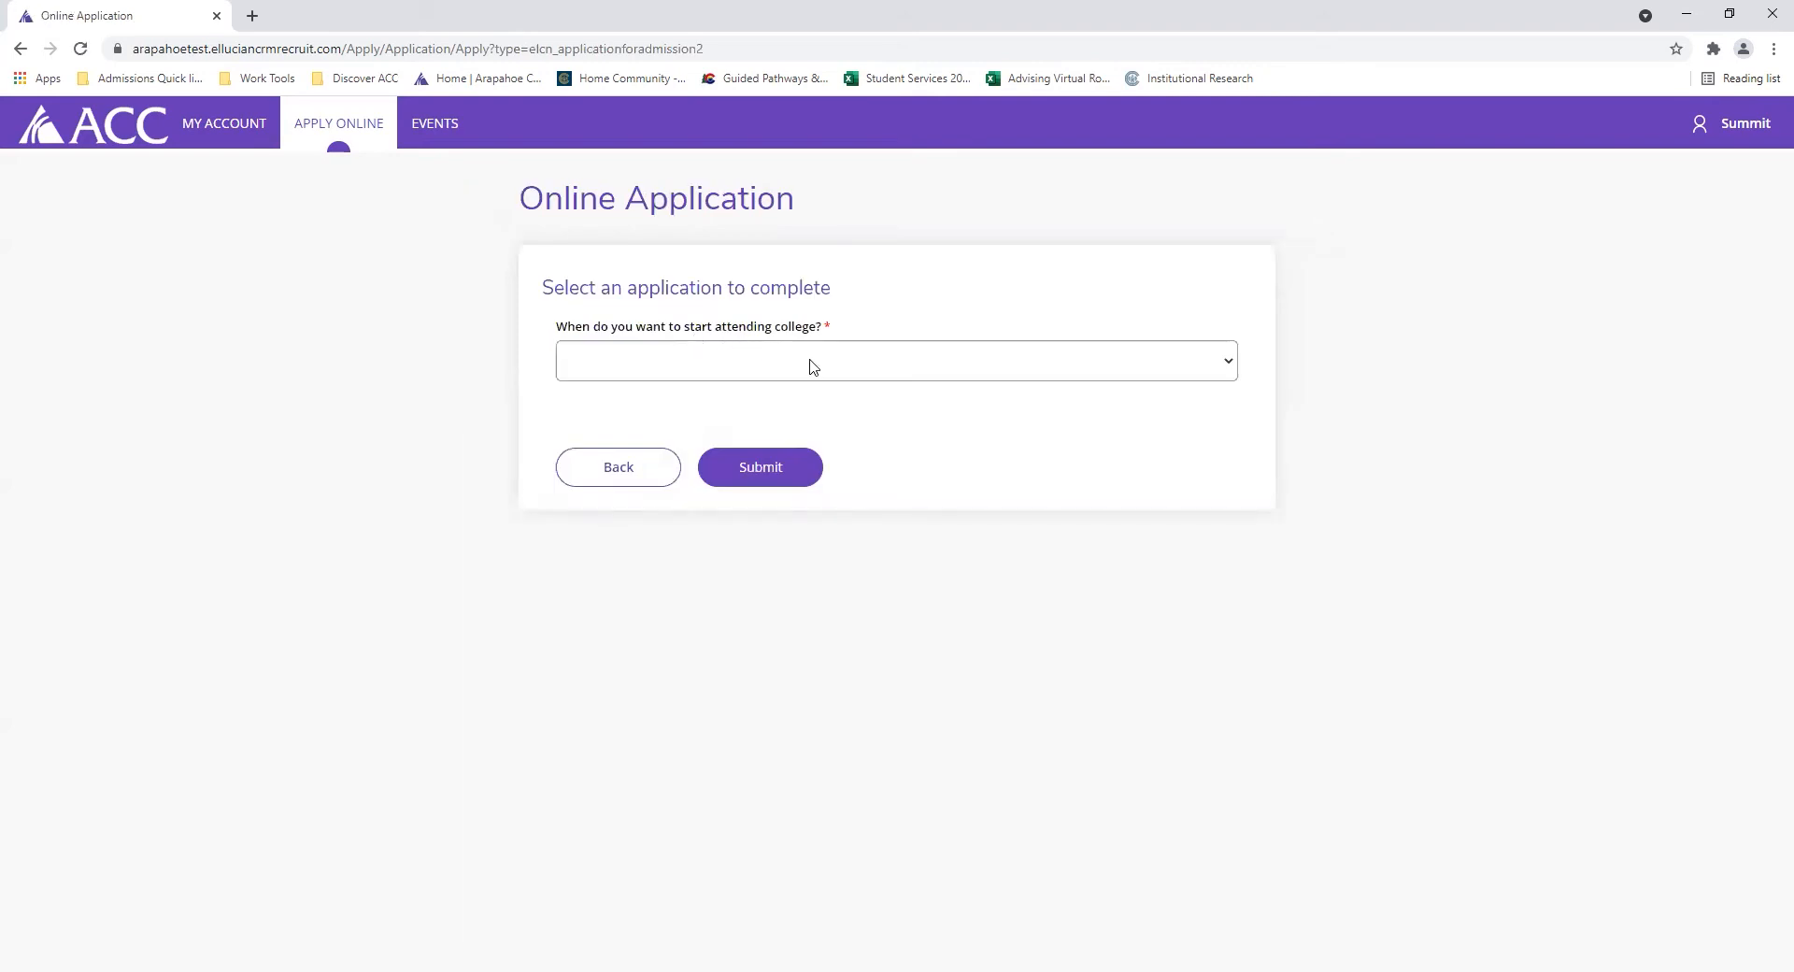
{"action": "left_click", "coordinate": [896, 361]}
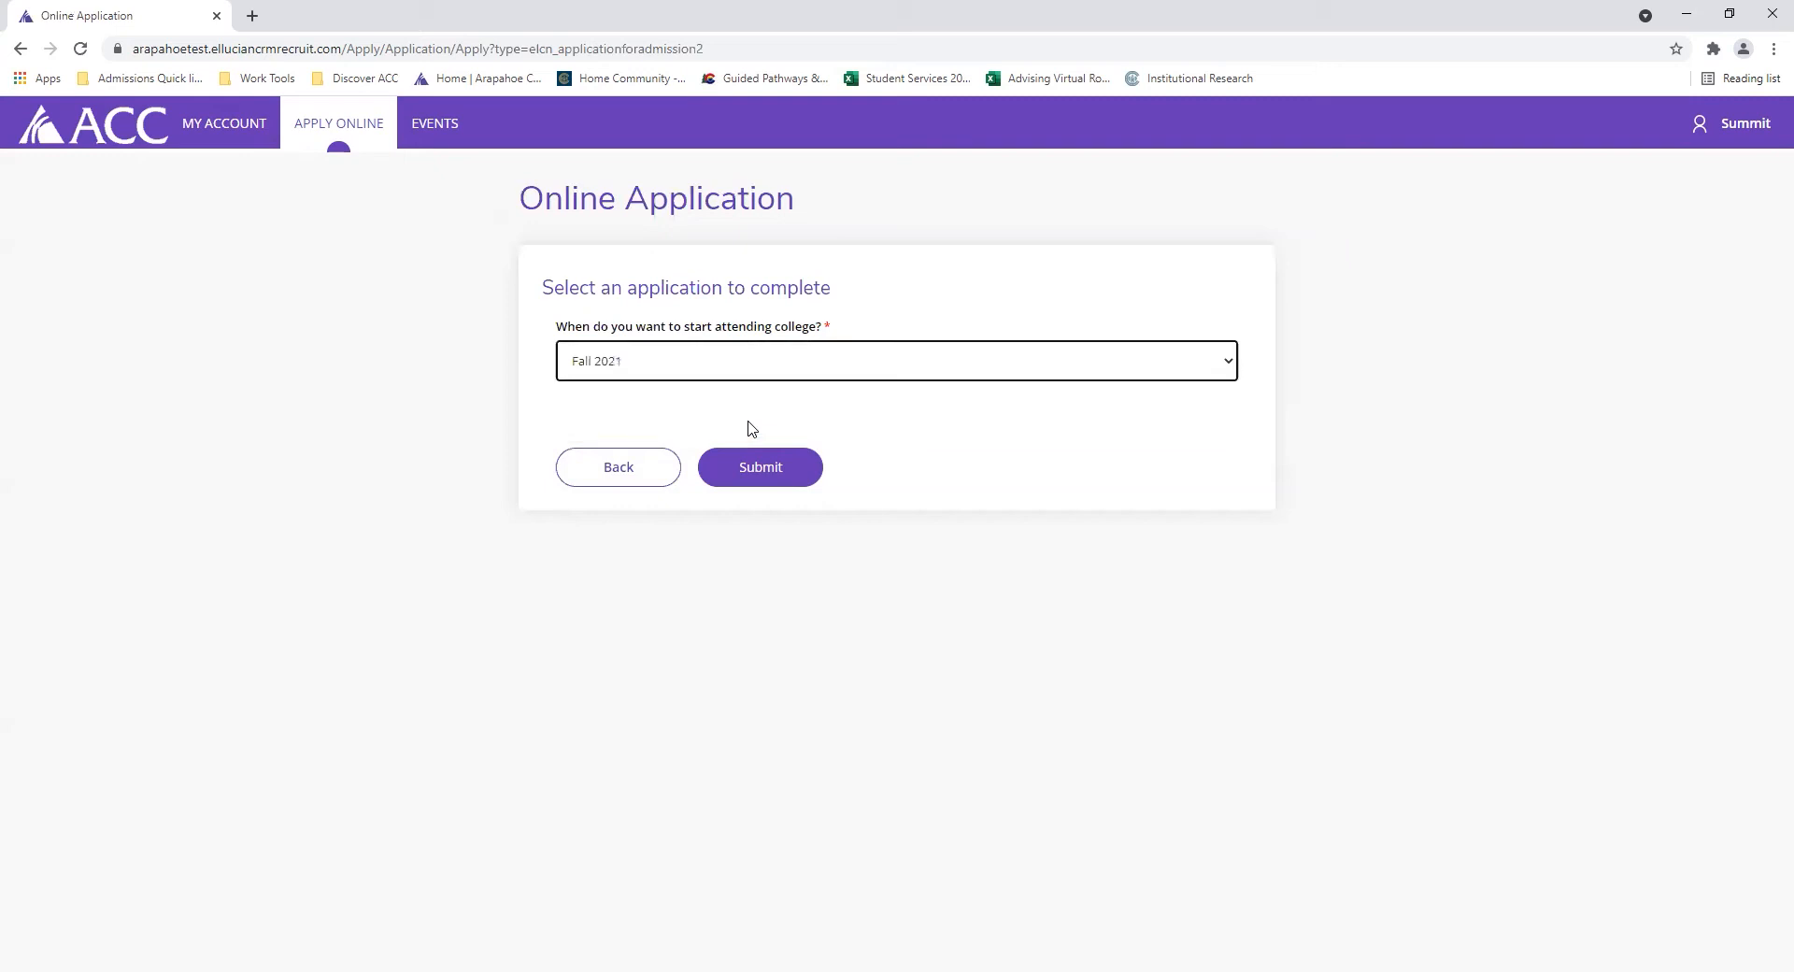
{"action": "left_click", "coordinate": [760, 467]}
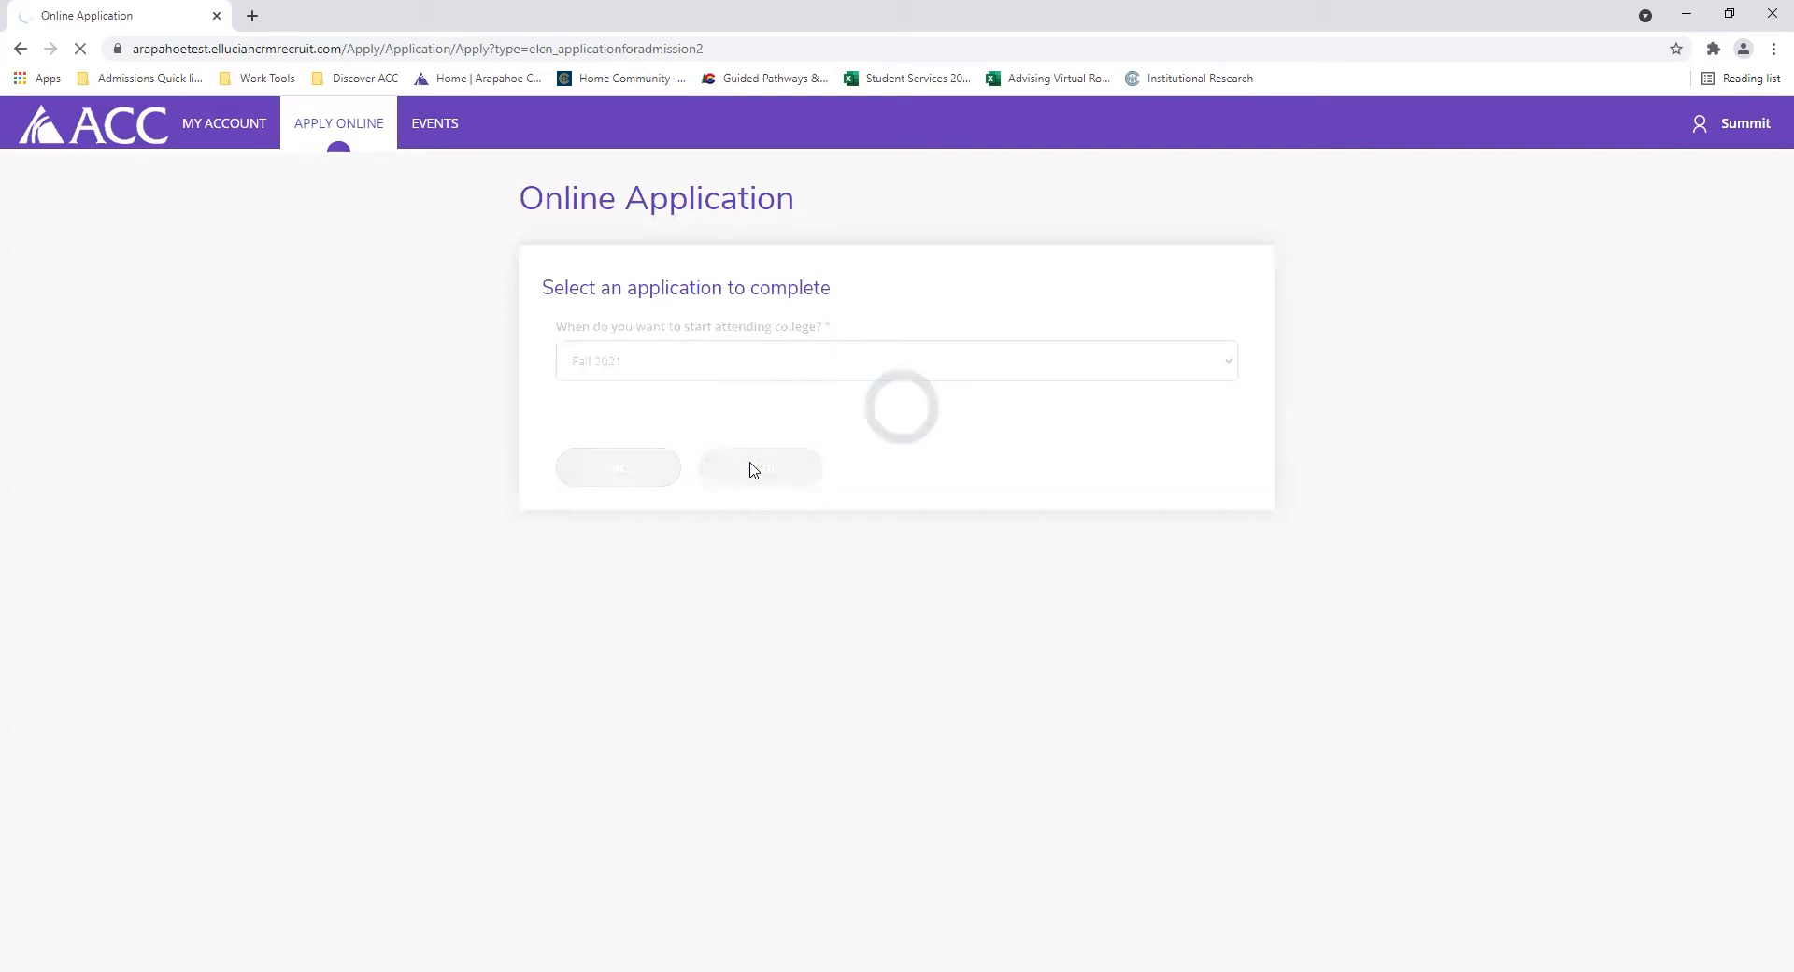
{"action": "mouse_move", "coordinate": [738, 419]}
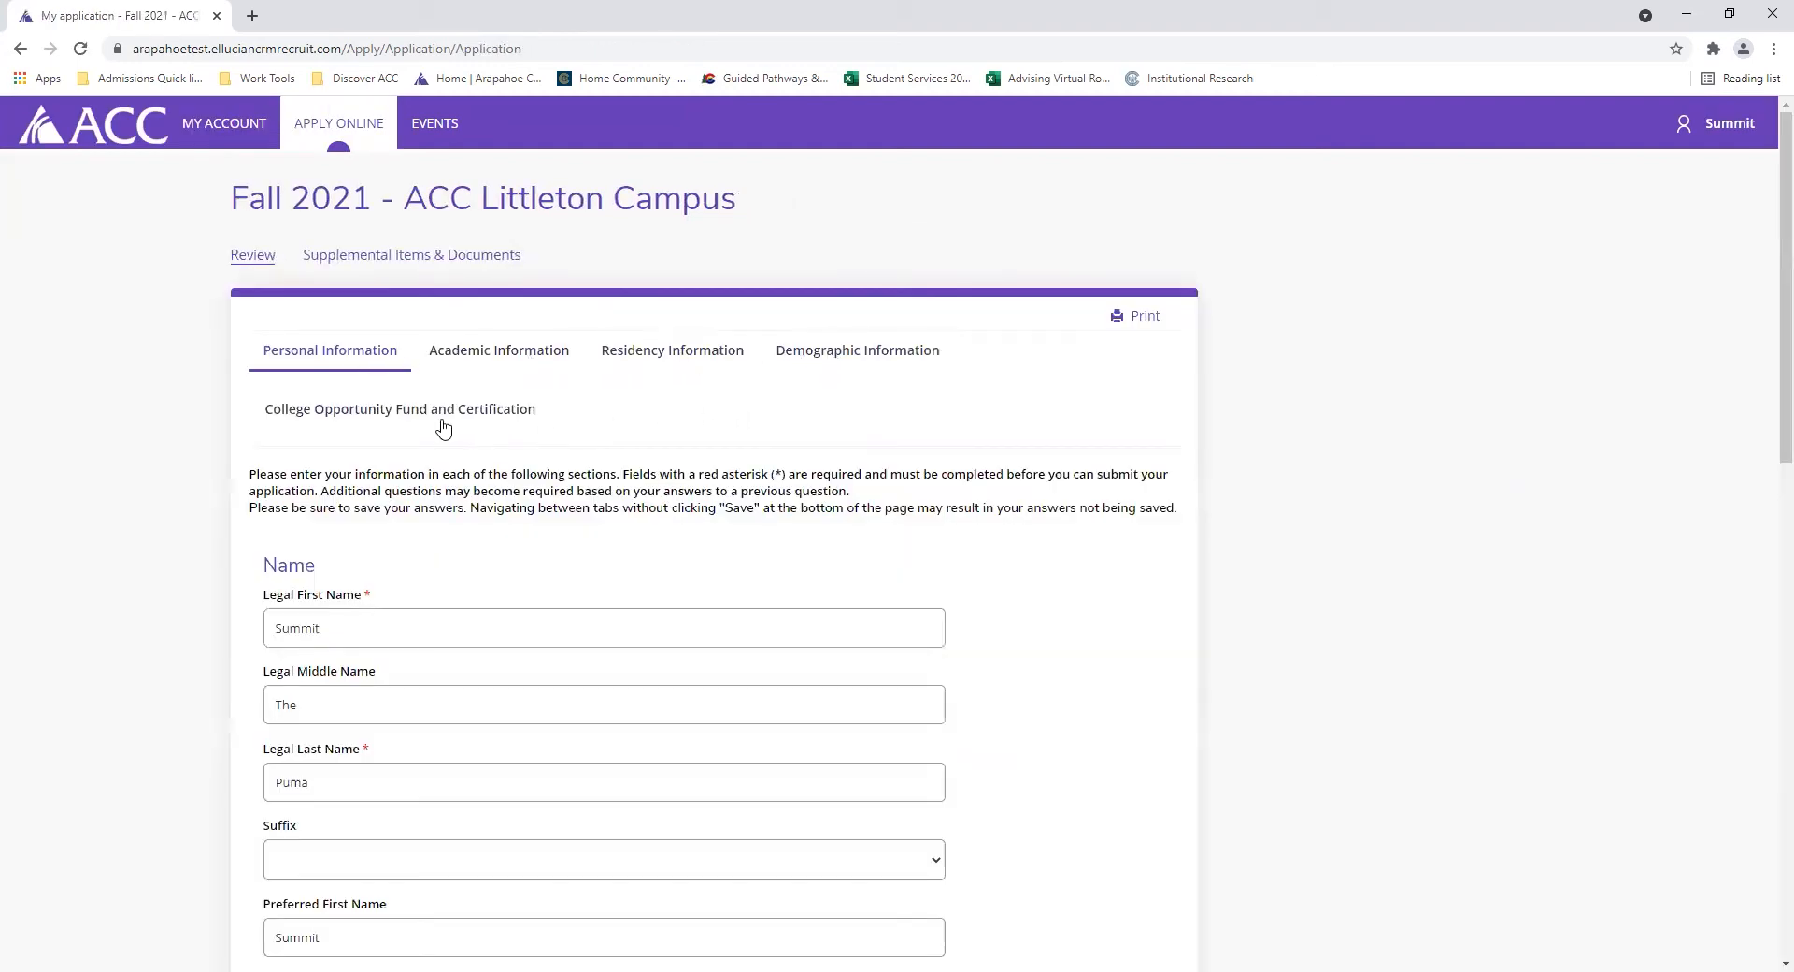
- Scroll through the prefilled name, phone and email fields and the blank mailing address
{"action": "scroll", "scroll_direction": "down", "scroll_amount": 3}
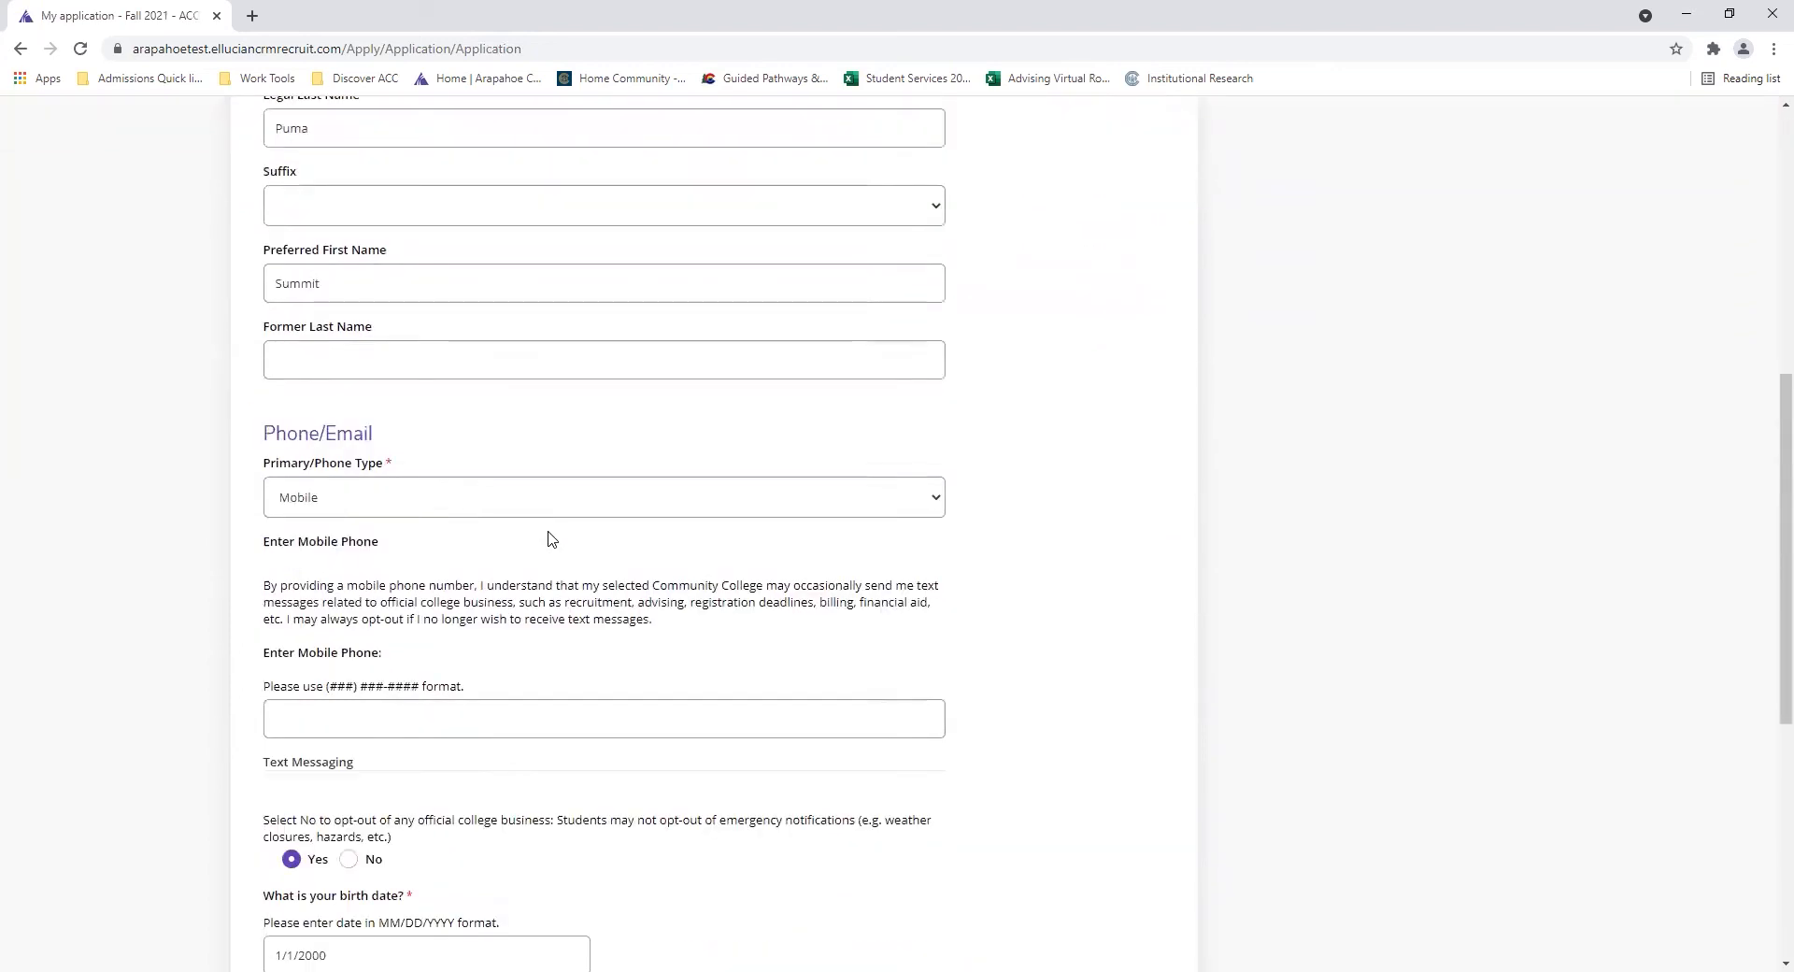
{"action": "scroll", "scroll_direction": "down", "scroll_amount": 3}
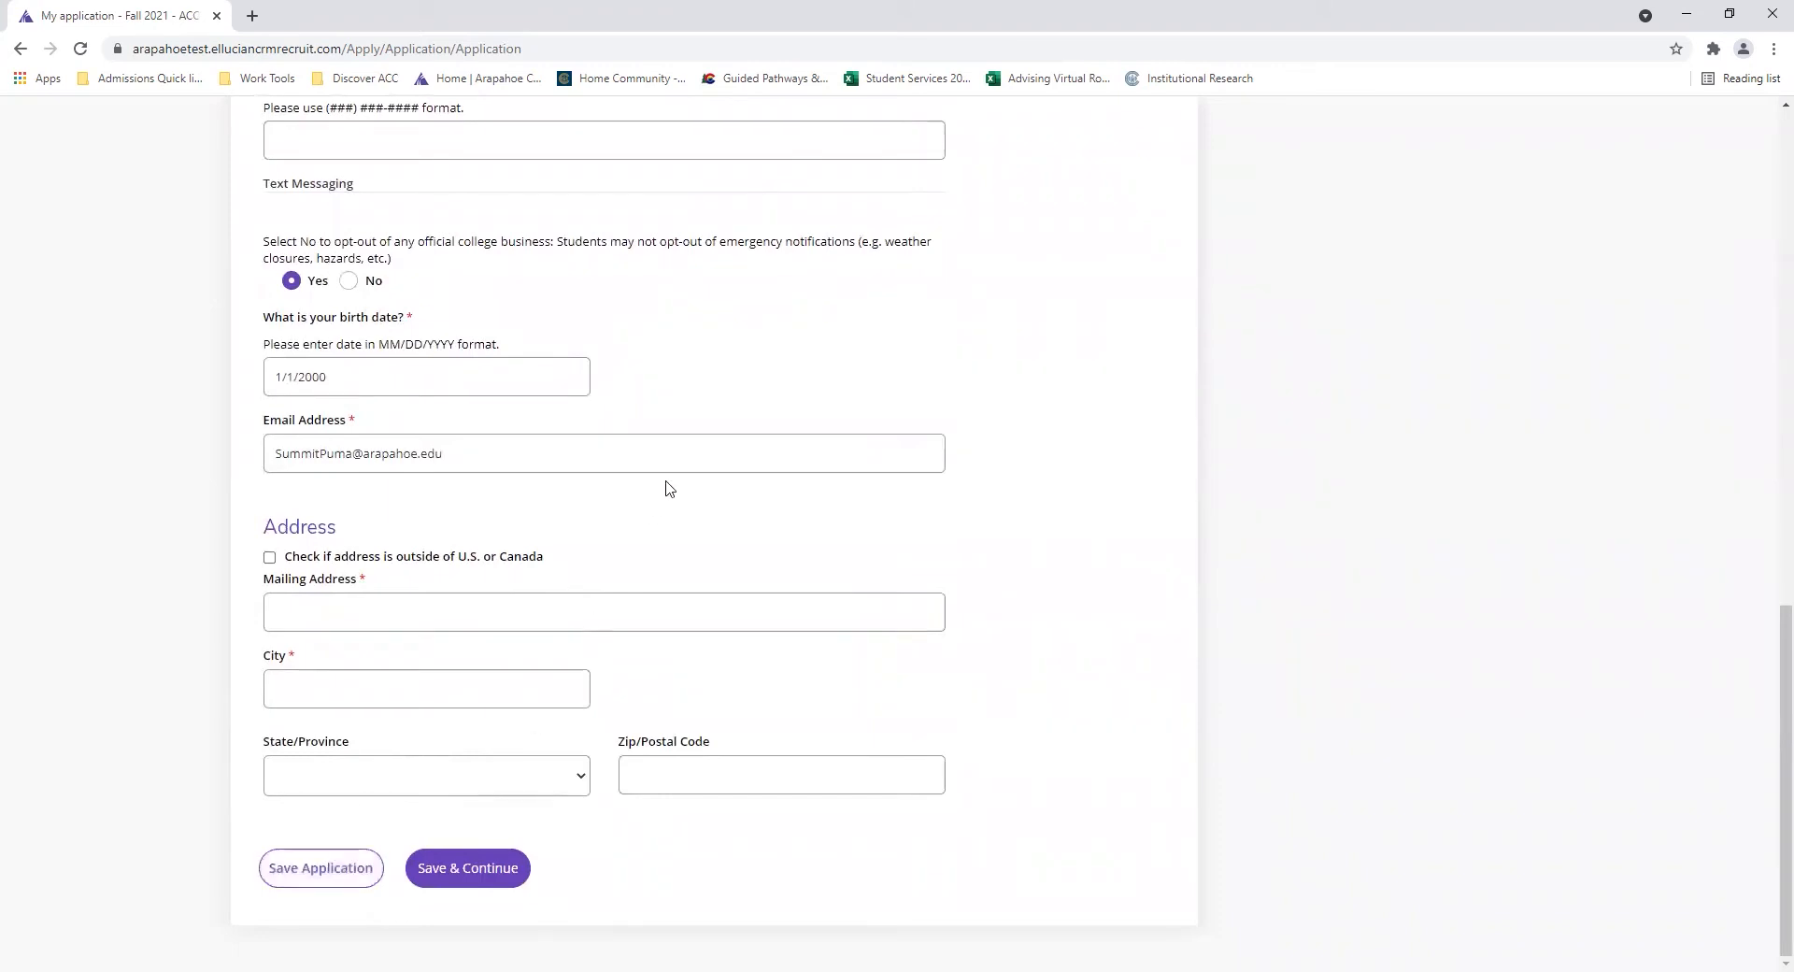
{"action": "mouse_move", "coordinate": [1135, 421]}
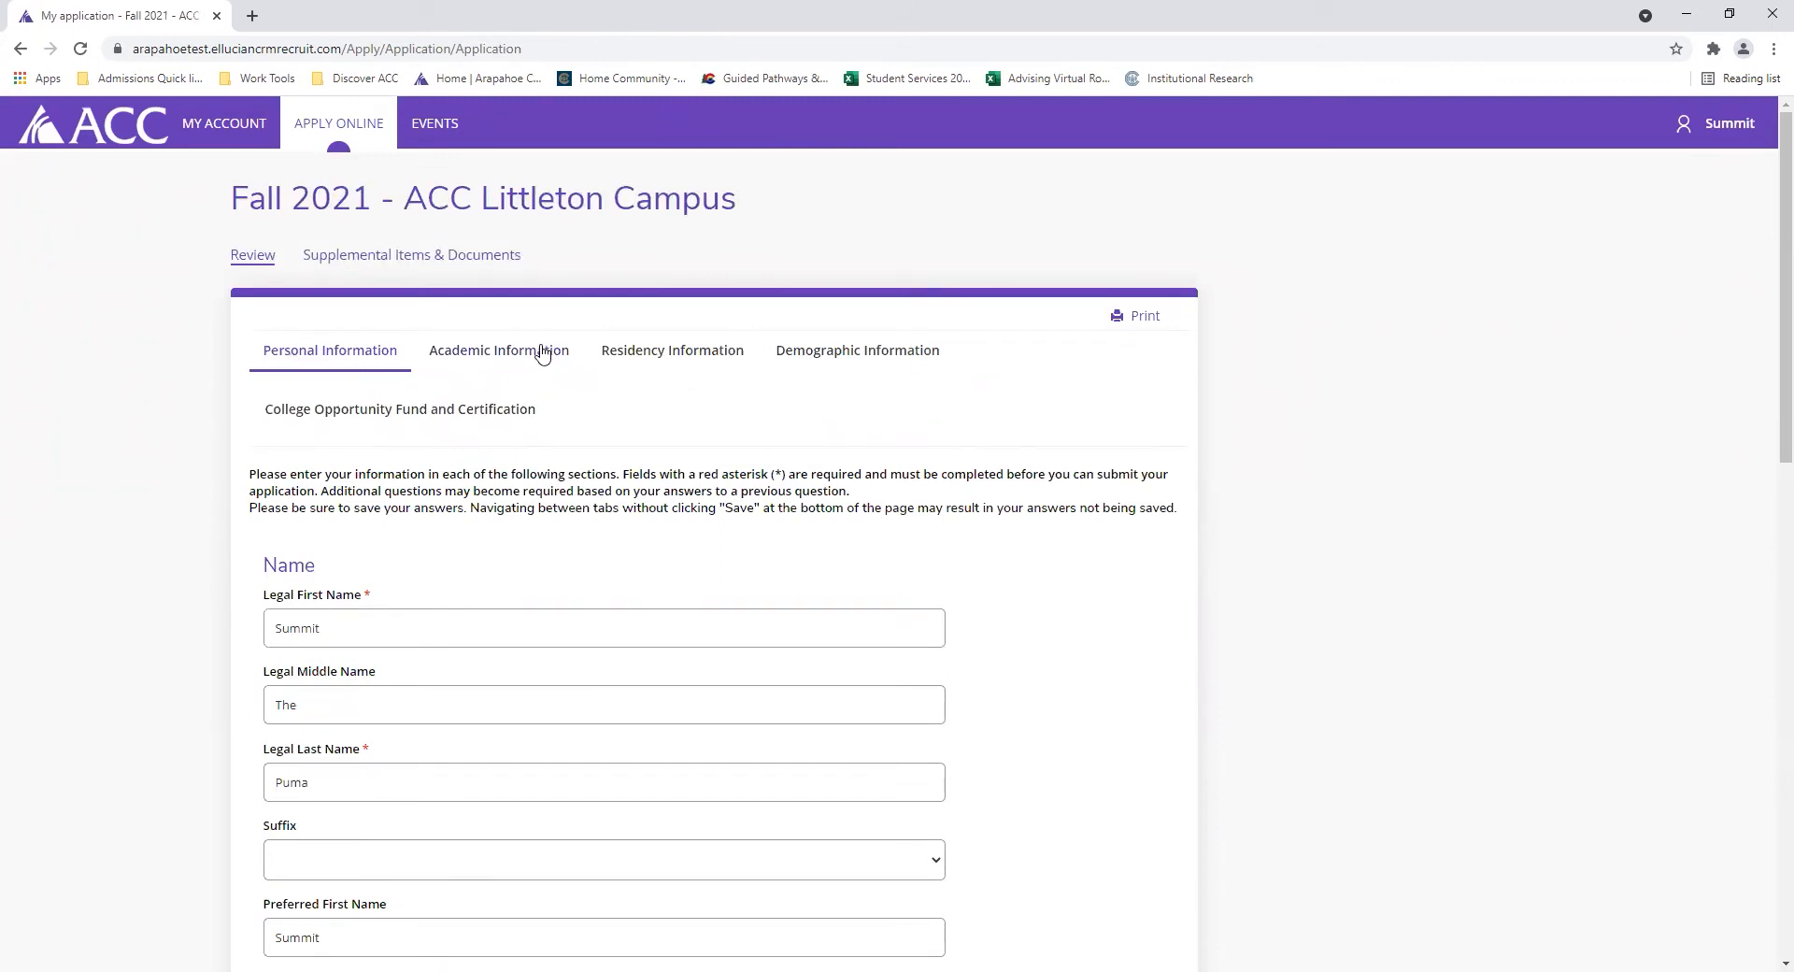
- Switch to the Academic Information tab showing the Student Type and Academic Plans questions
{"action": "left_click", "coordinate": [498, 350]}
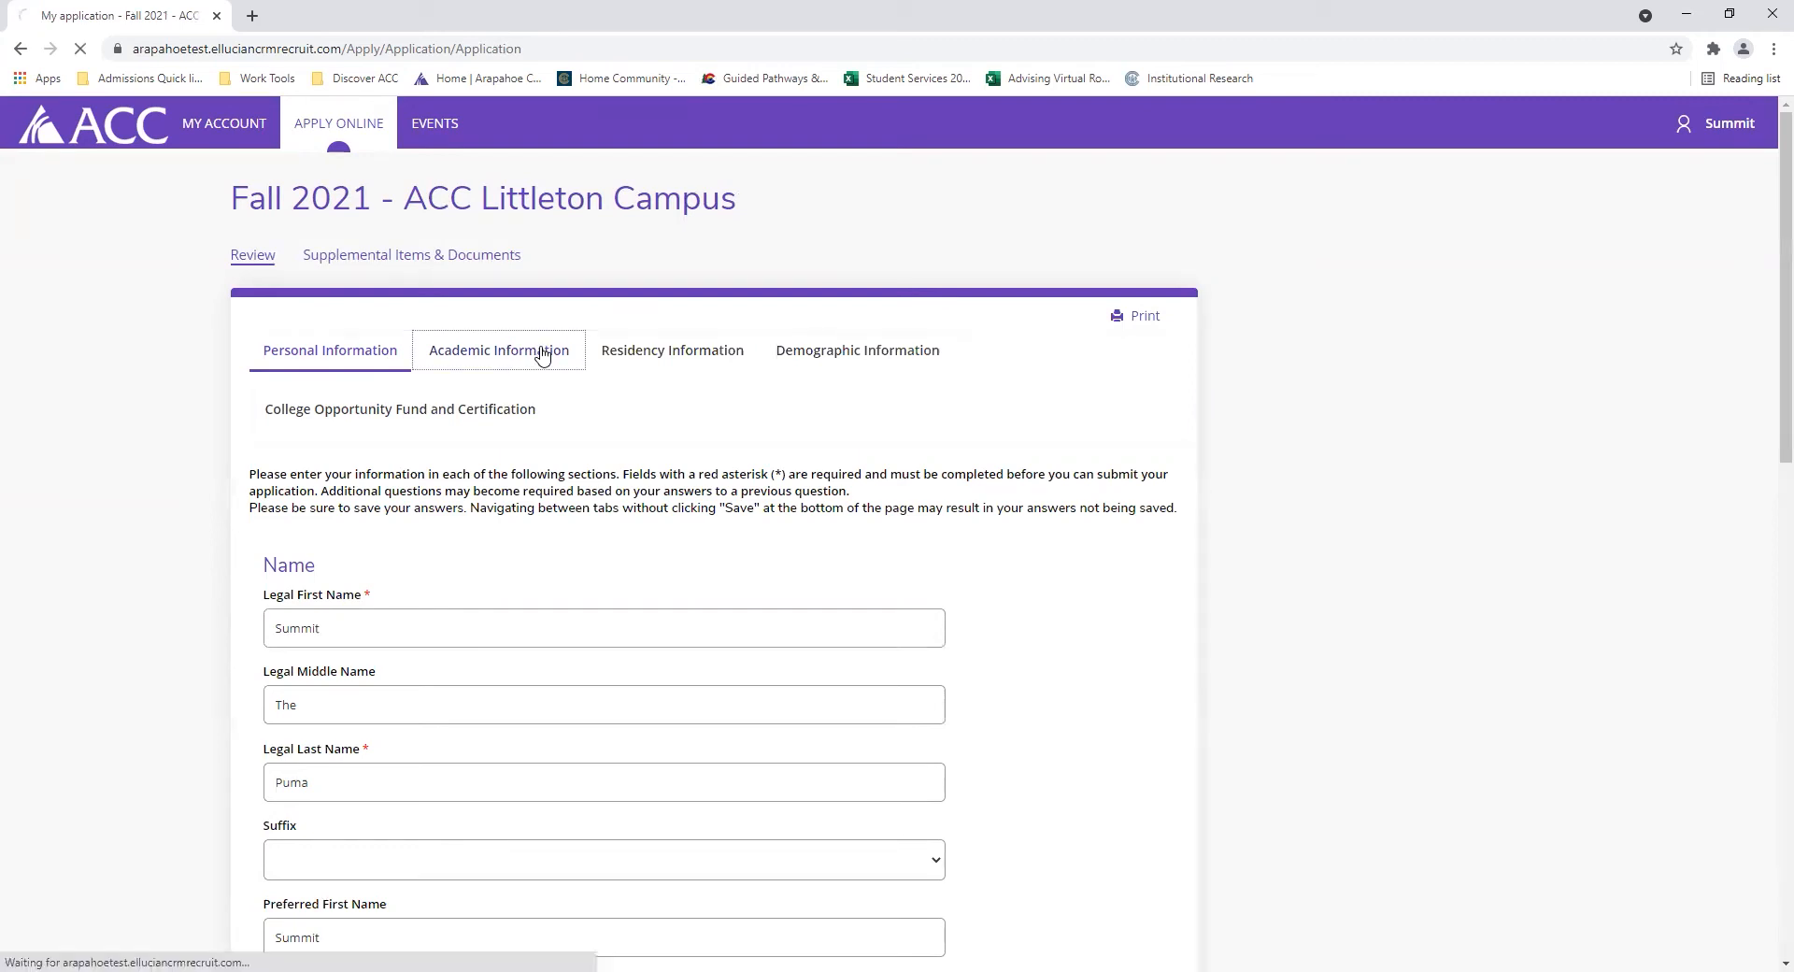
{"action": "left_click", "coordinate": [498, 350]}
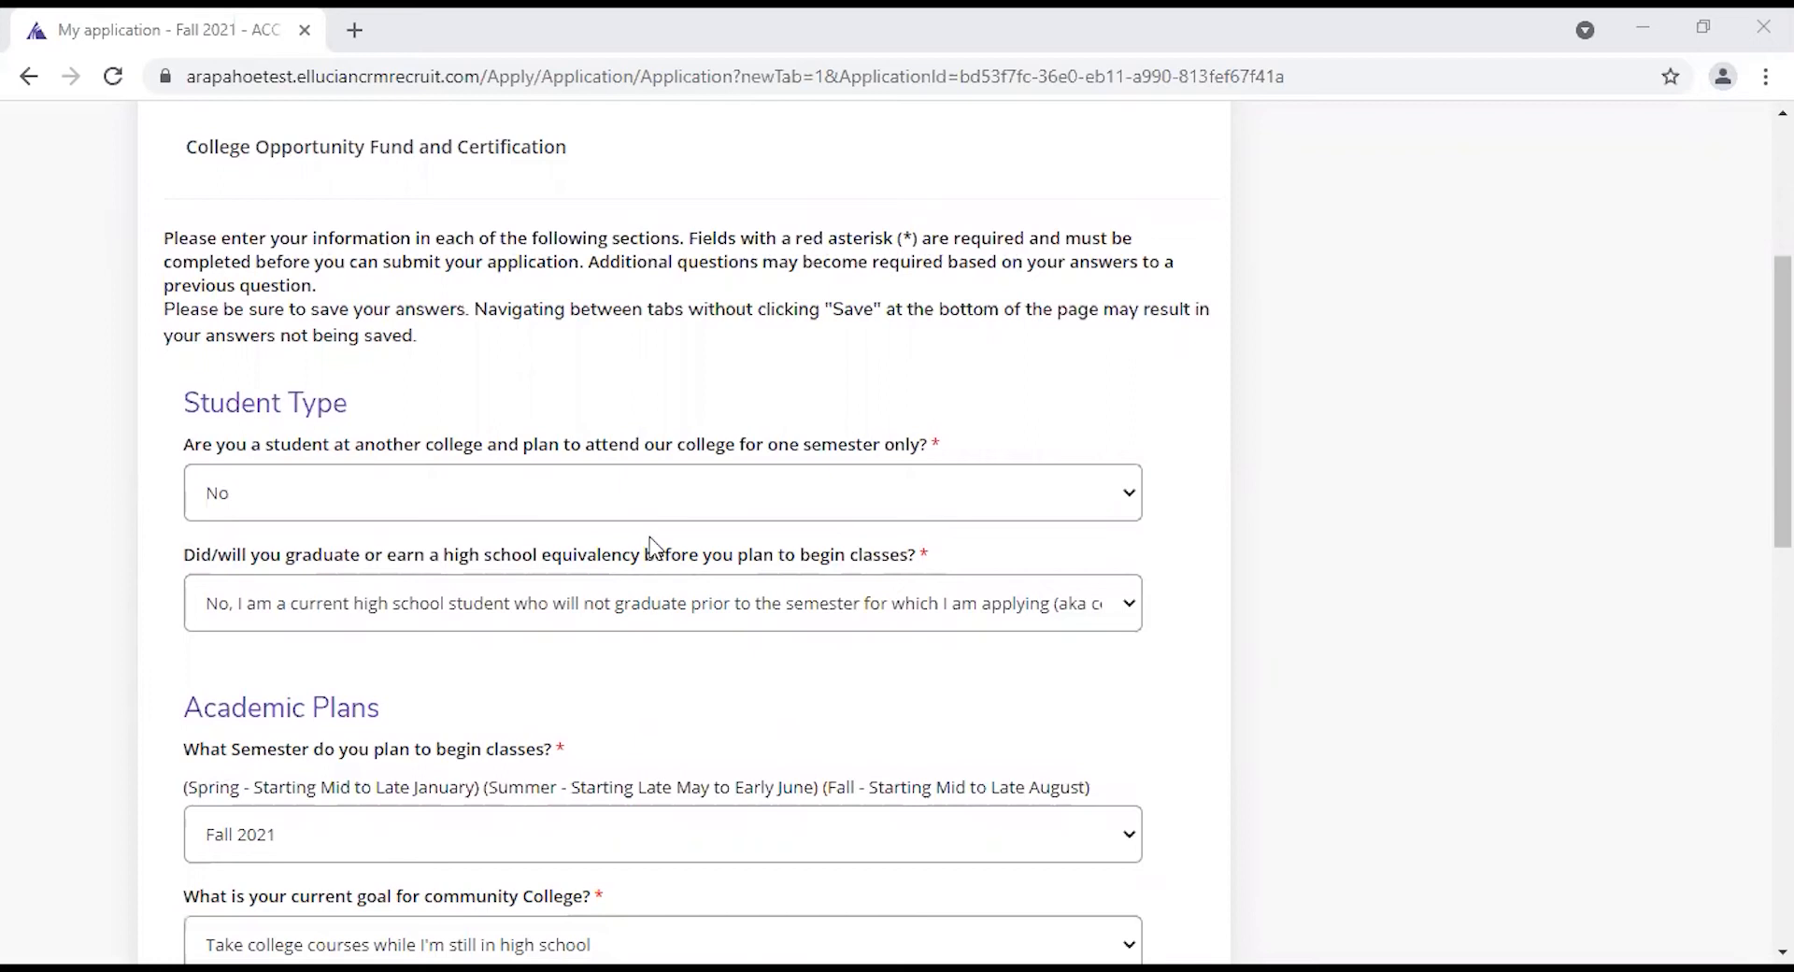
{"action": "mouse_move", "coordinate": [465, 632]}
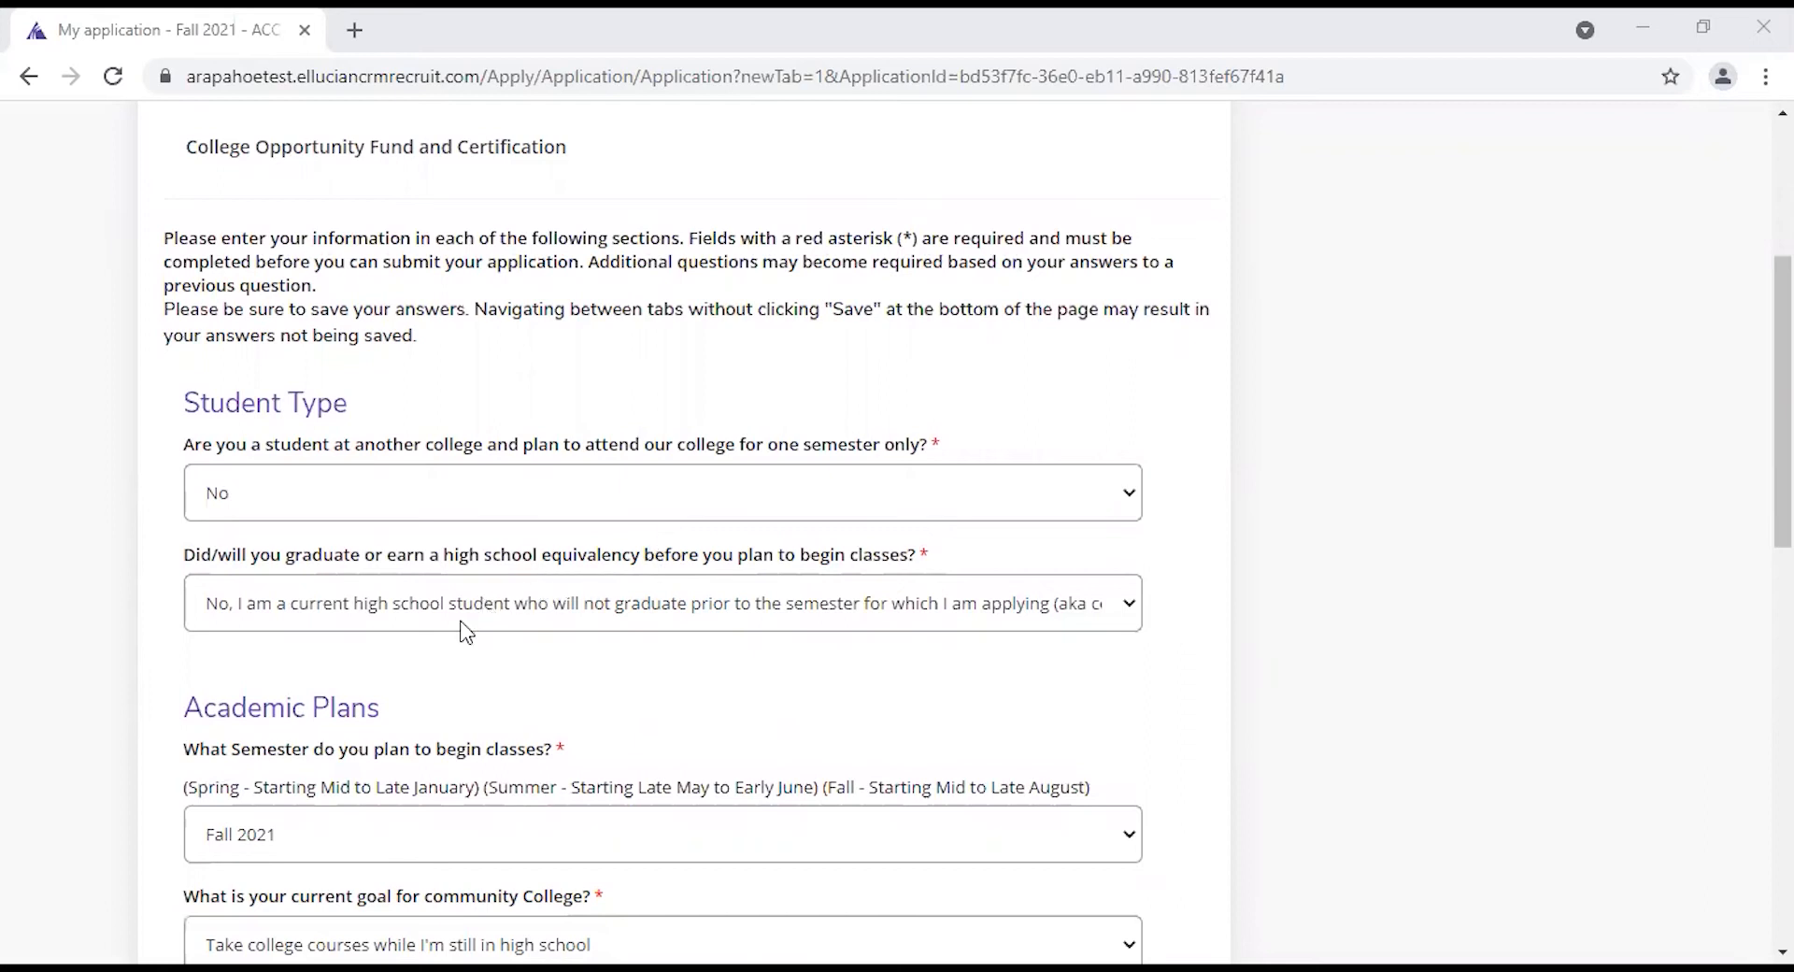
{"action": "mouse_move", "coordinate": [540, 615]}
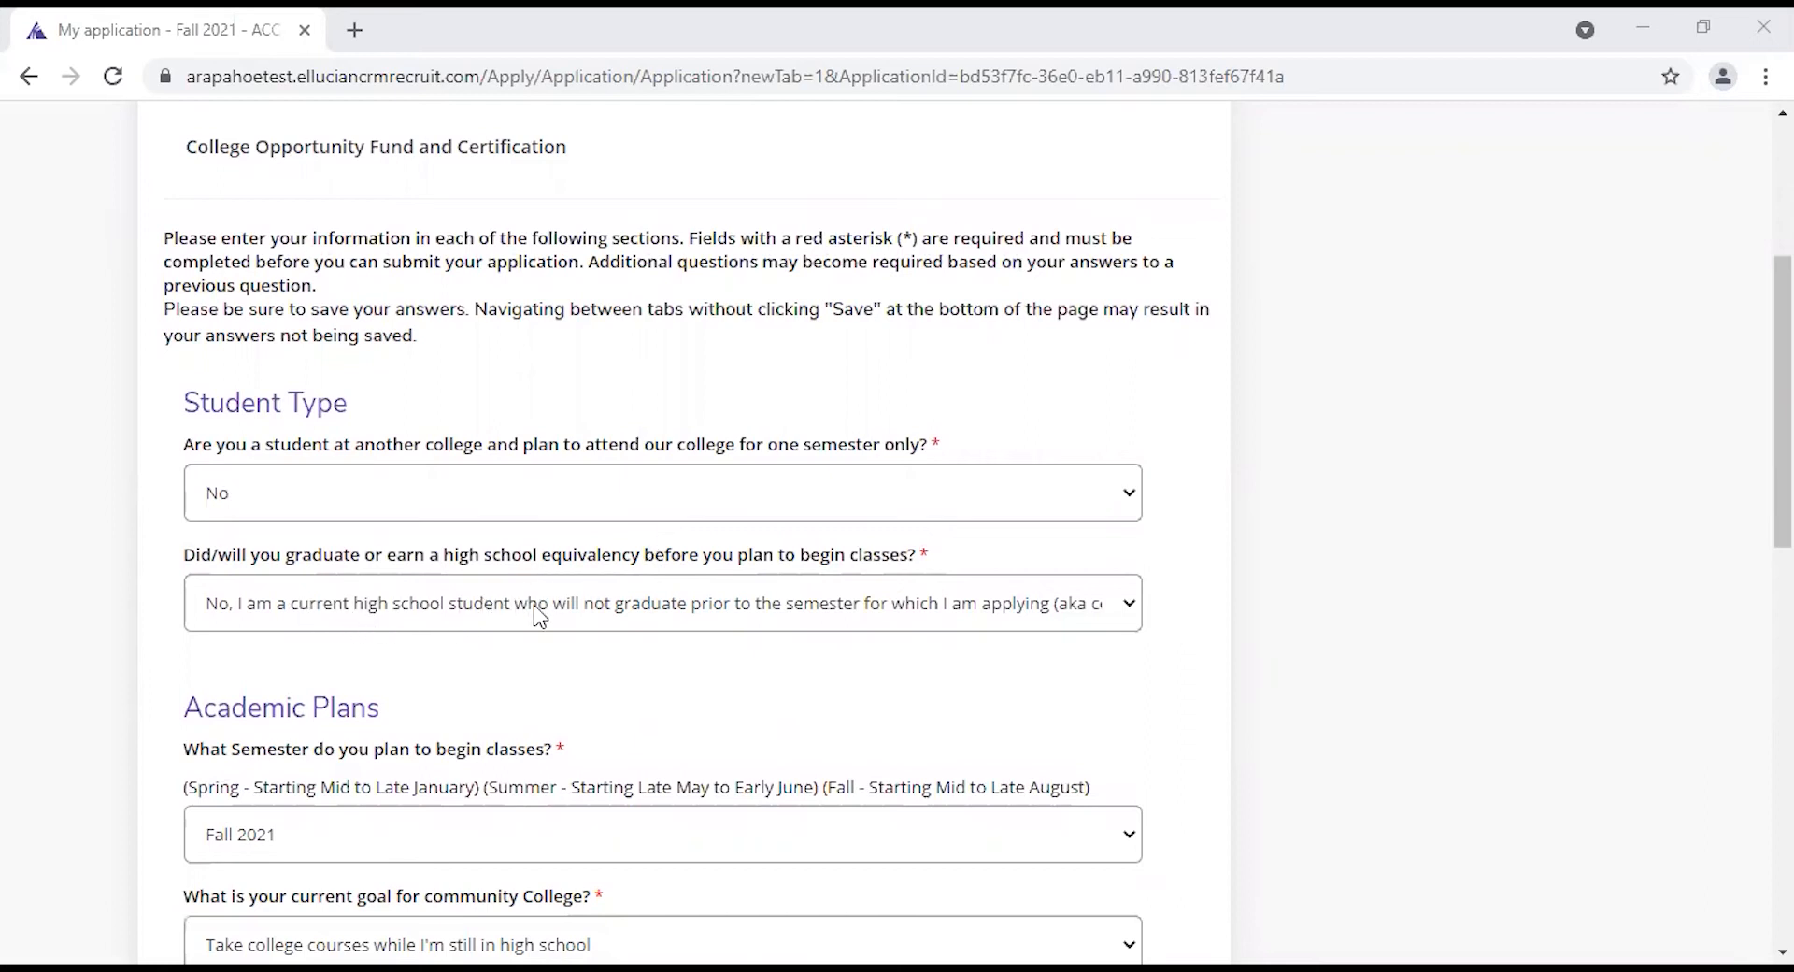
{"action": "mouse_move", "coordinate": [758, 621]}
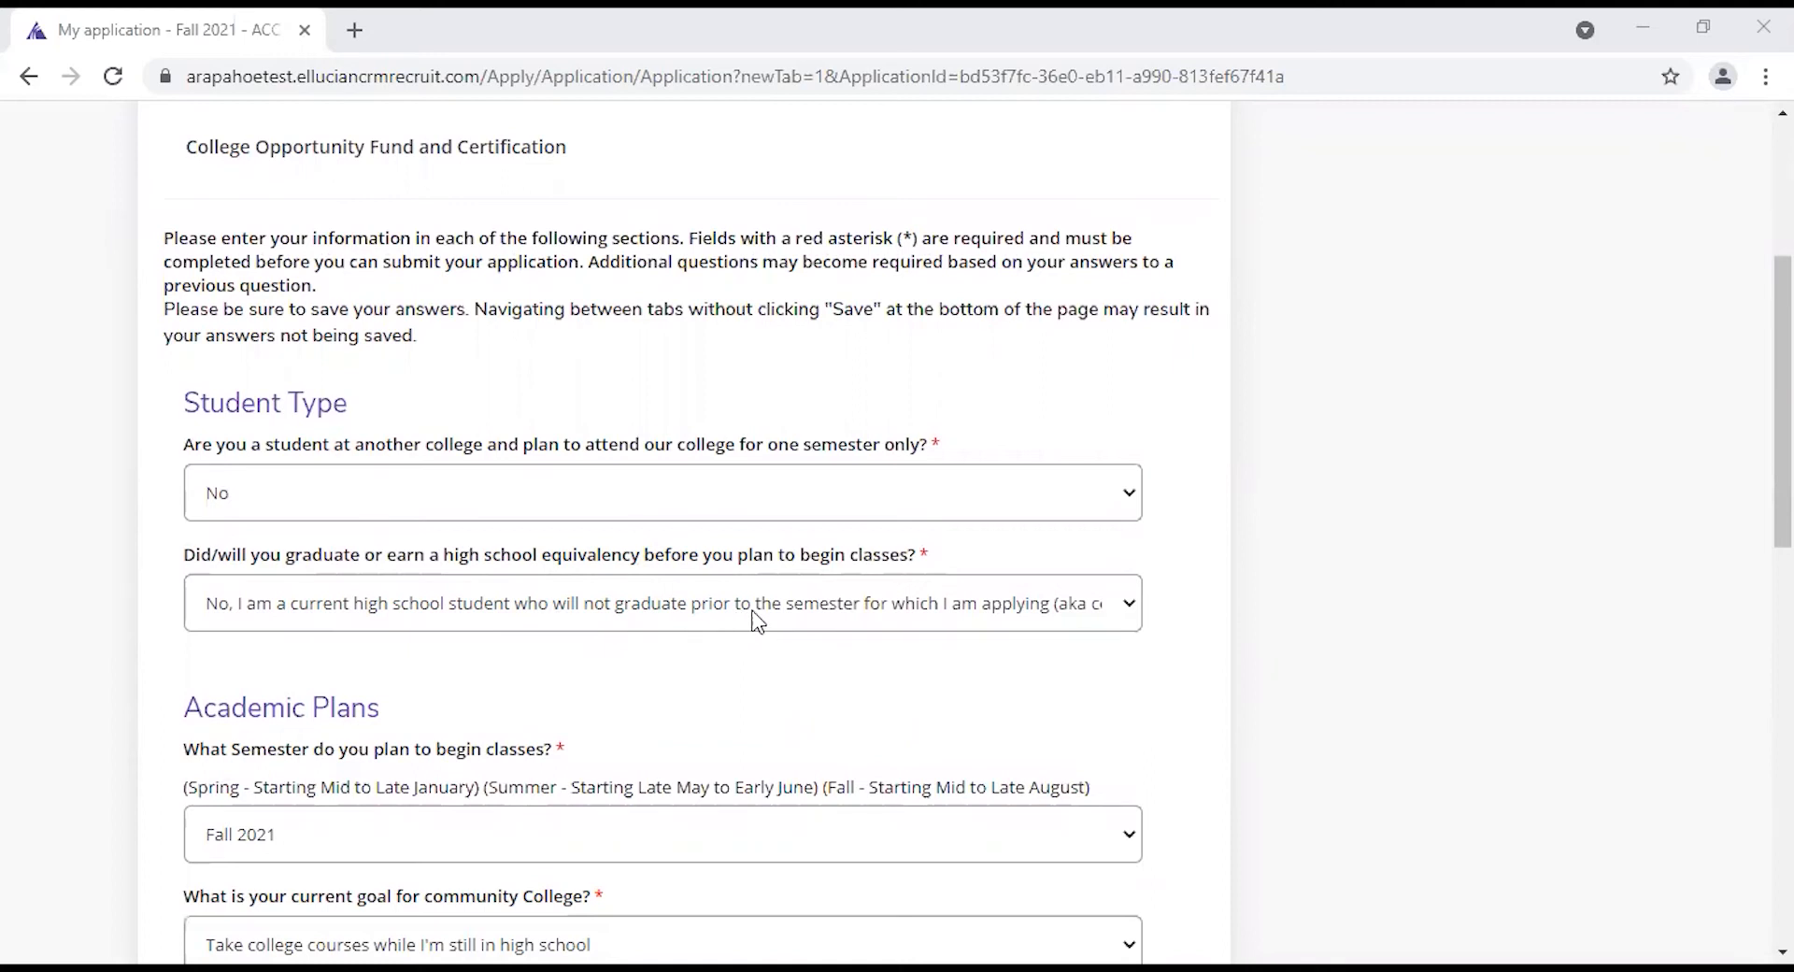
{"action": "mouse_move", "coordinate": [1064, 630]}
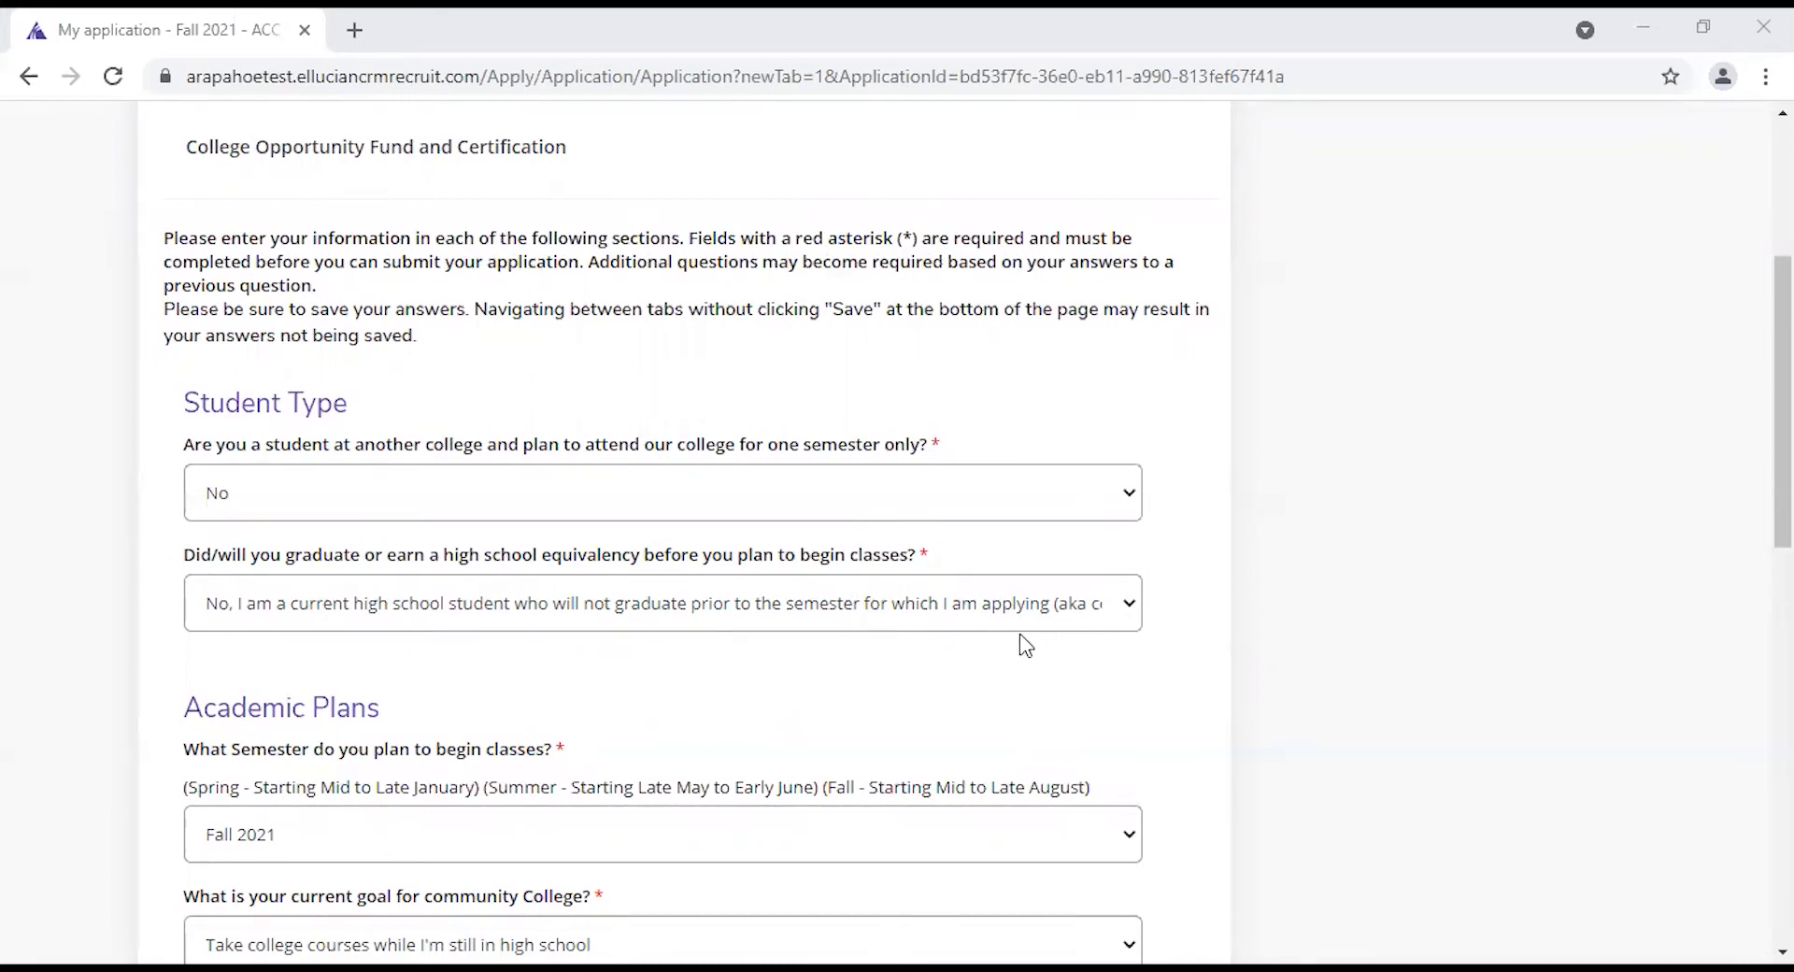
- Review Student Type answers: high school graduate with college credits earned after high school
{"action": "scroll", "scroll_direction": "down", "scroll_amount": 3}
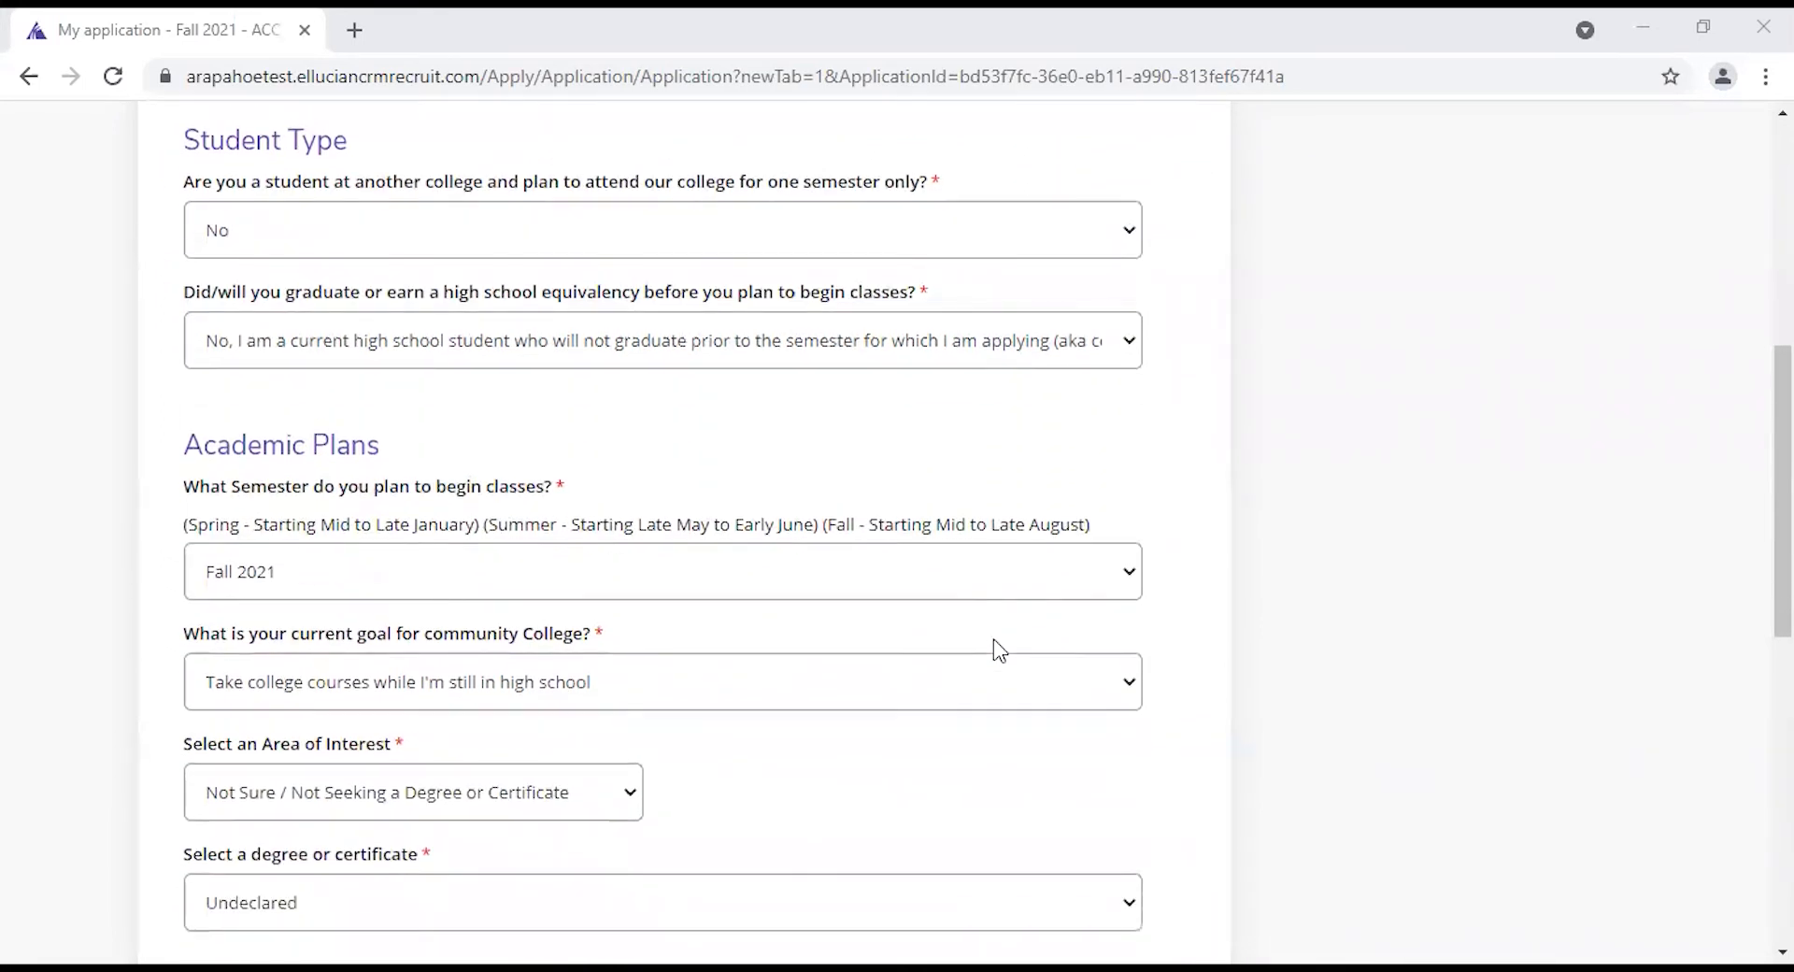
{"action": "scroll", "scroll_direction": "down", "scroll_amount": 3}
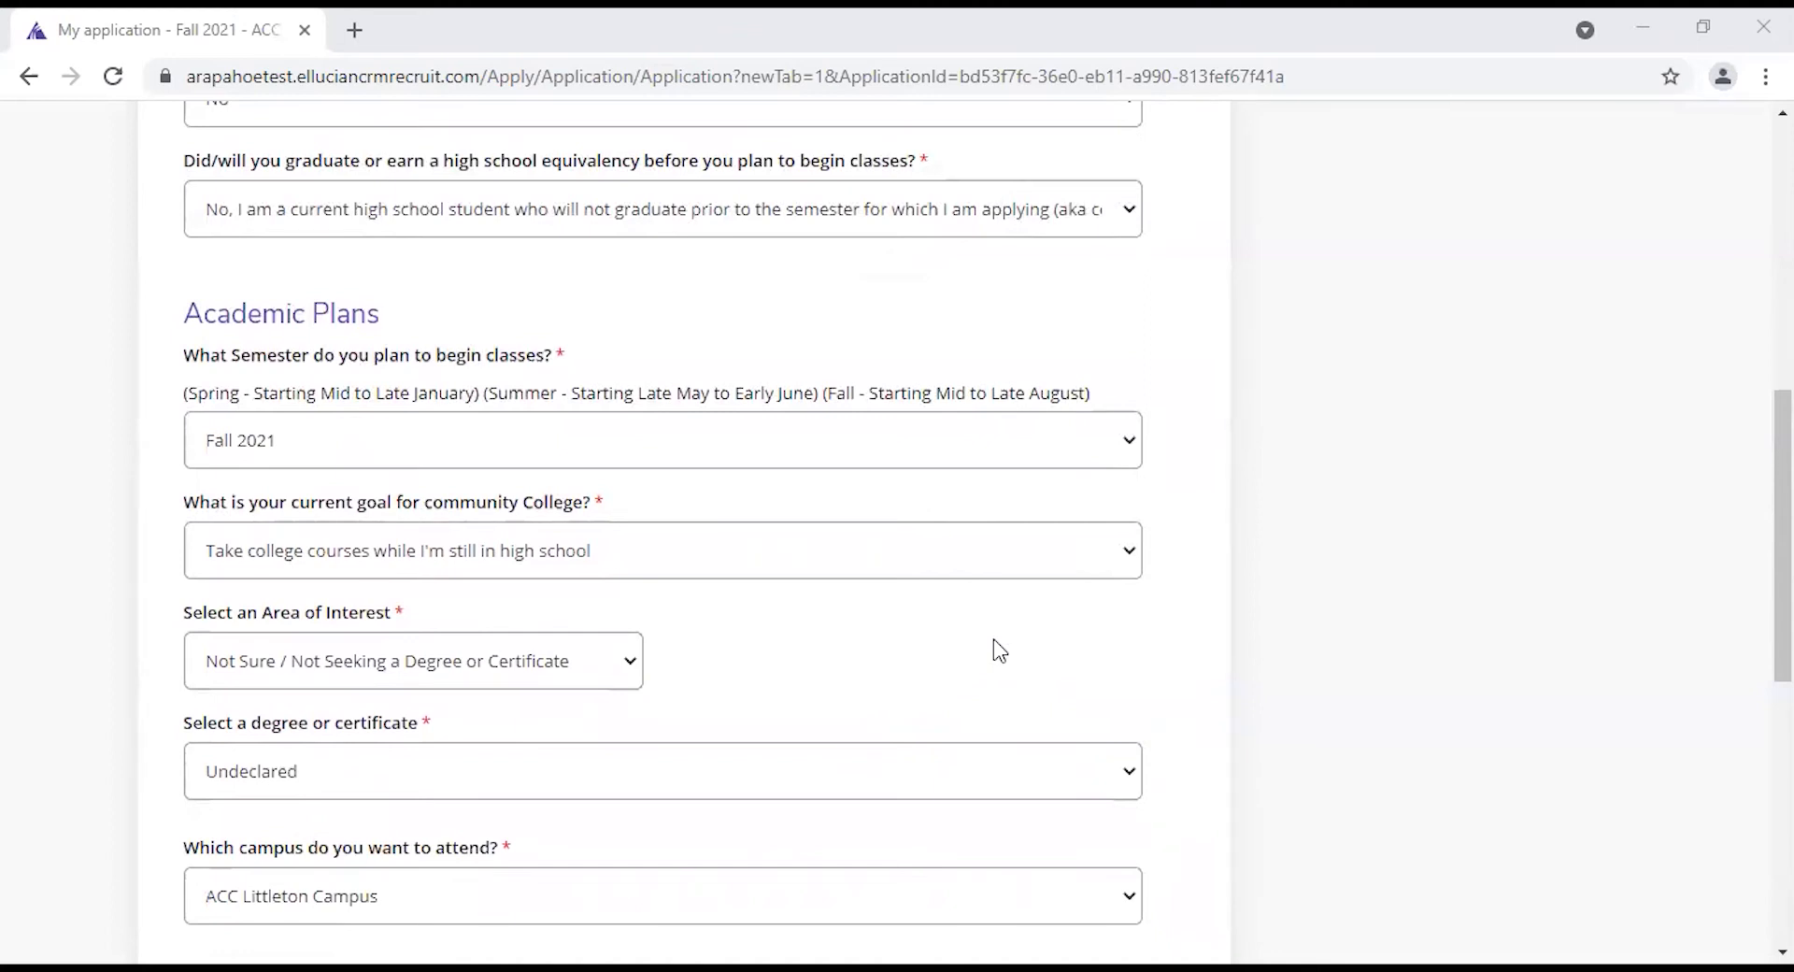
{"action": "mouse_move", "coordinate": [649, 570]}
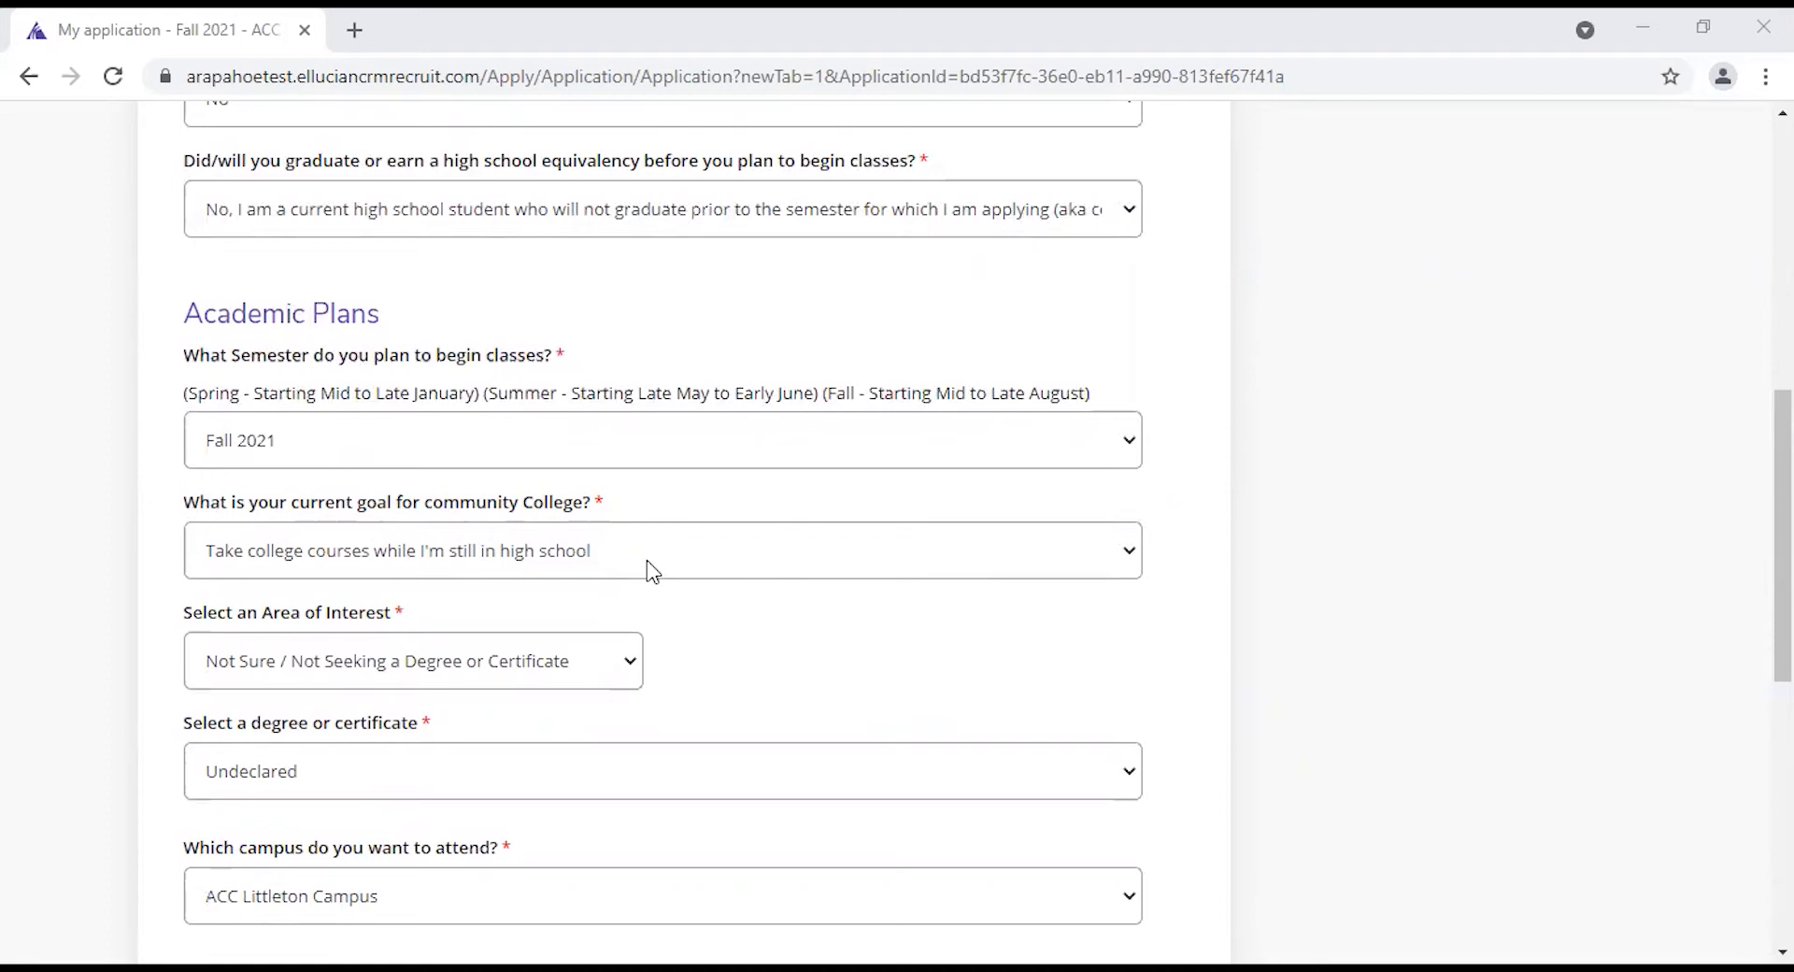
{"action": "mouse_move", "coordinate": [275, 673]}
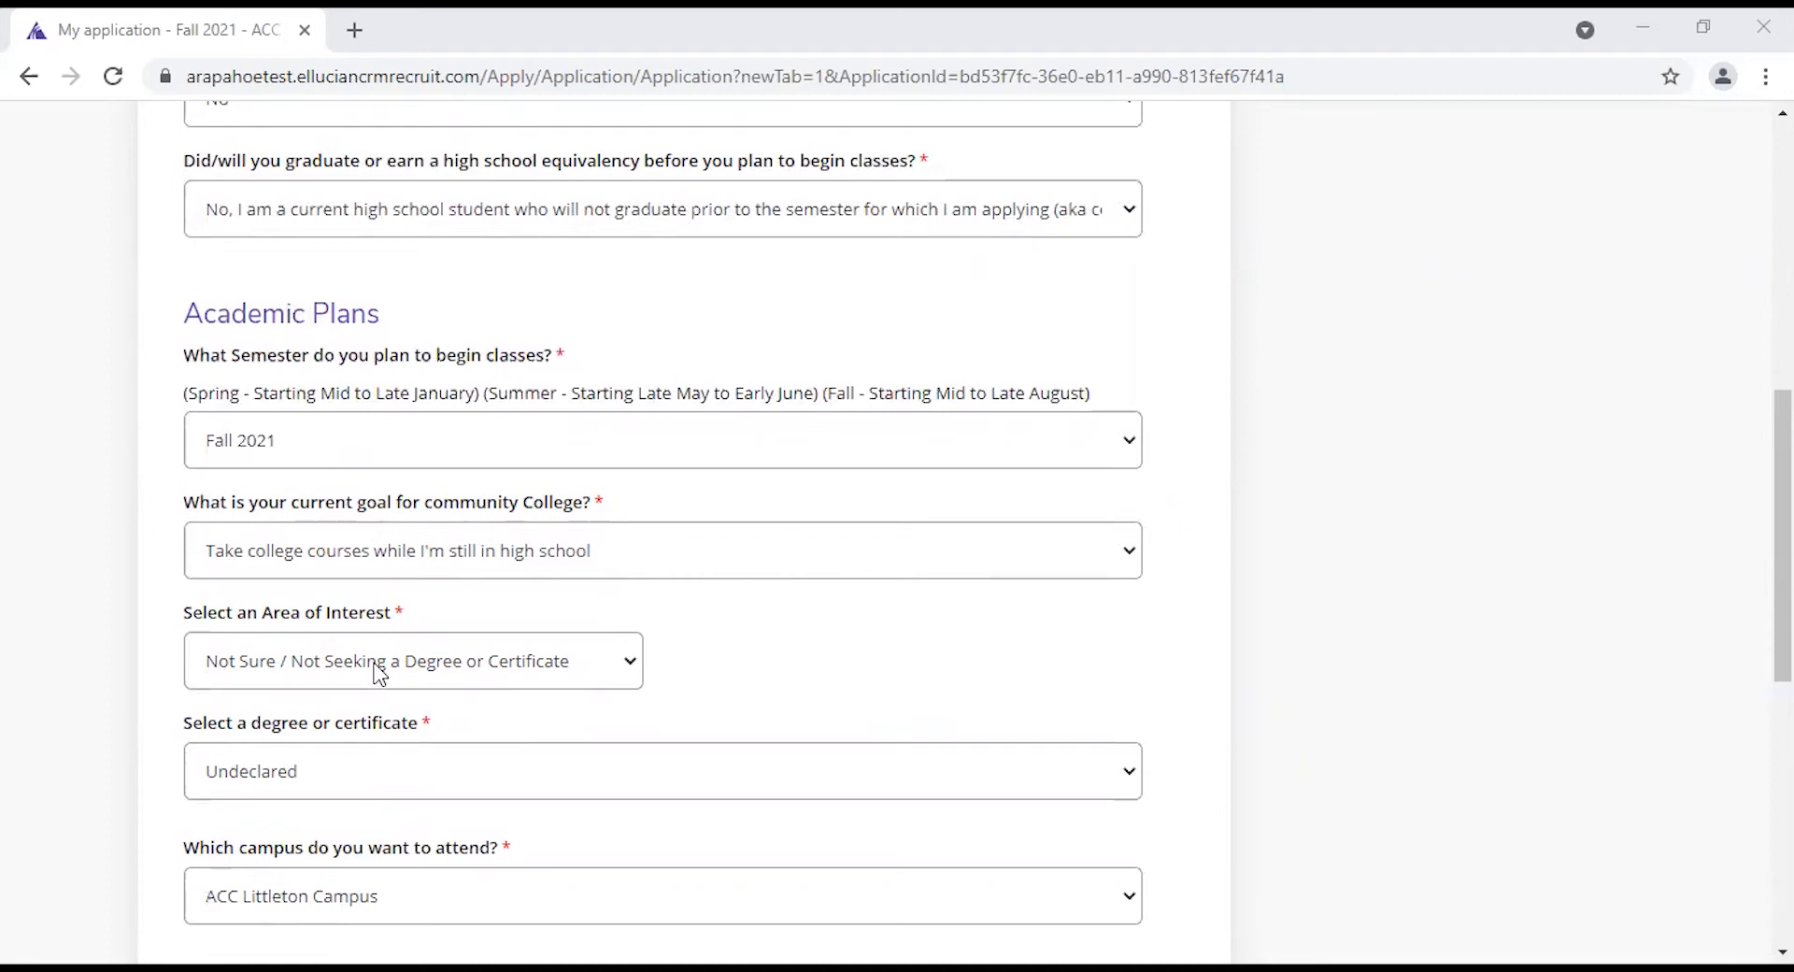
{"action": "mouse_move", "coordinate": [361, 686]}
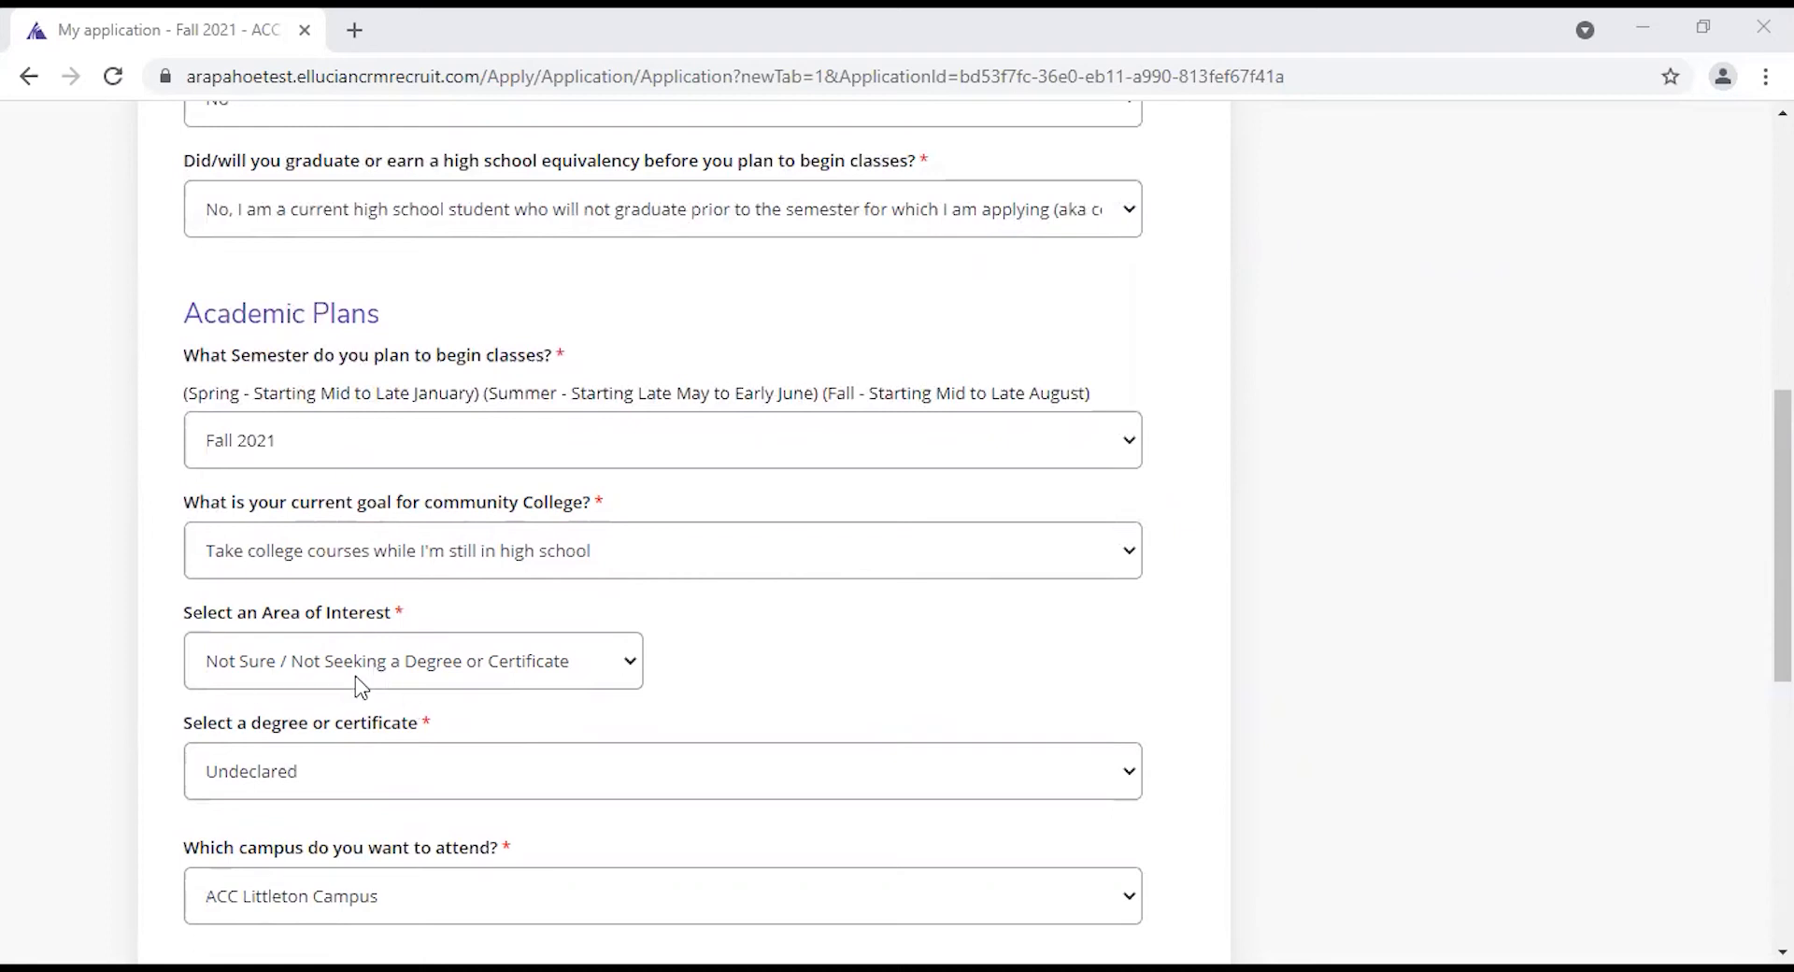
{"action": "mouse_move", "coordinate": [457, 692]}
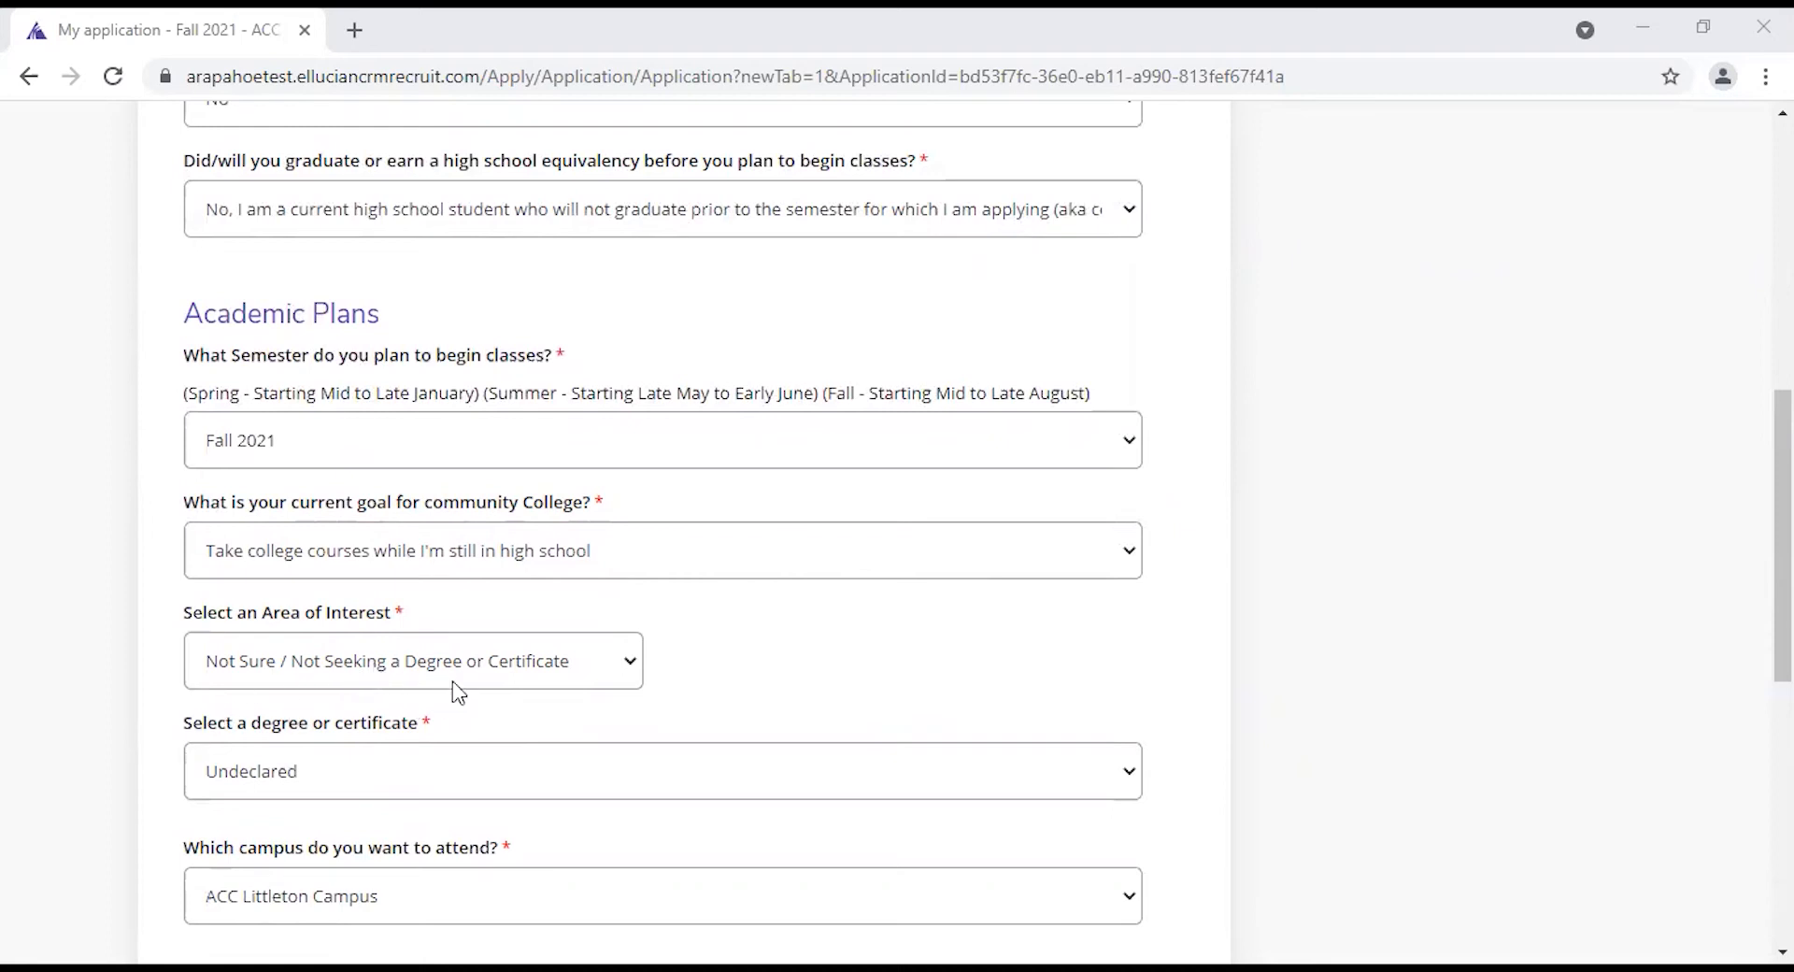
{"action": "scroll", "scroll_direction": "down", "scroll_amount": 3}
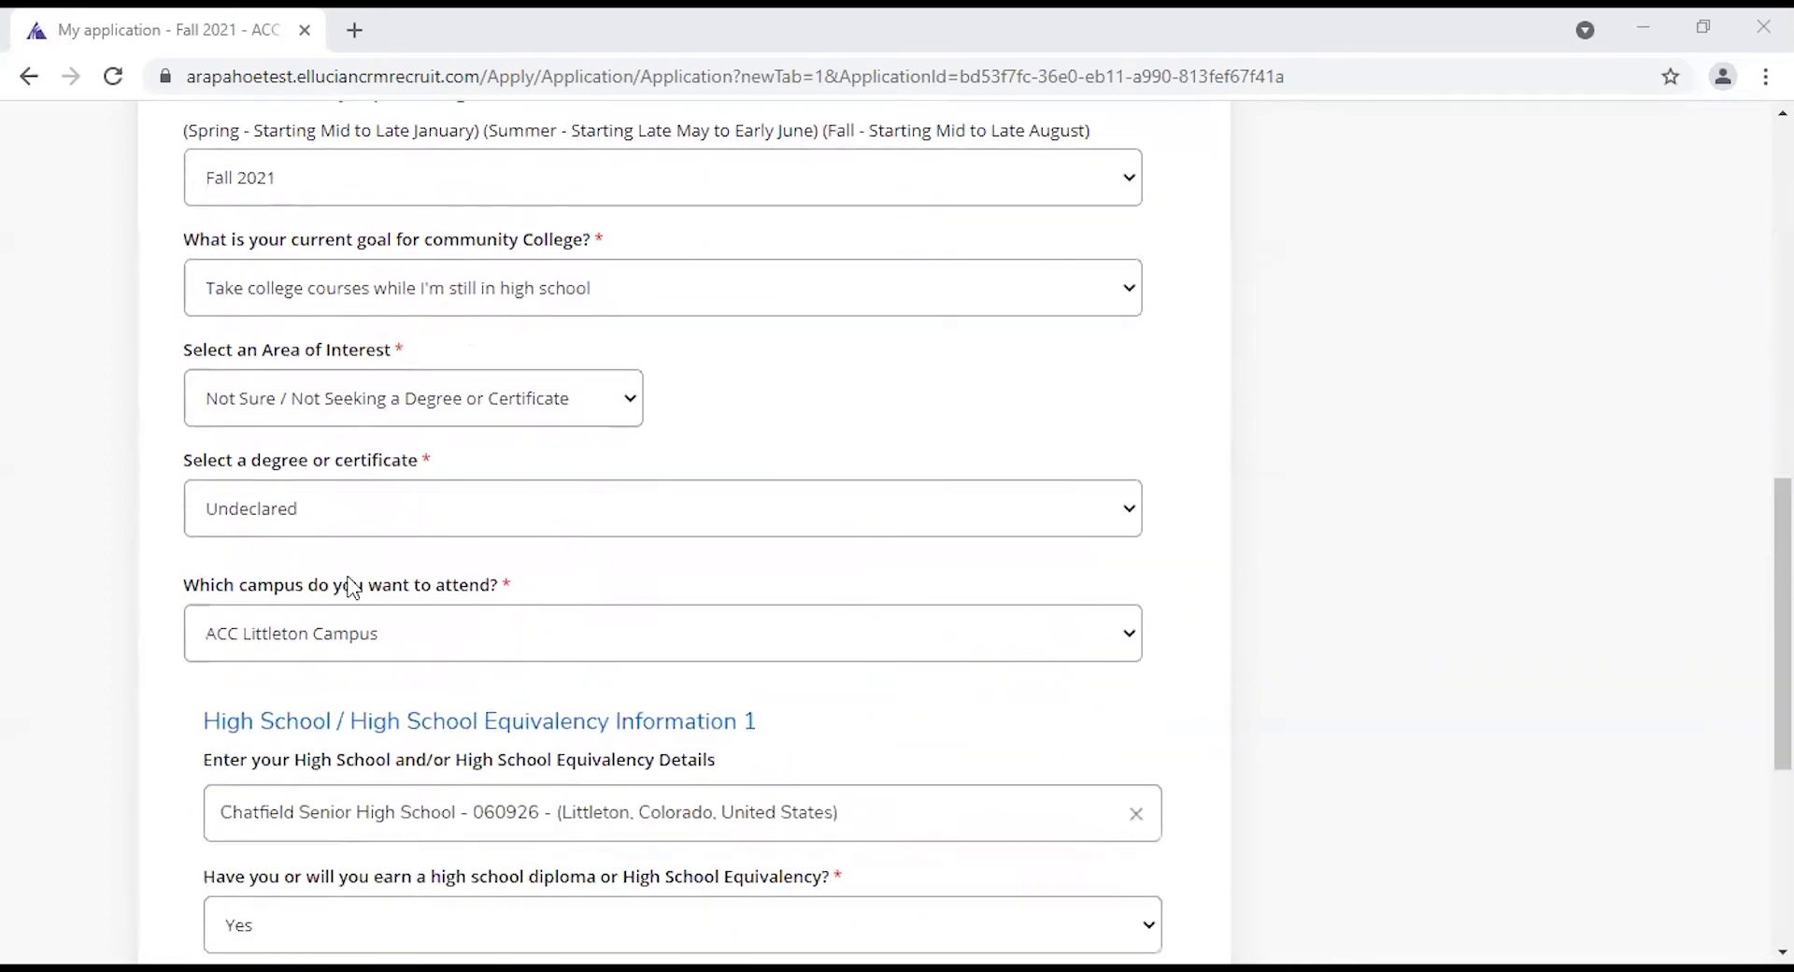
{"action": "mouse_move", "coordinate": [328, 483]}
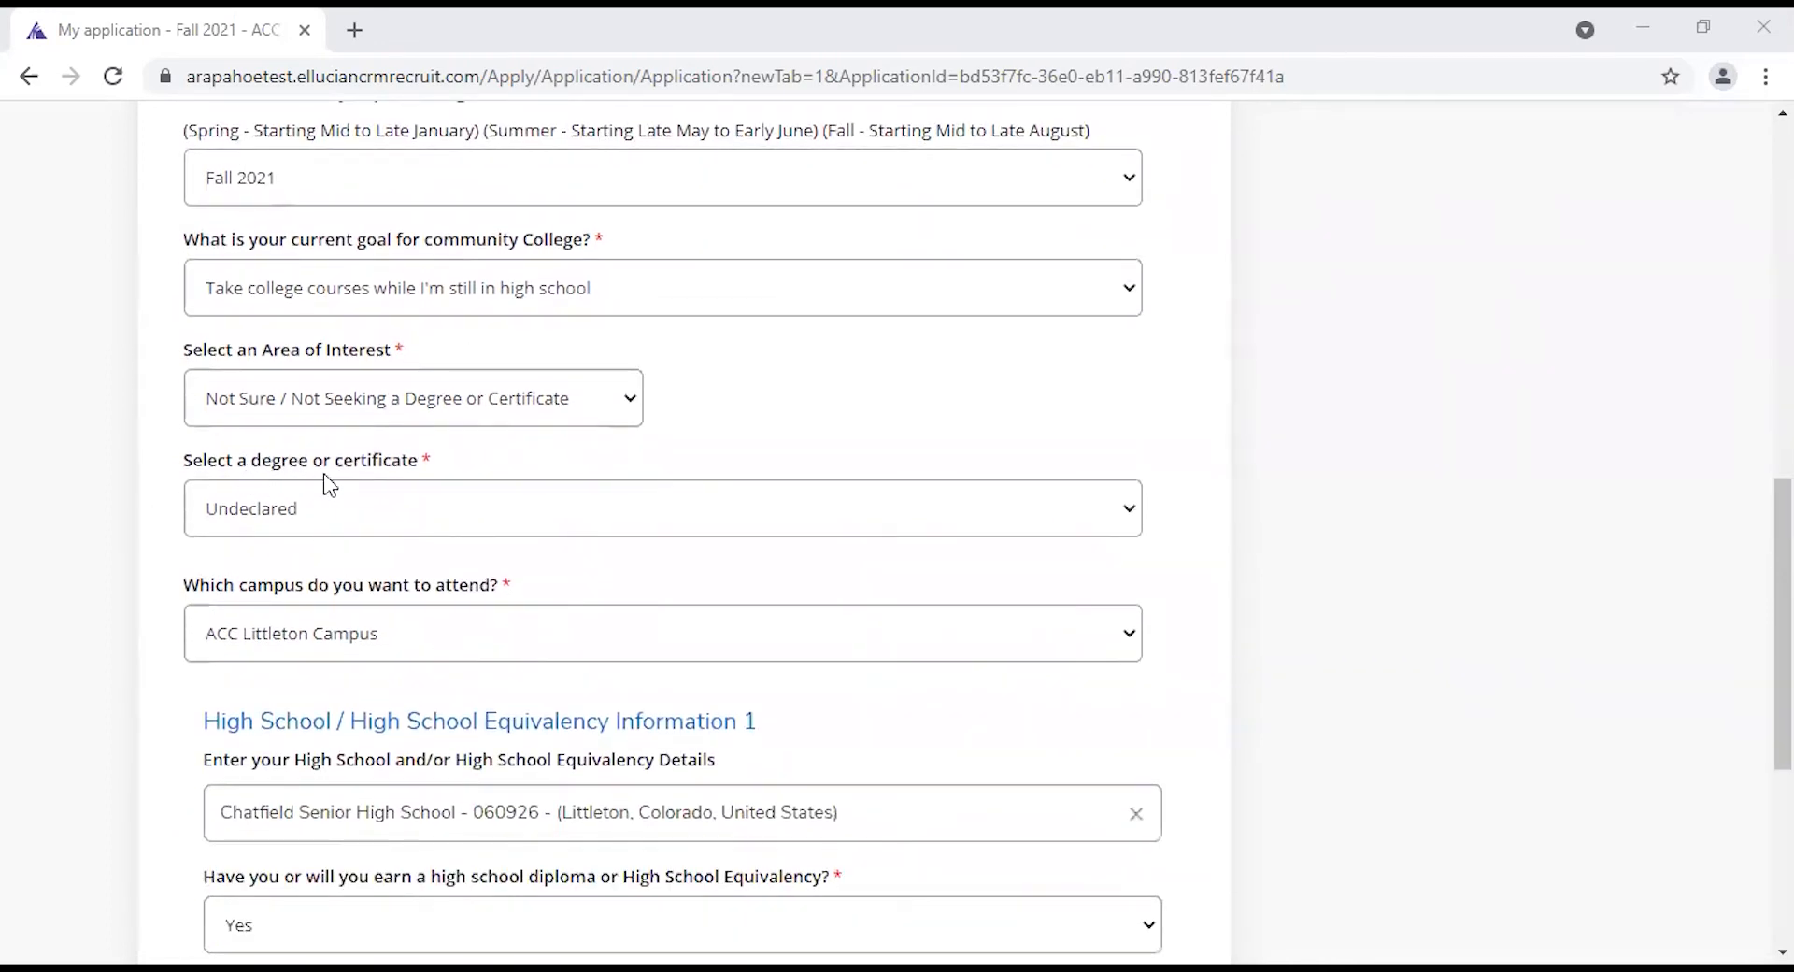
{"action": "mouse_move", "coordinate": [449, 510]}
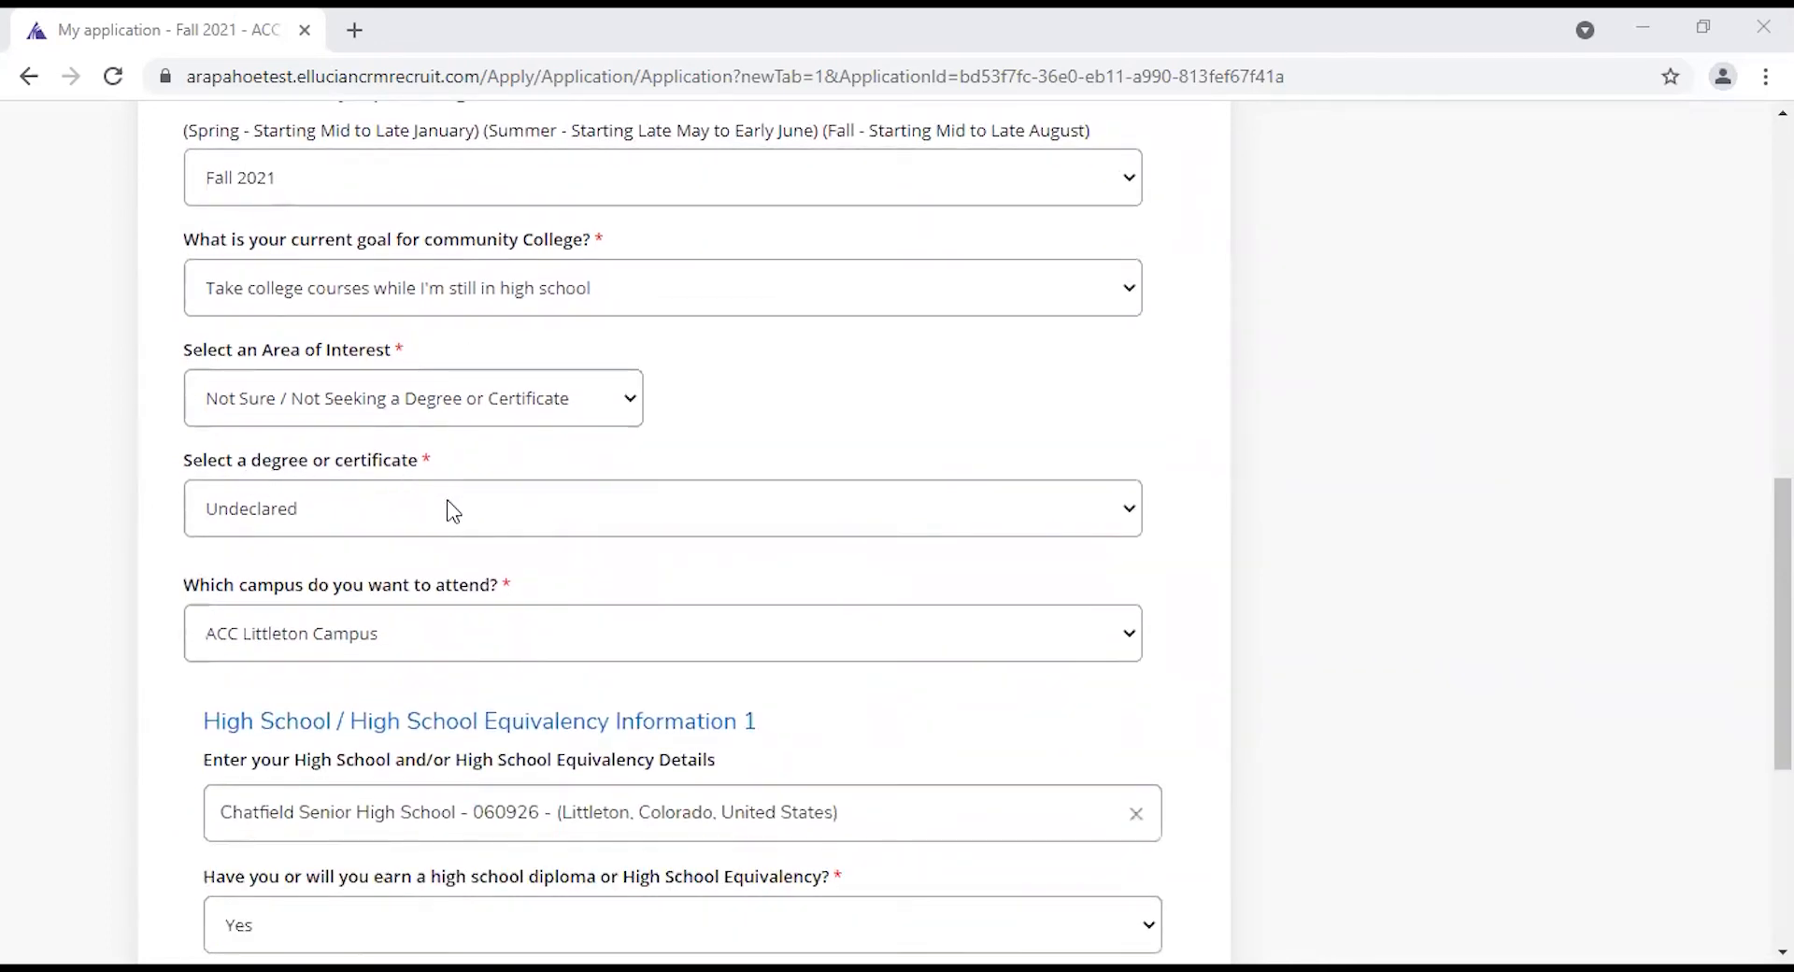
{"action": "scroll", "scroll_direction": "down", "scroll_amount": 3}
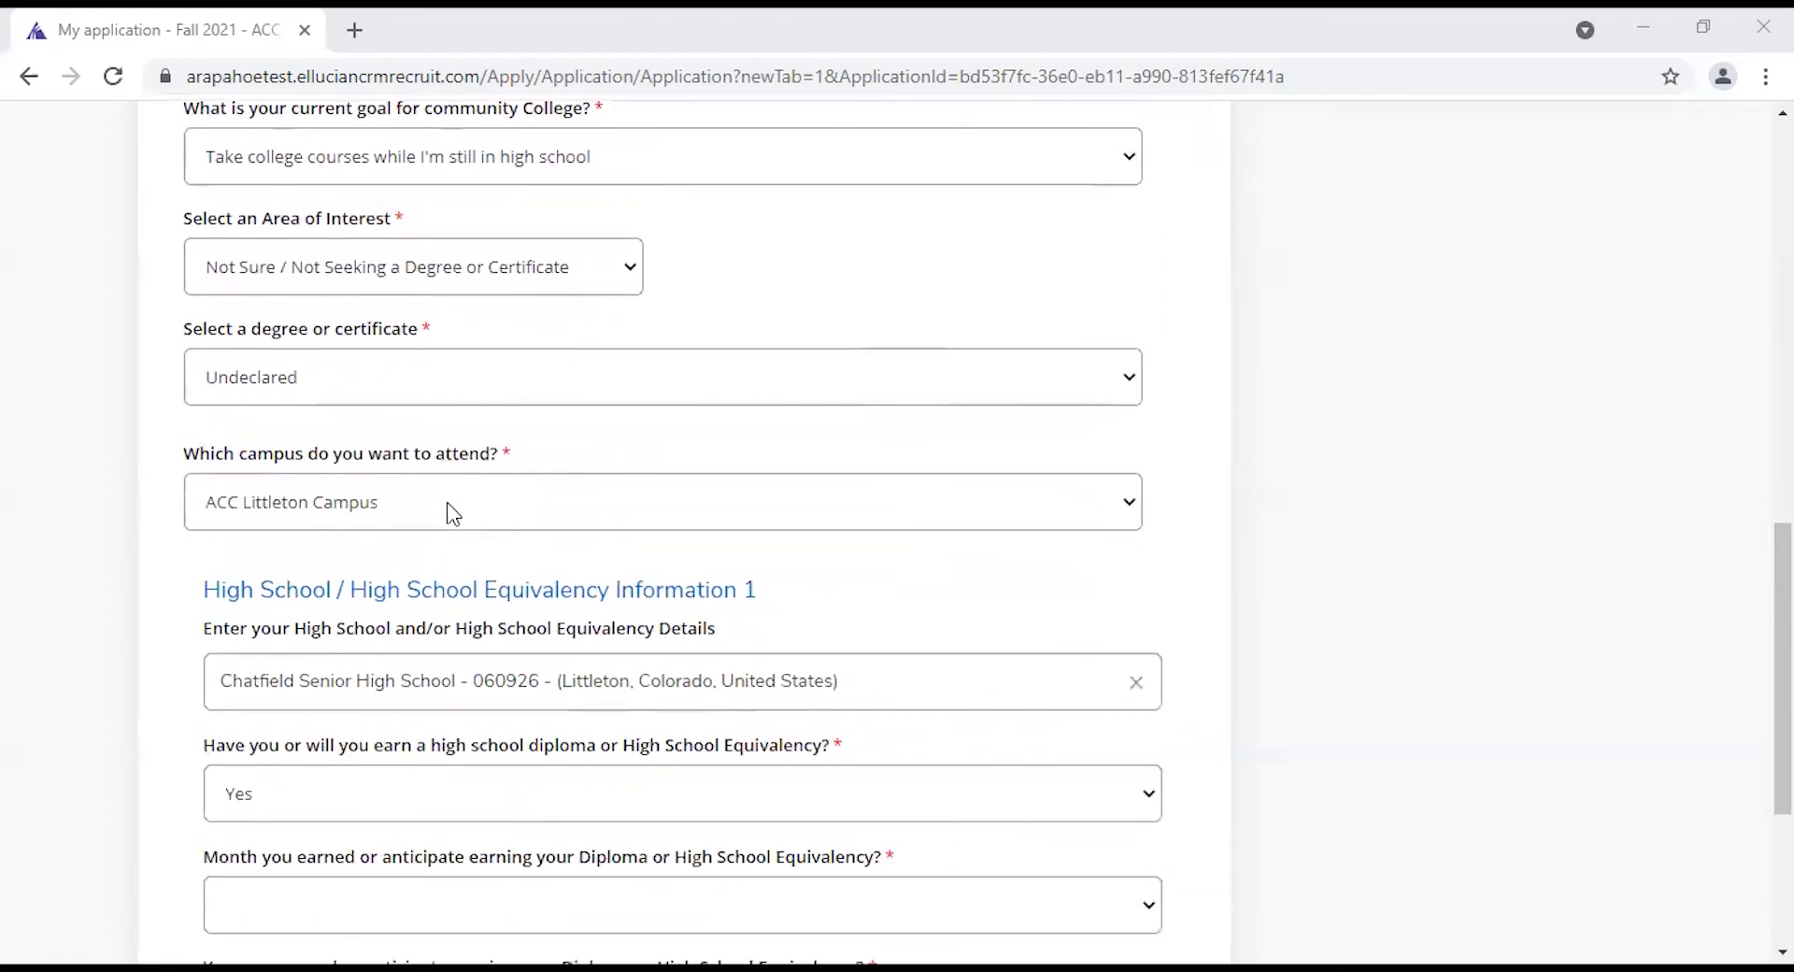
{"action": "scroll", "scroll_direction": "down", "scroll_amount": 3}
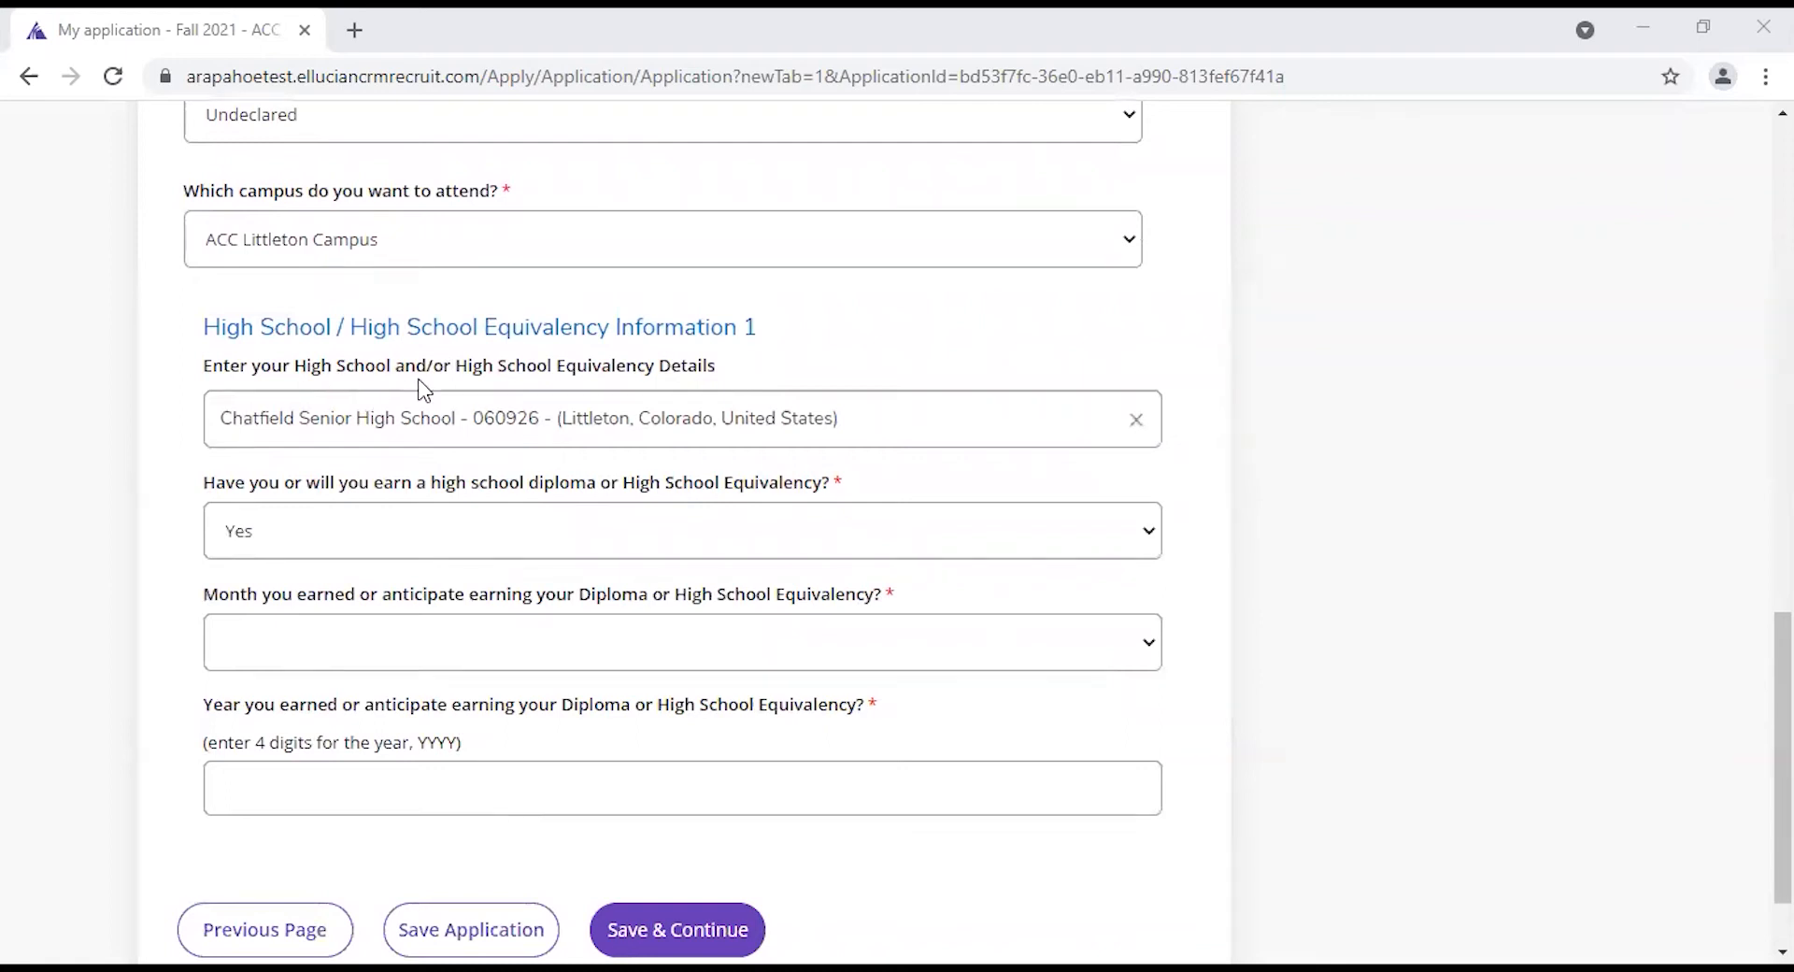
{"action": "mouse_move", "coordinate": [741, 394]}
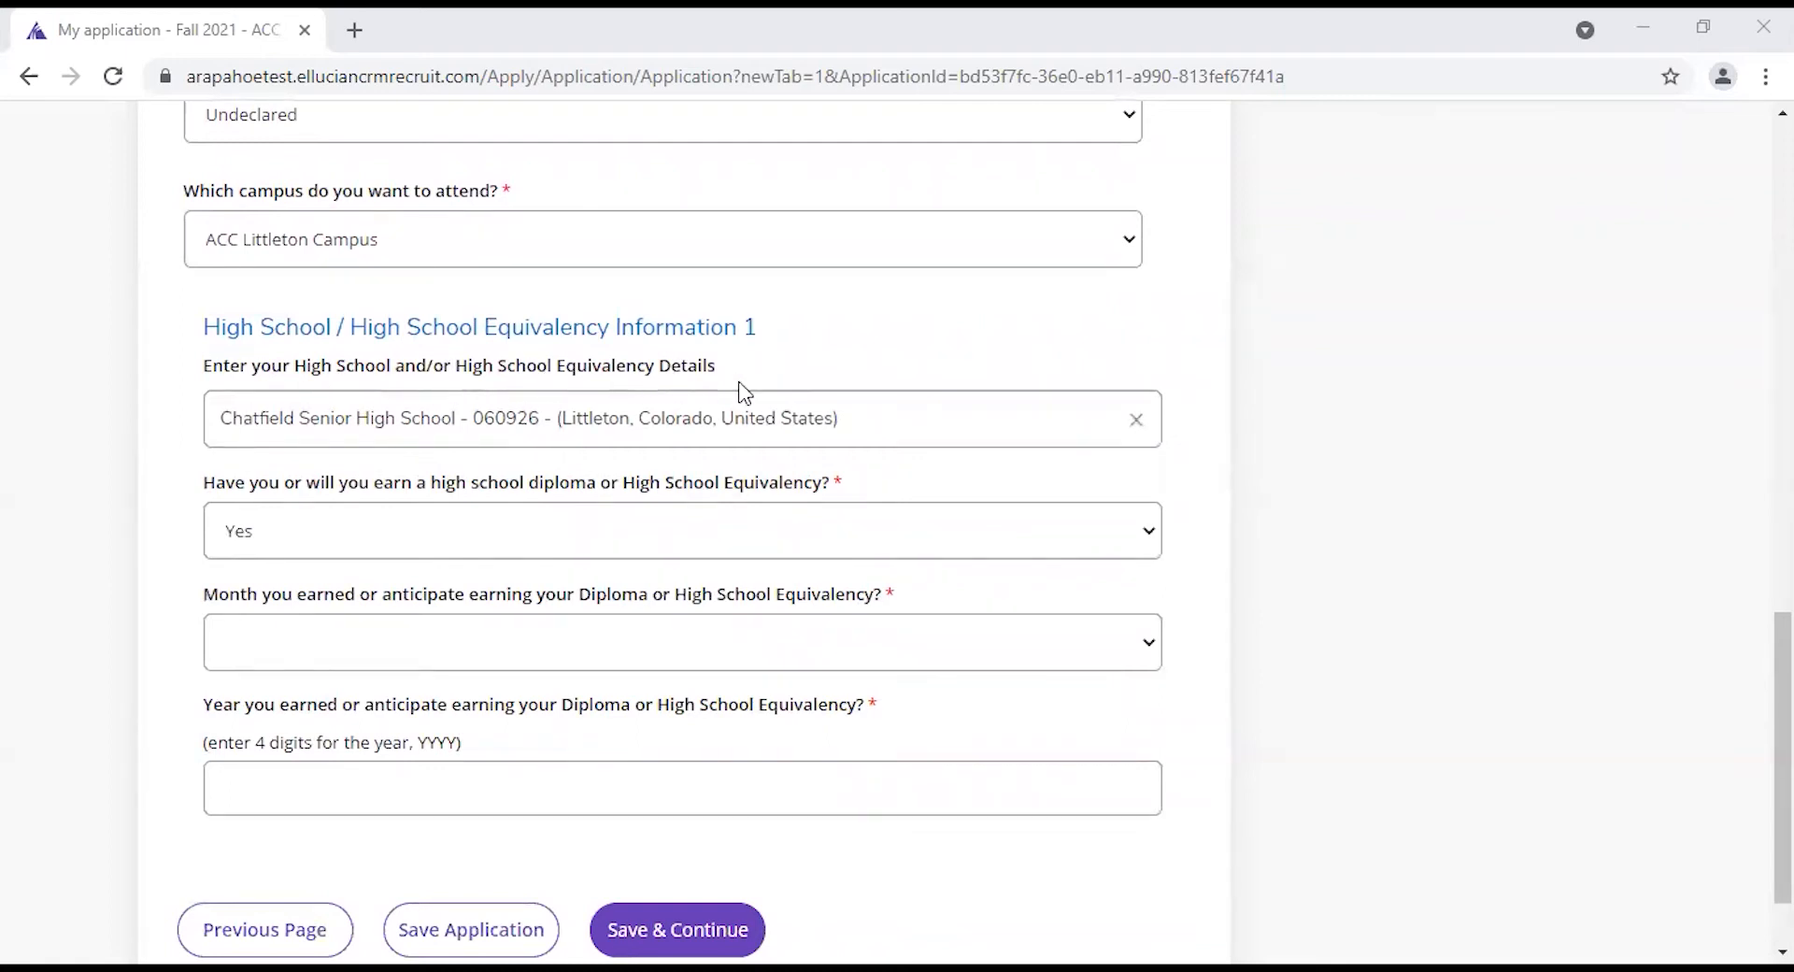
{"action": "mouse_move", "coordinate": [401, 535]}
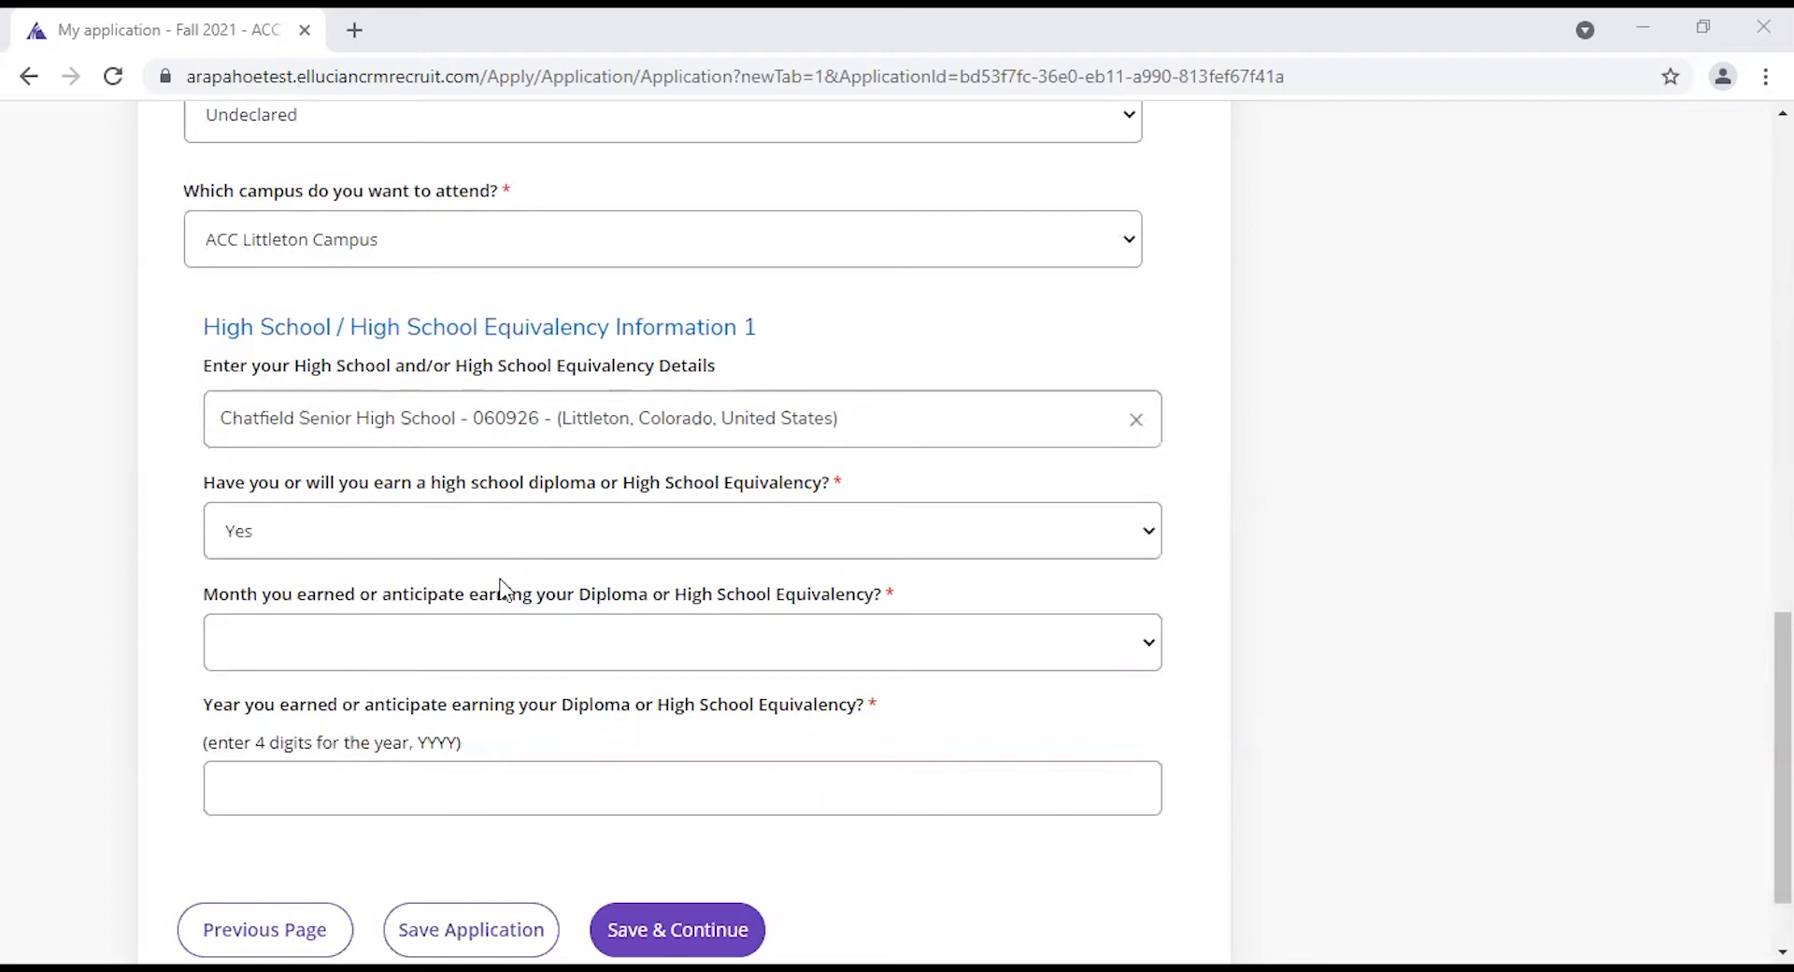
{"action": "mouse_move", "coordinate": [418, 604]}
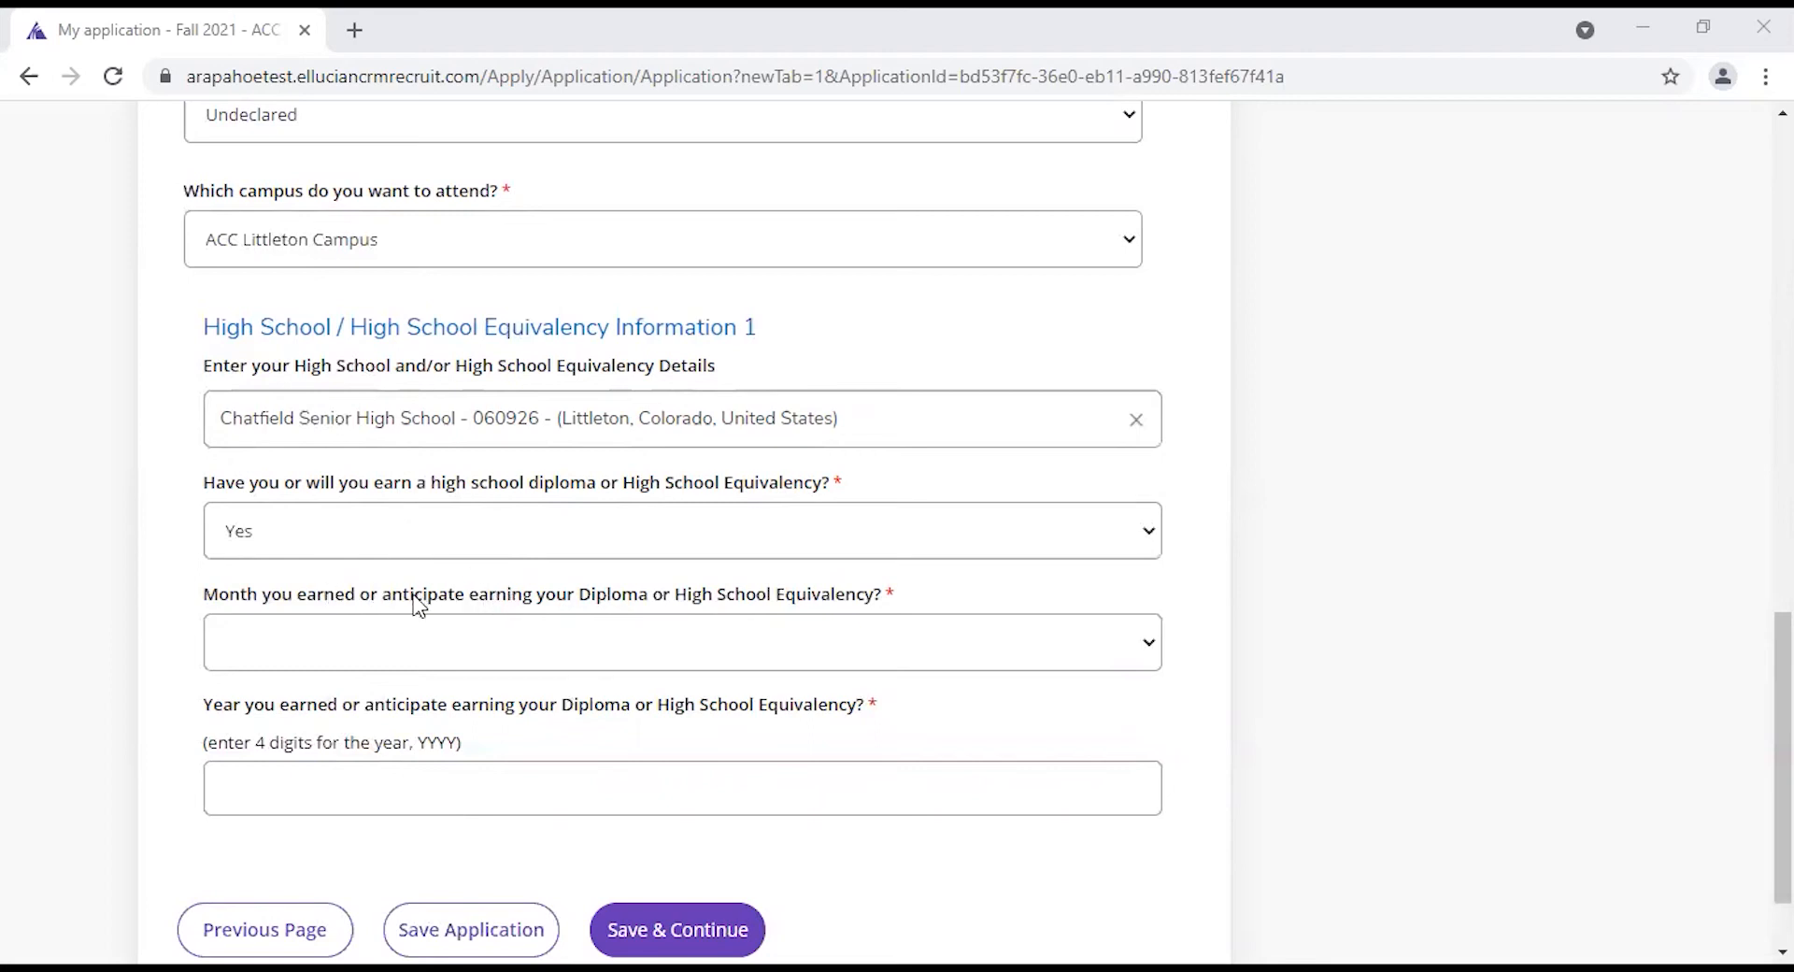
{"action": "mouse_move", "coordinate": [652, 615]}
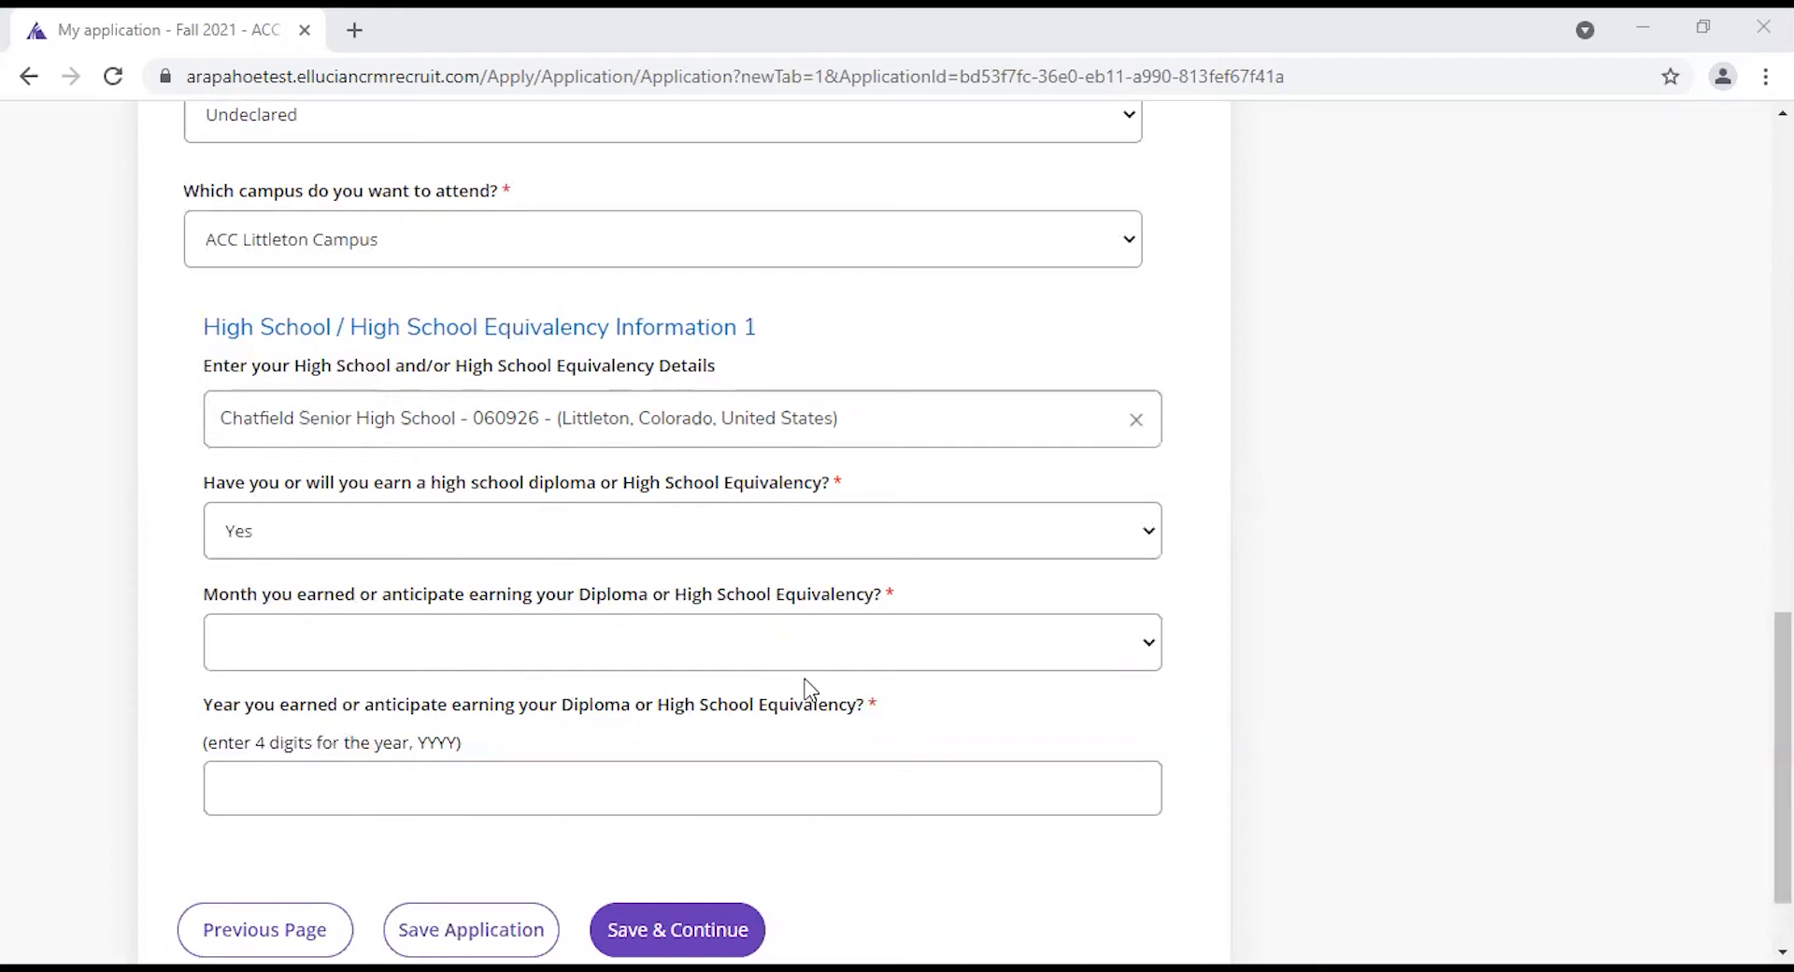
{"action": "left_click", "coordinate": [677, 927]}
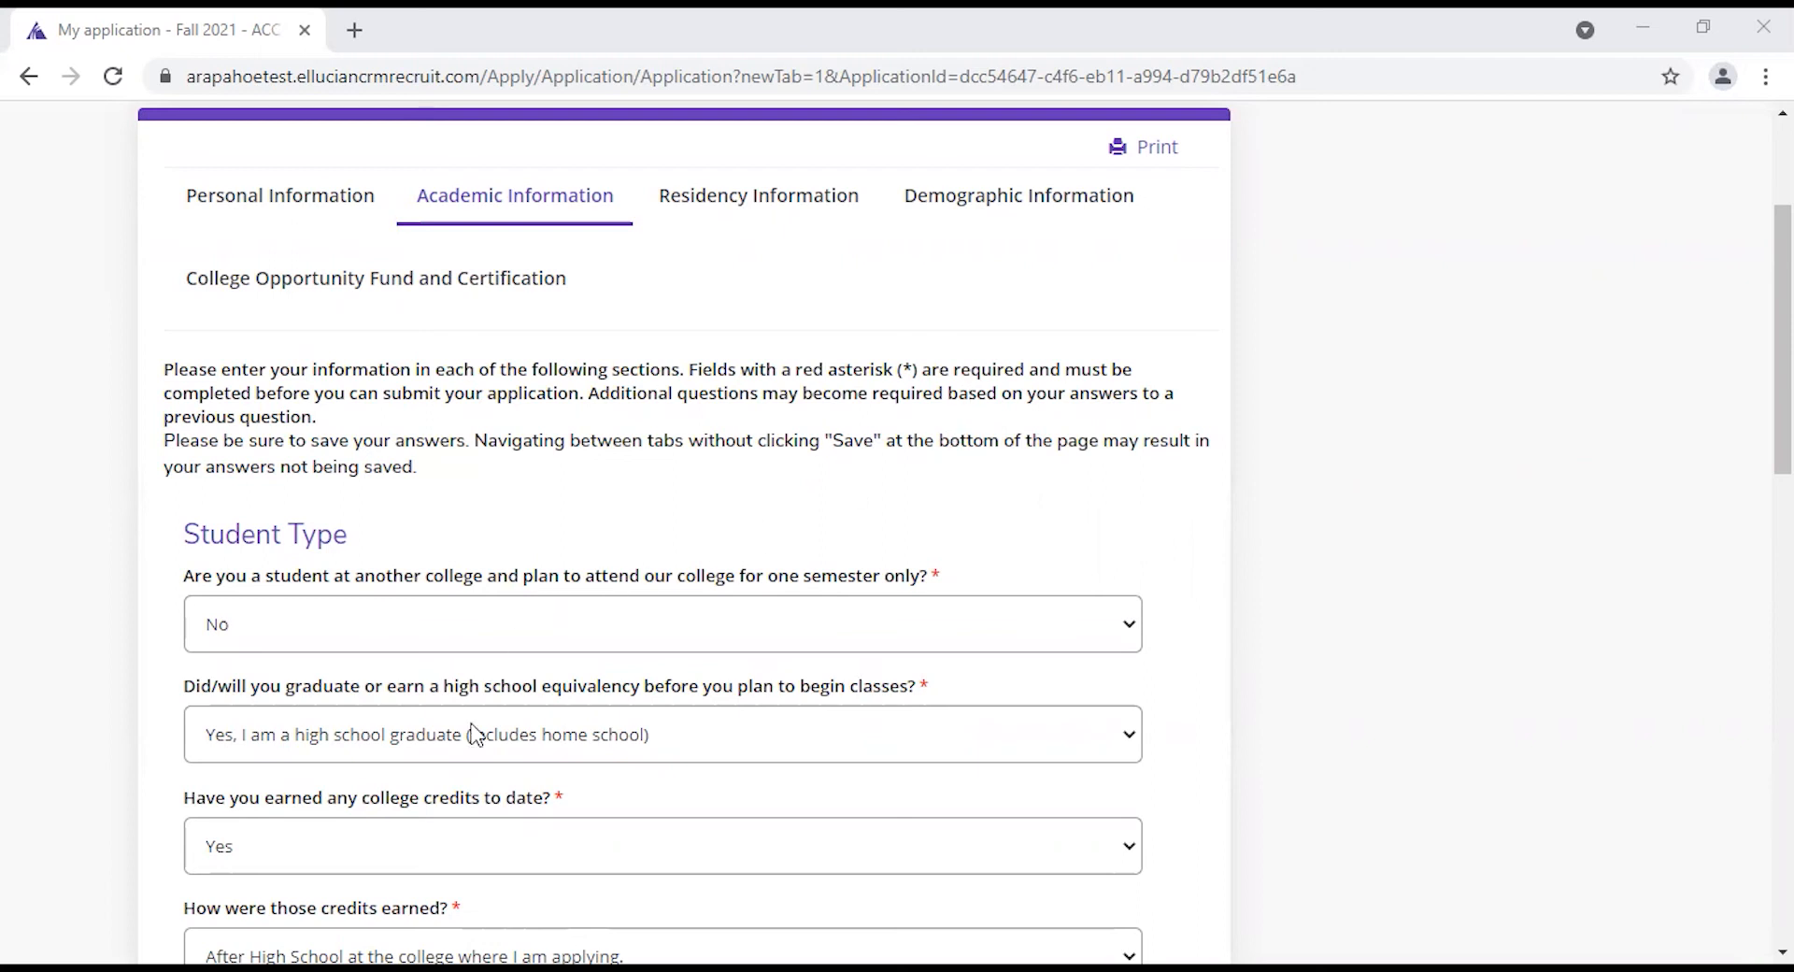
- Set how credits were earned to 'After High School at college other than' this one
{"action": "scroll", "scroll_direction": "down", "scroll_amount": 3}
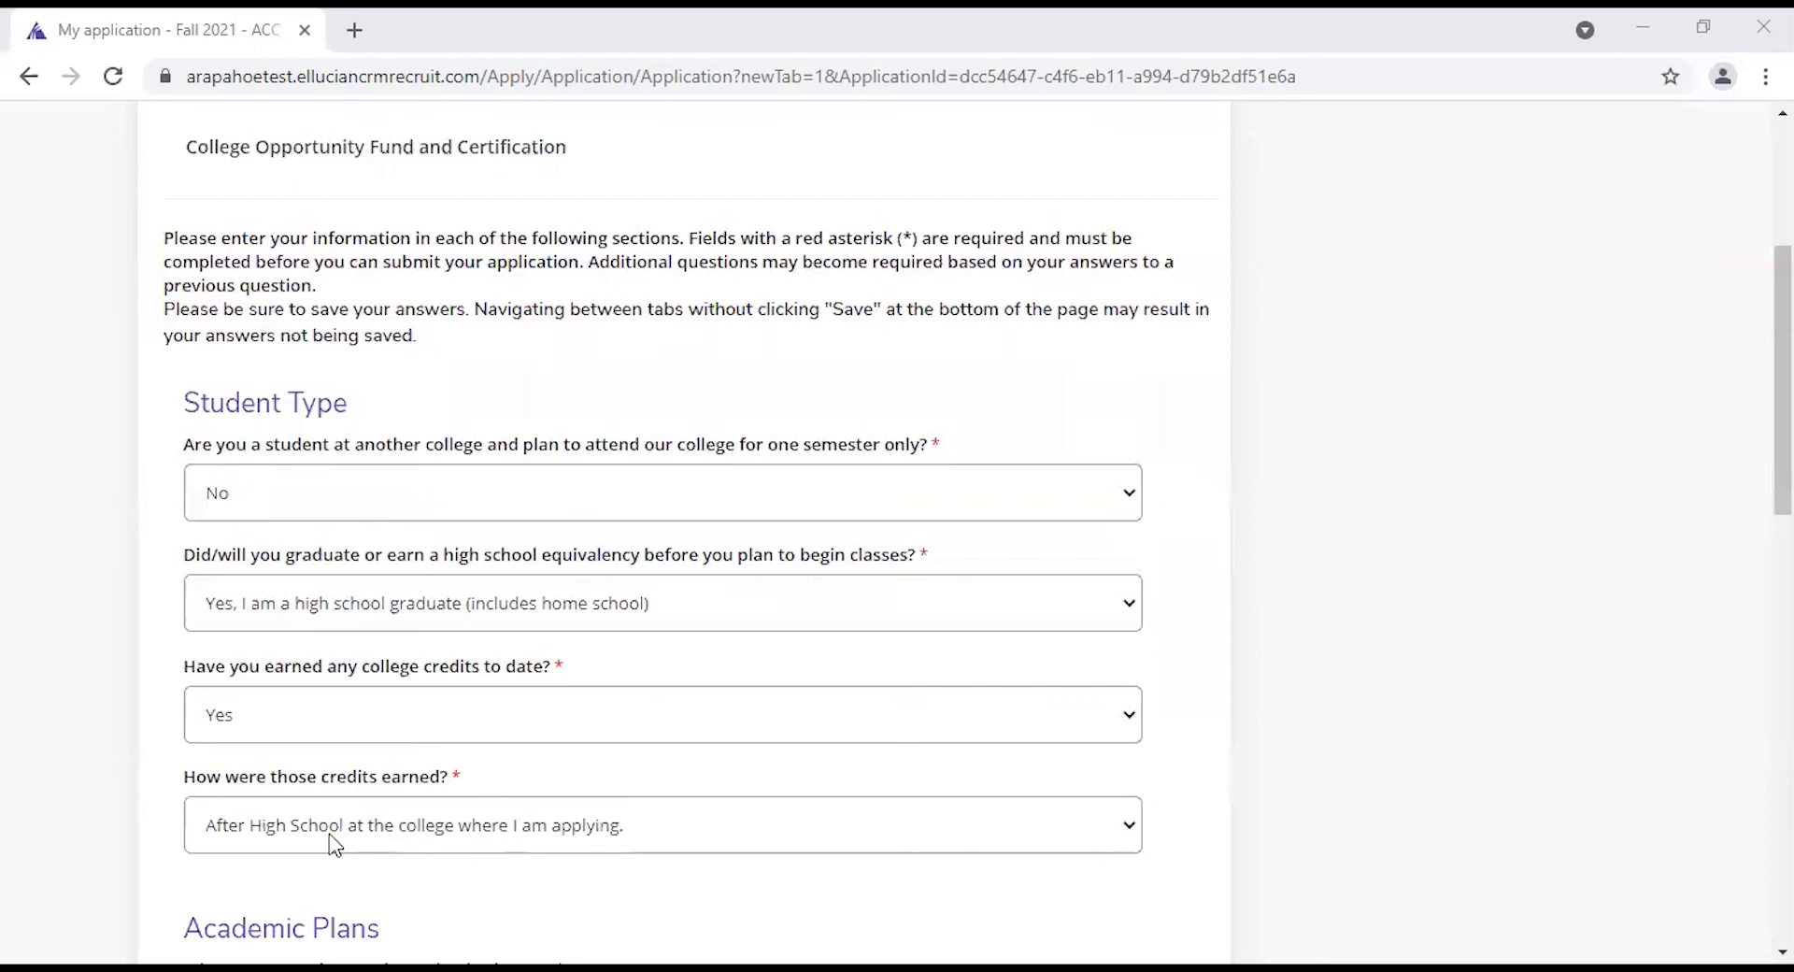
{"action": "mouse_move", "coordinate": [463, 864]}
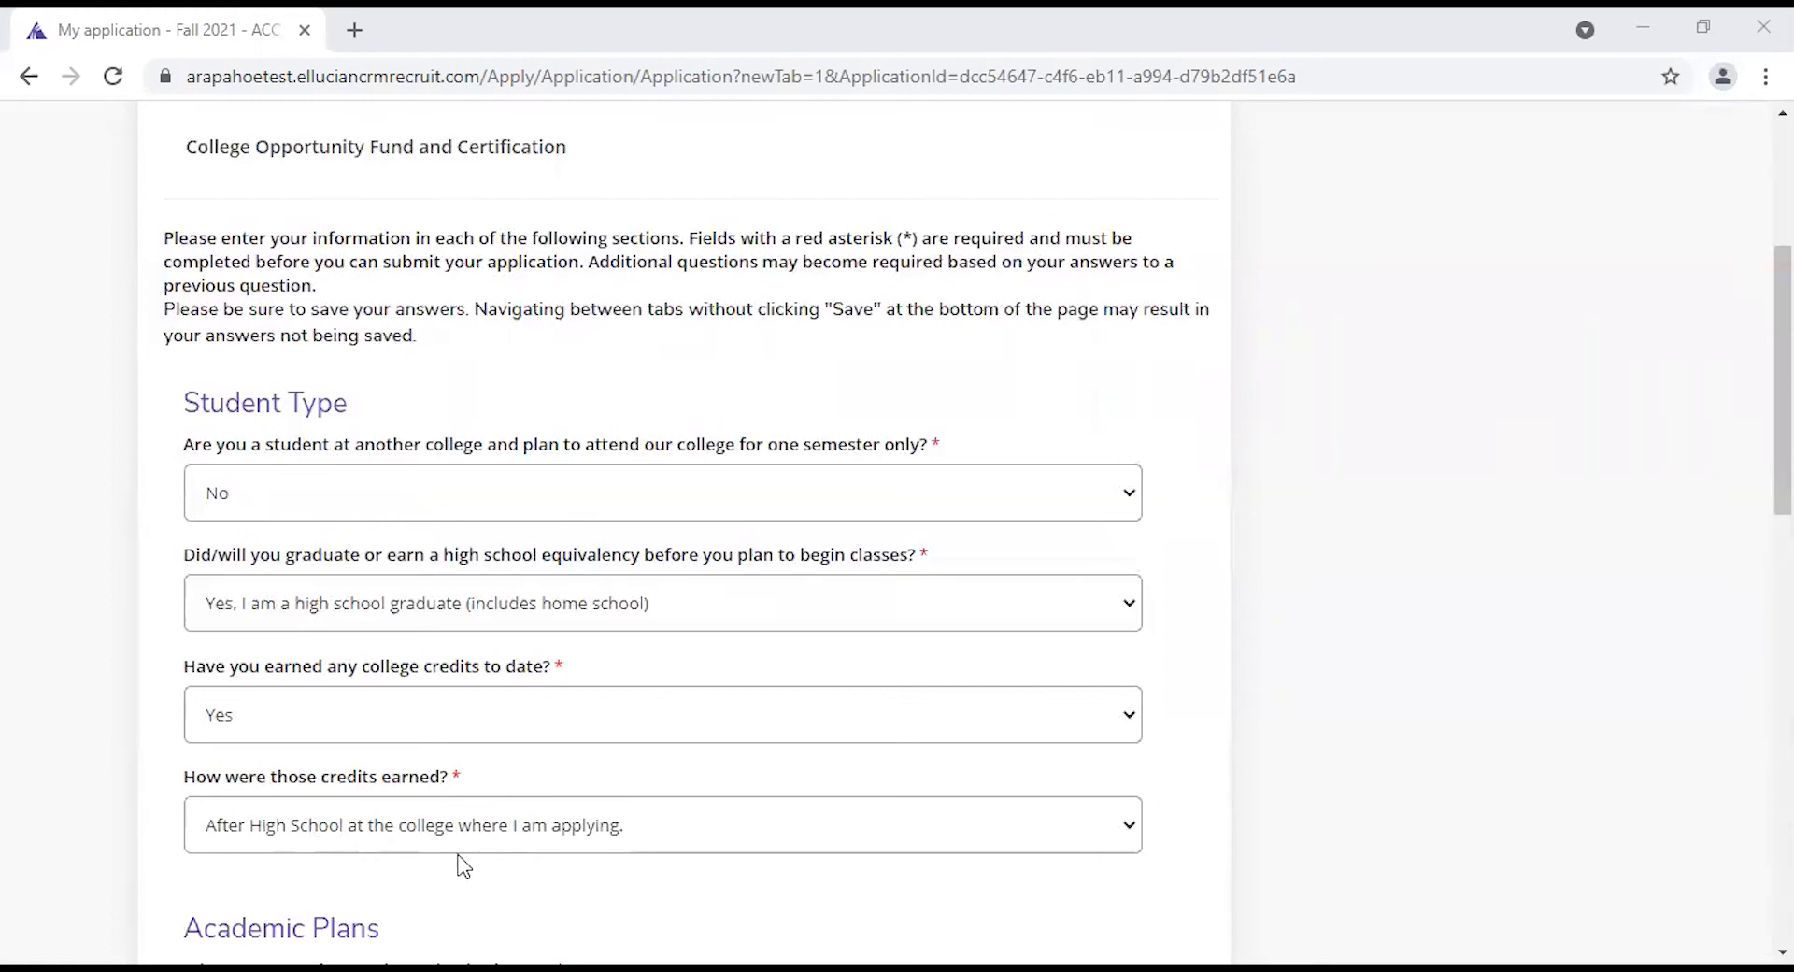
{"action": "mouse_move", "coordinate": [538, 836]}
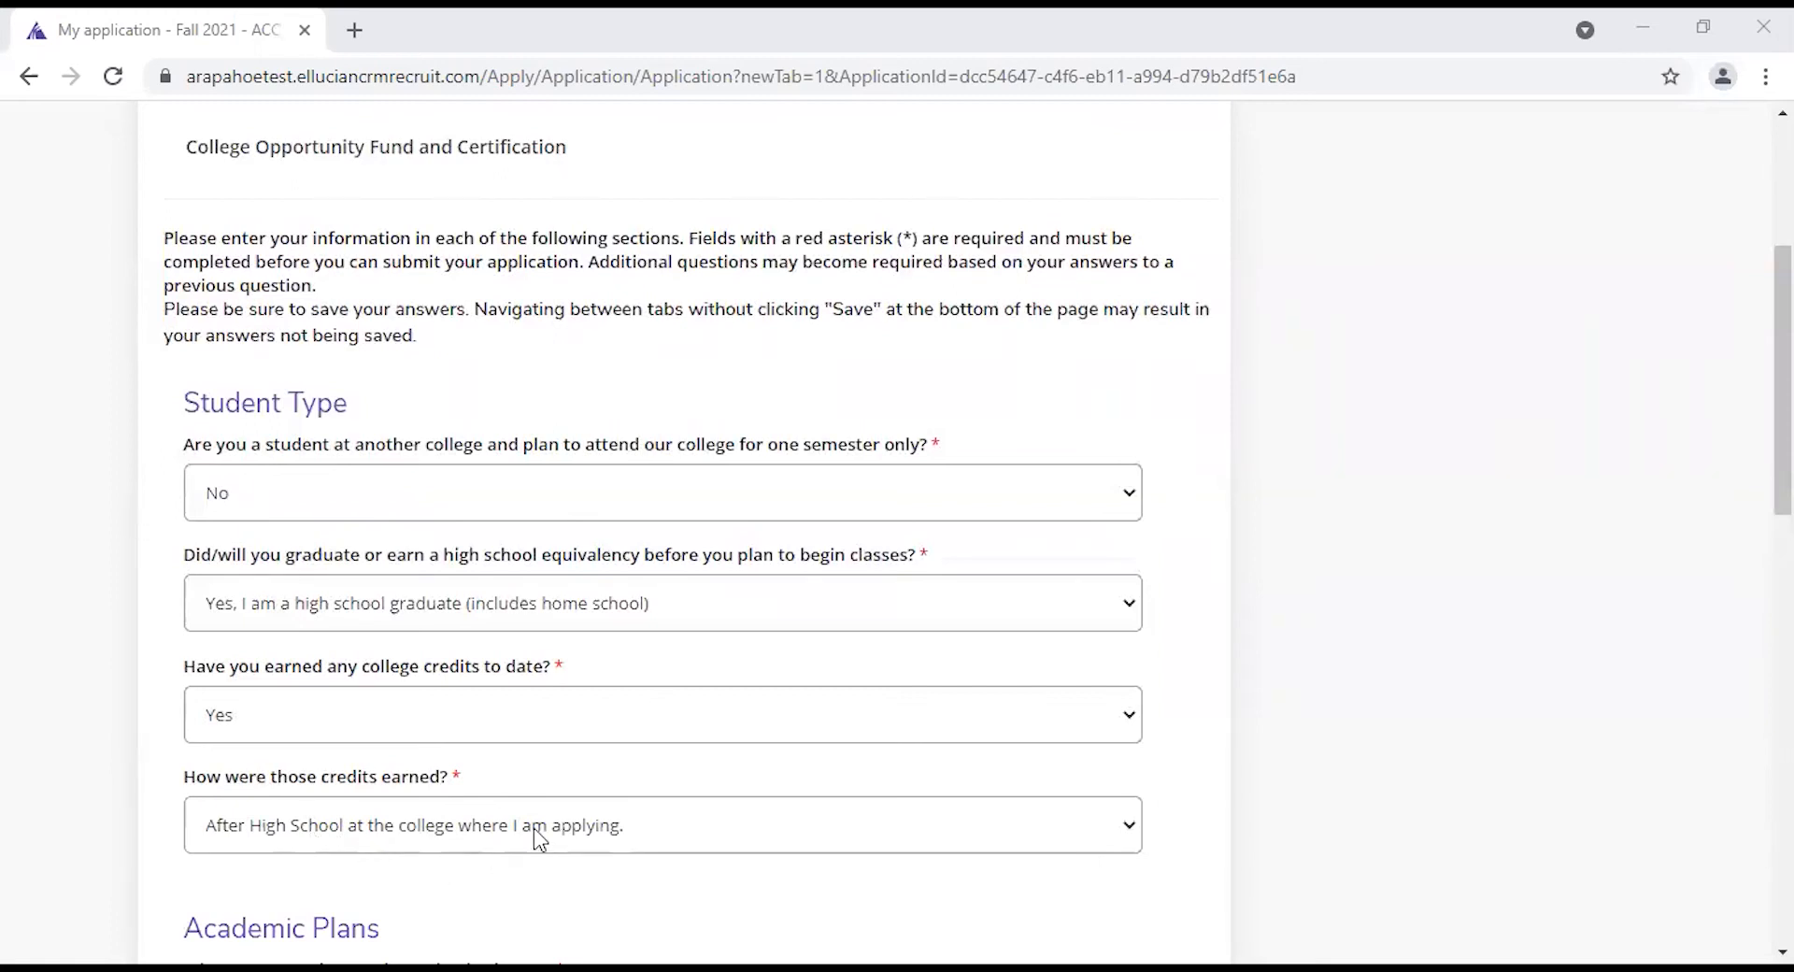
{"action": "left_click", "coordinate": [661, 824]}
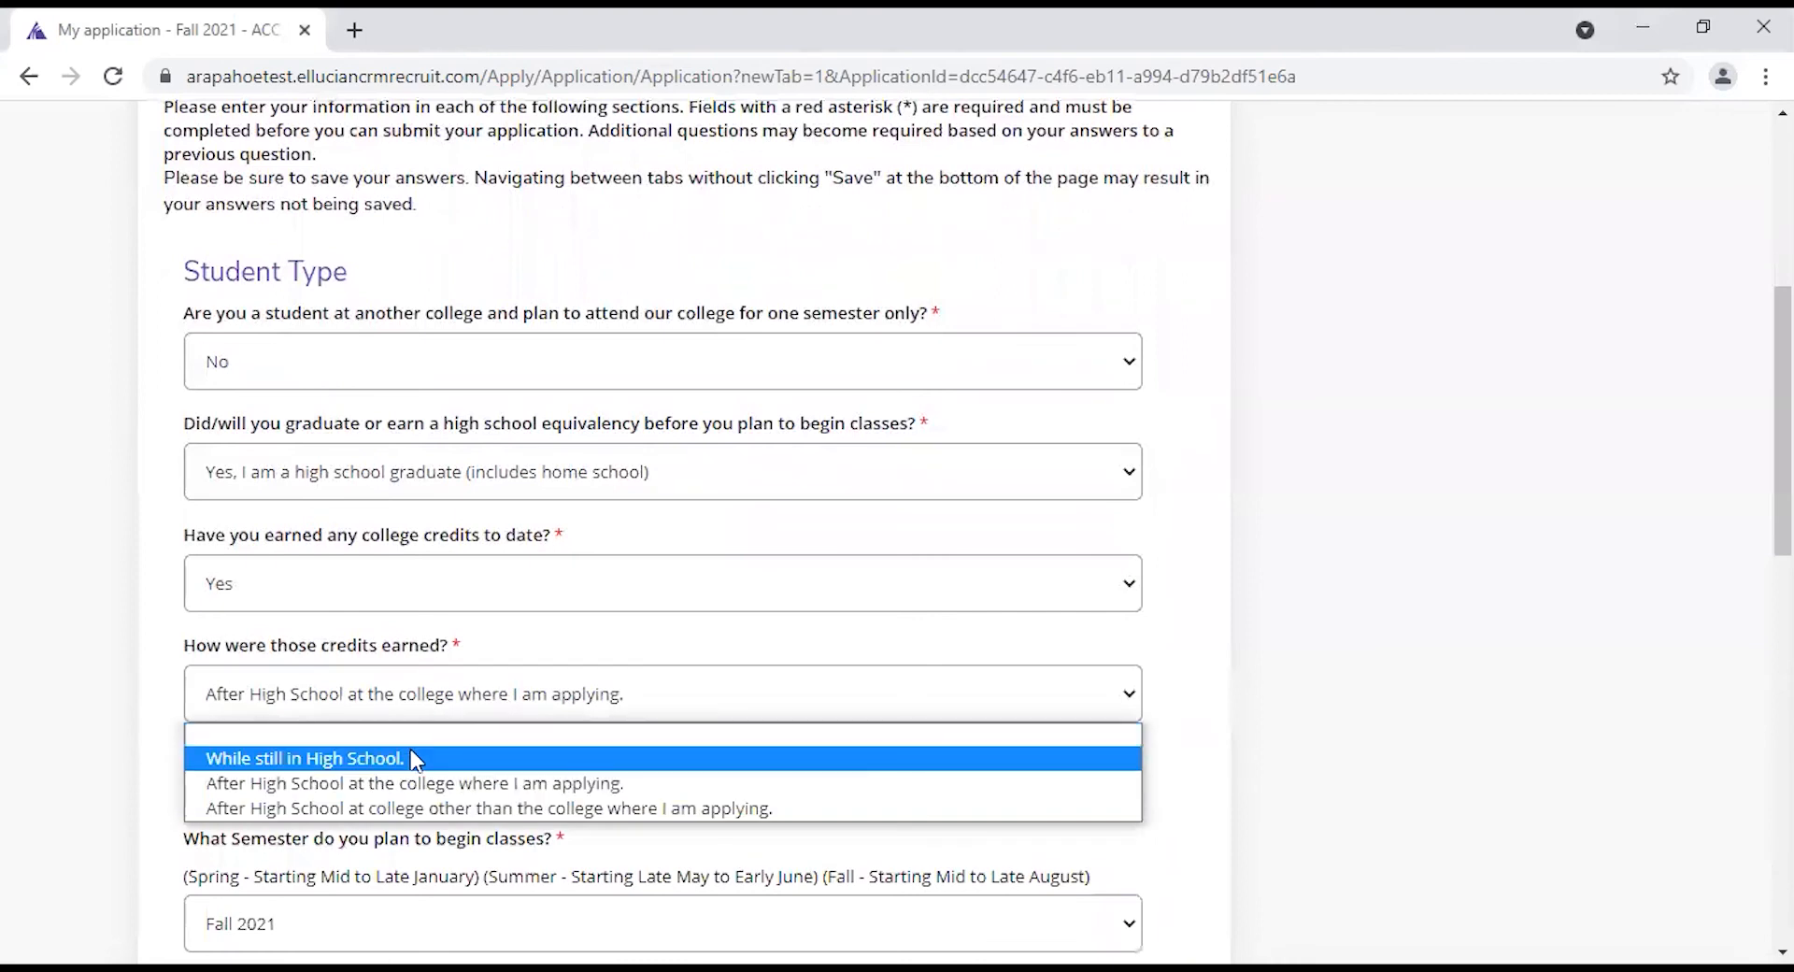
{"action": "left_click", "coordinate": [304, 757]}
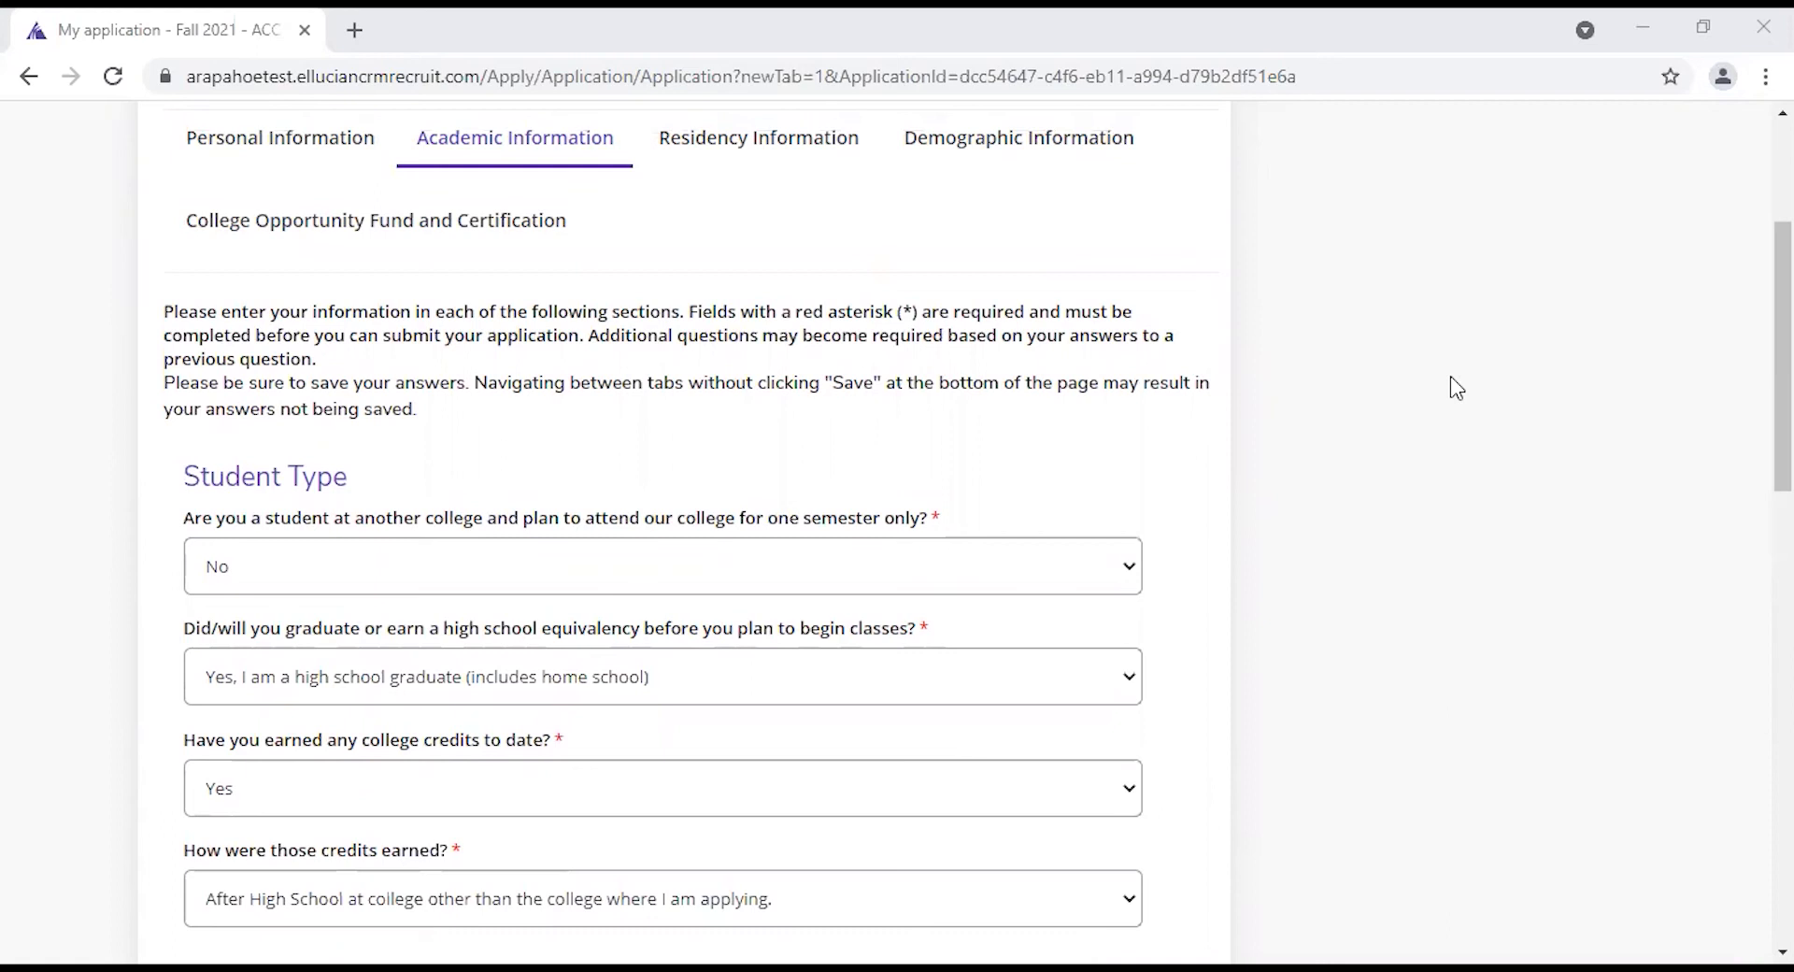
{"action": "scroll", "scroll_direction": "down", "scroll_amount": 3}
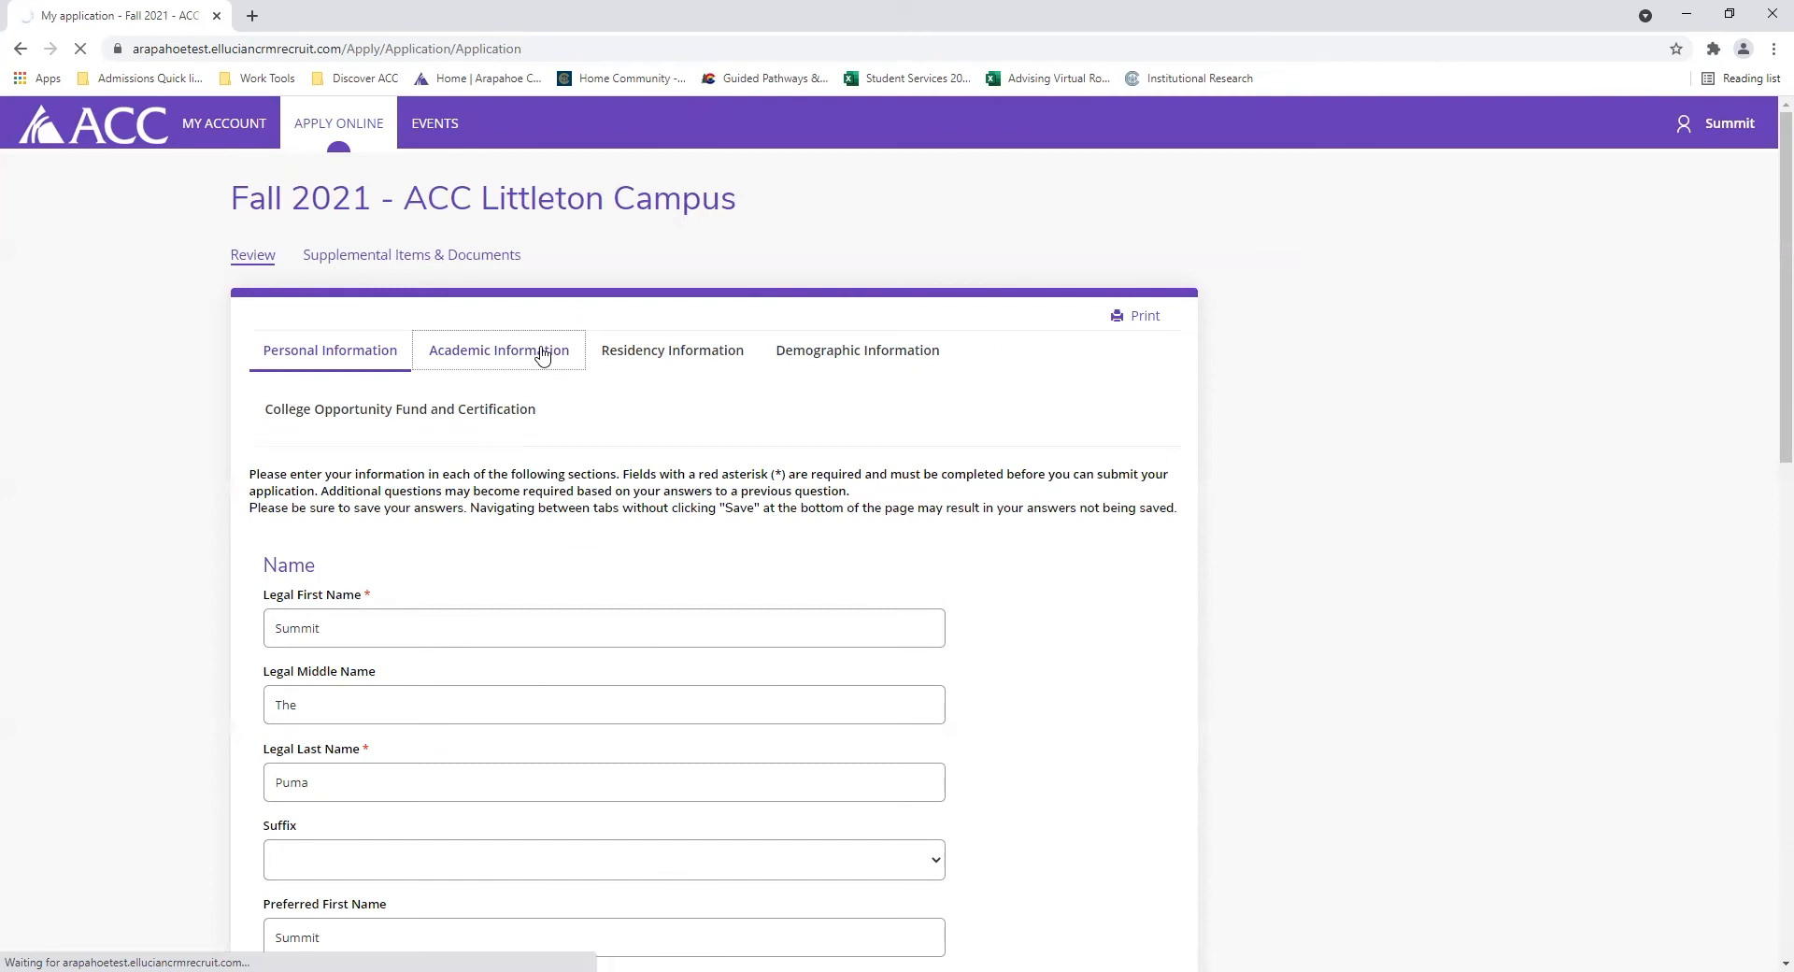
- View Academic Information, with graduation, goal, interest, degree and school name still blank
{"action": "left_click", "coordinate": [498, 351]}
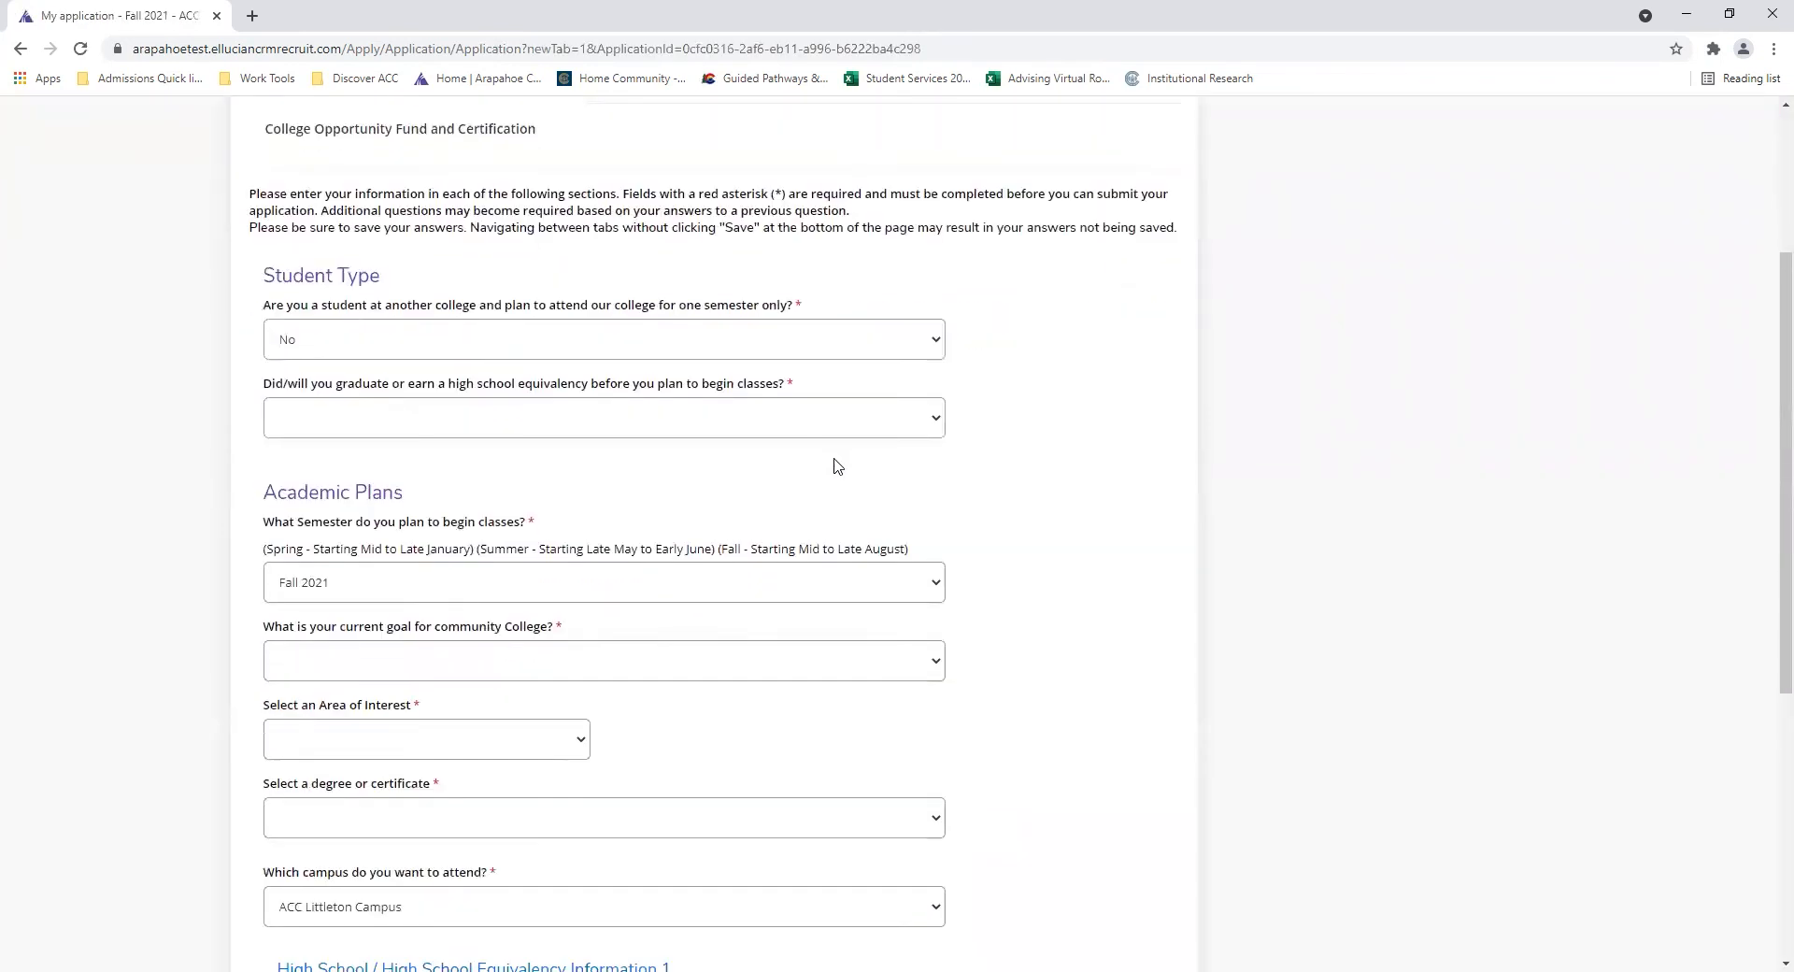
{"action": "scroll", "scroll_direction": "down", "scroll_amount": 3}
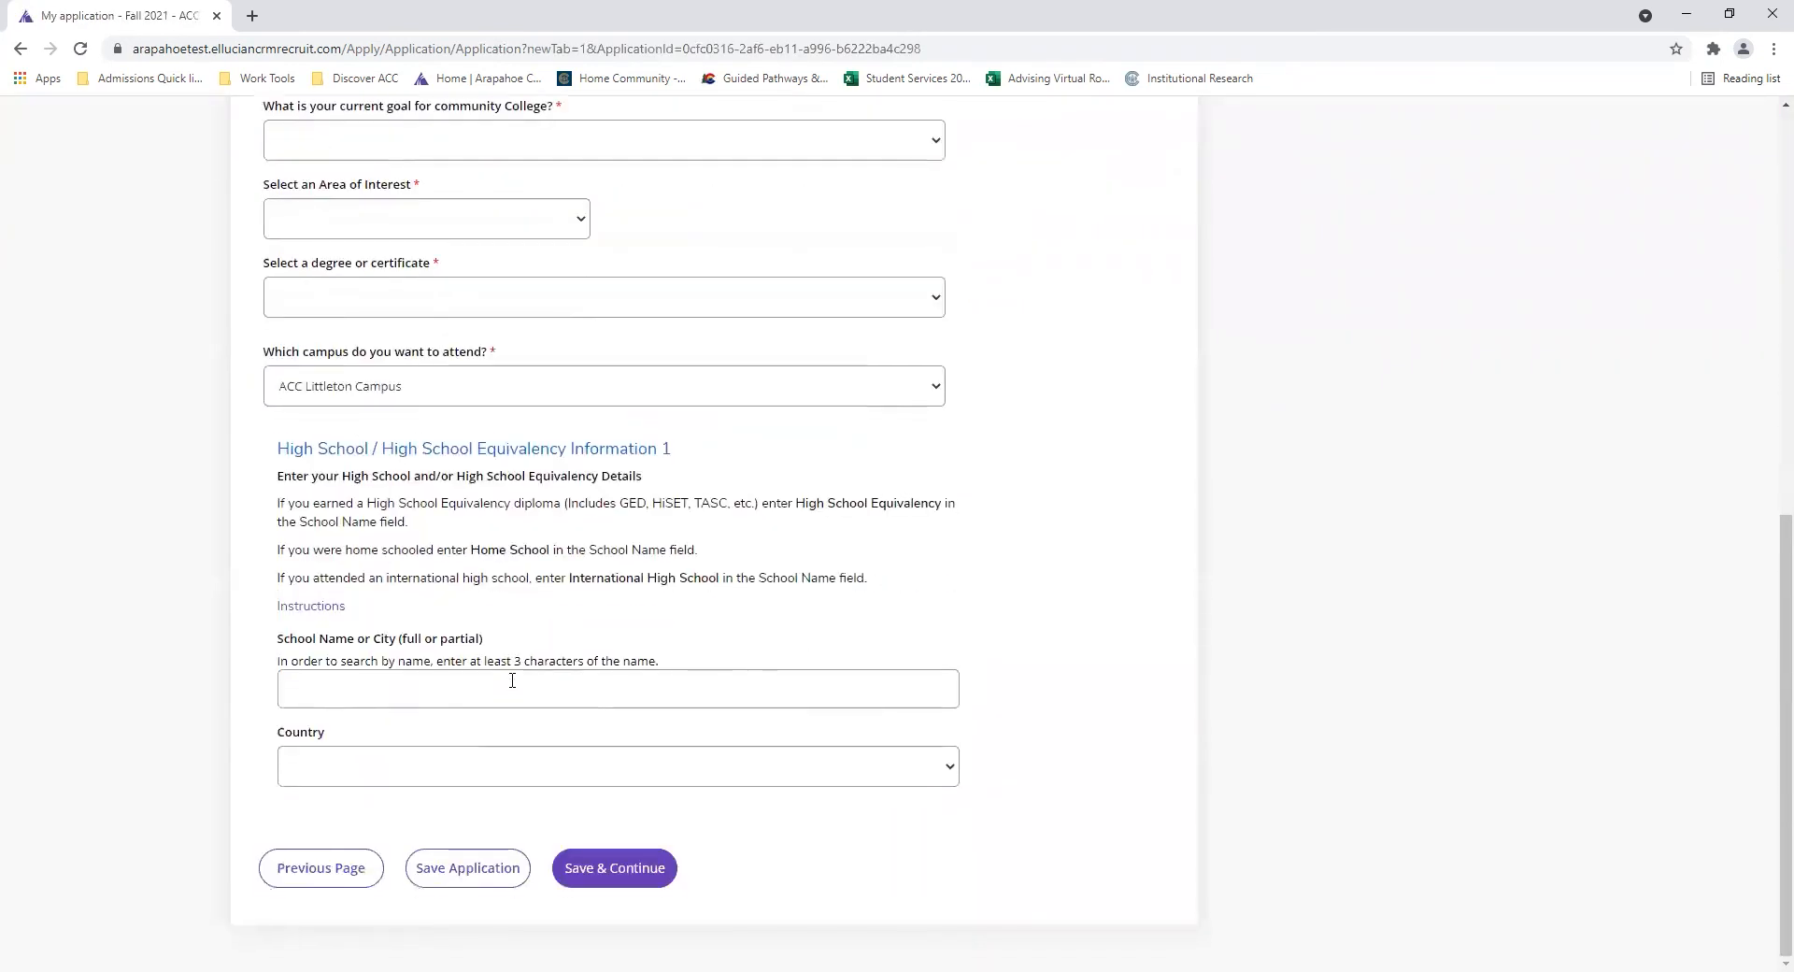
{"action": "mouse_move", "coordinate": [738, 718]}
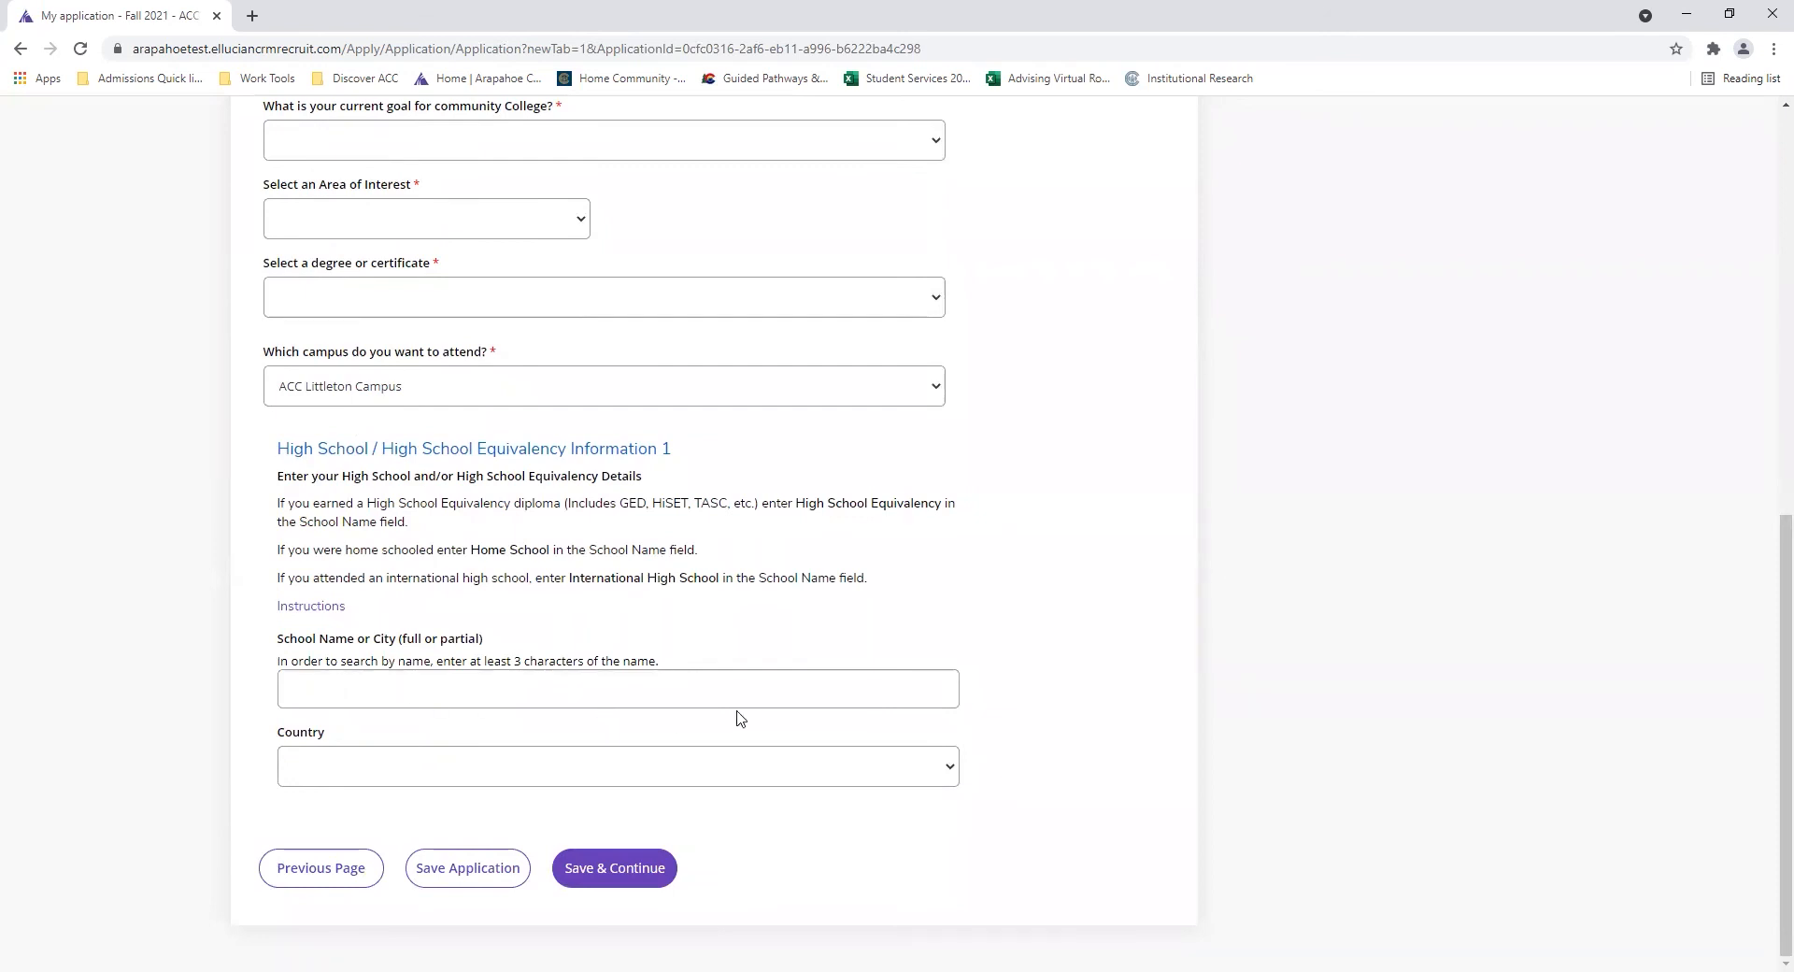
{"action": "mouse_move", "coordinate": [511, 648]}
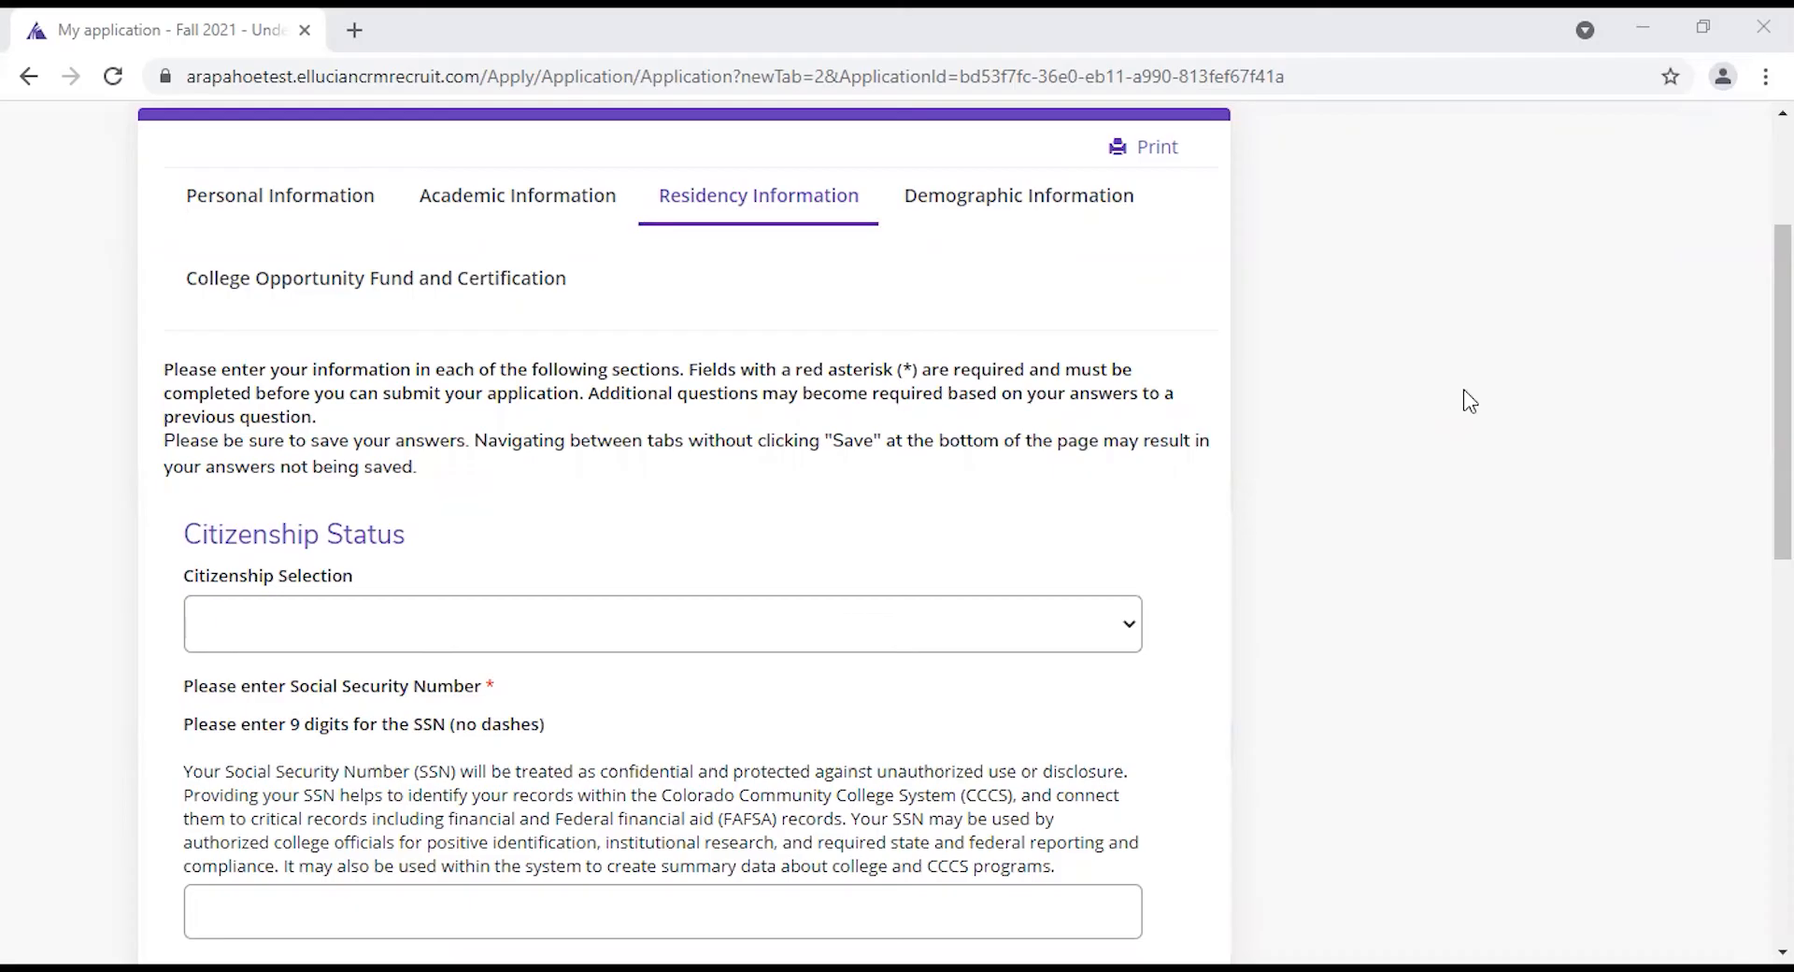
{"action": "mouse_move", "coordinate": [1263, 368]}
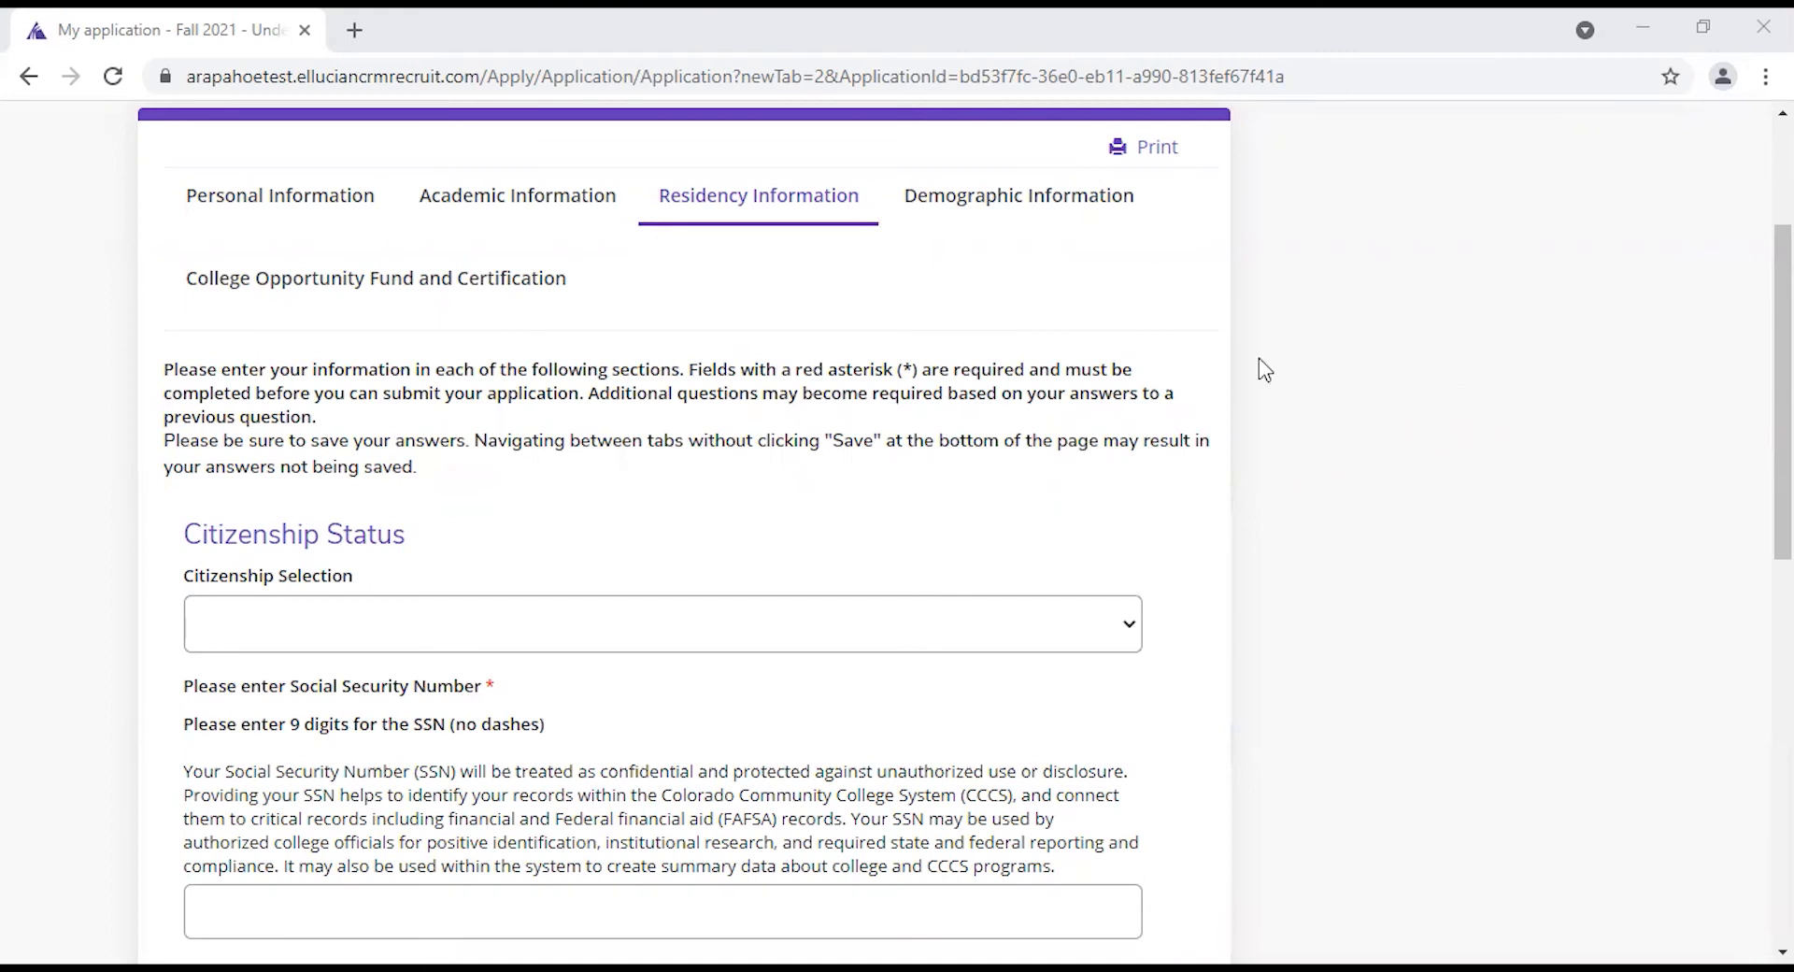
{"action": "left_click", "coordinate": [661, 622]}
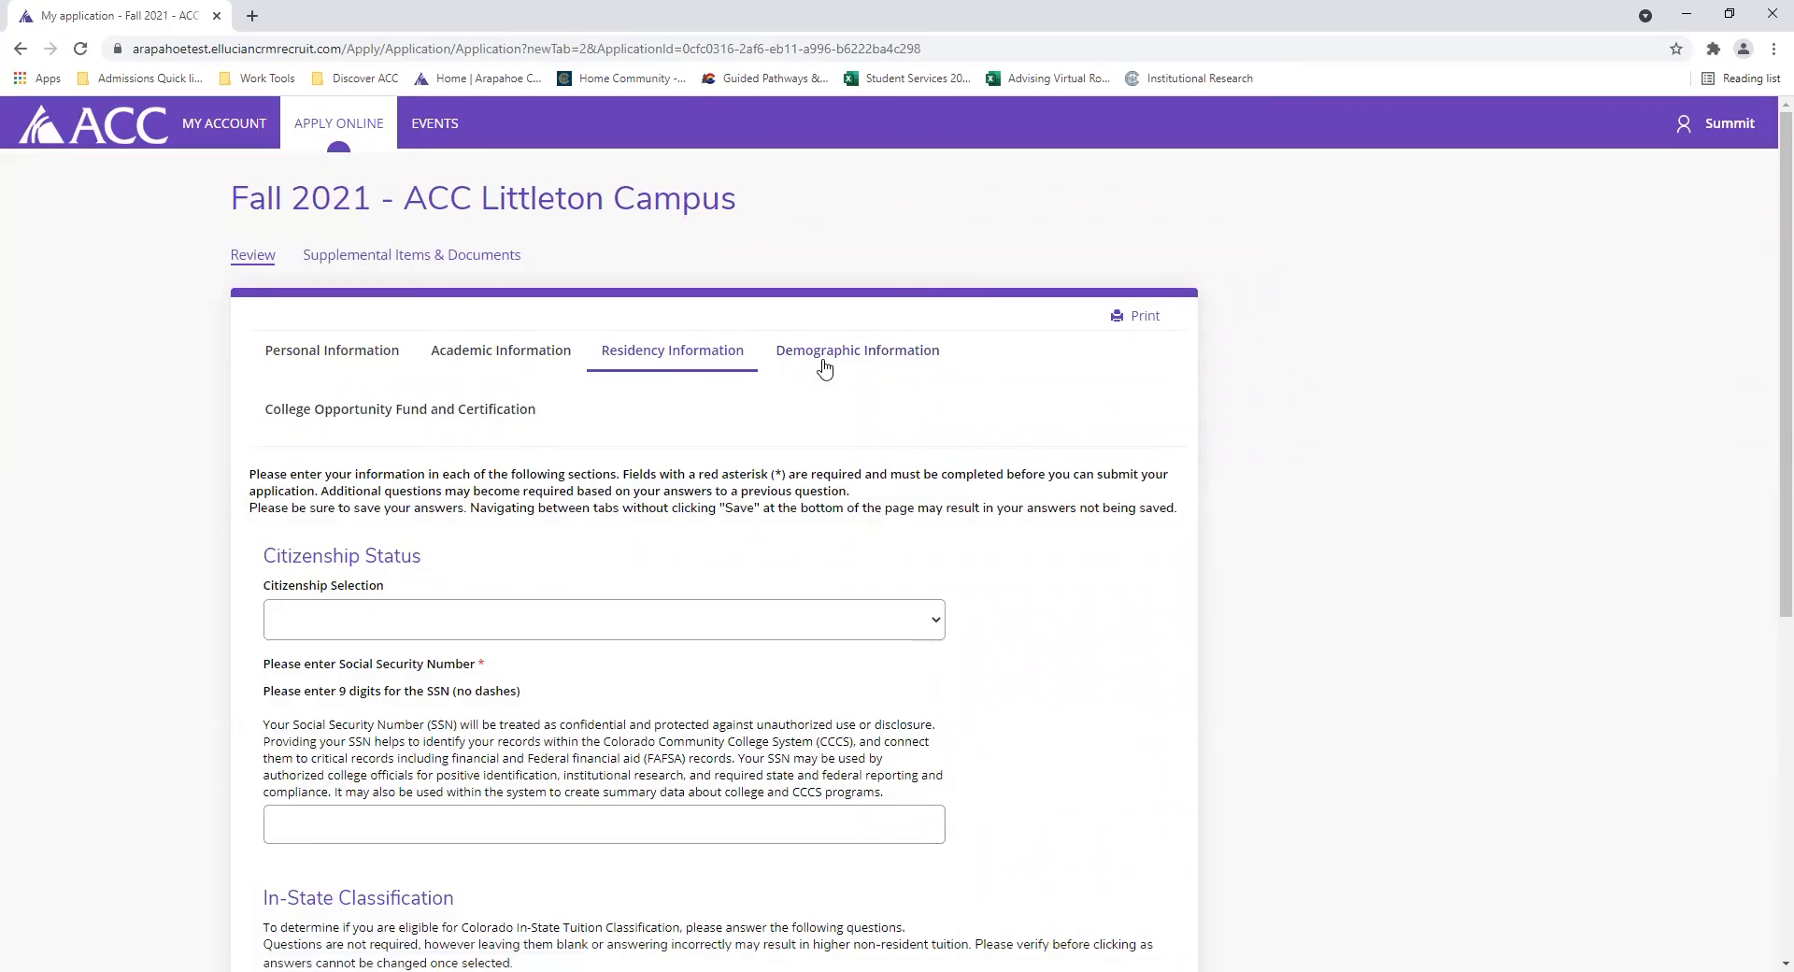
- Bring up Demographic Information with blank military status, sex at birth and ethnicity questions
{"action": "left_click", "coordinate": [856, 350]}
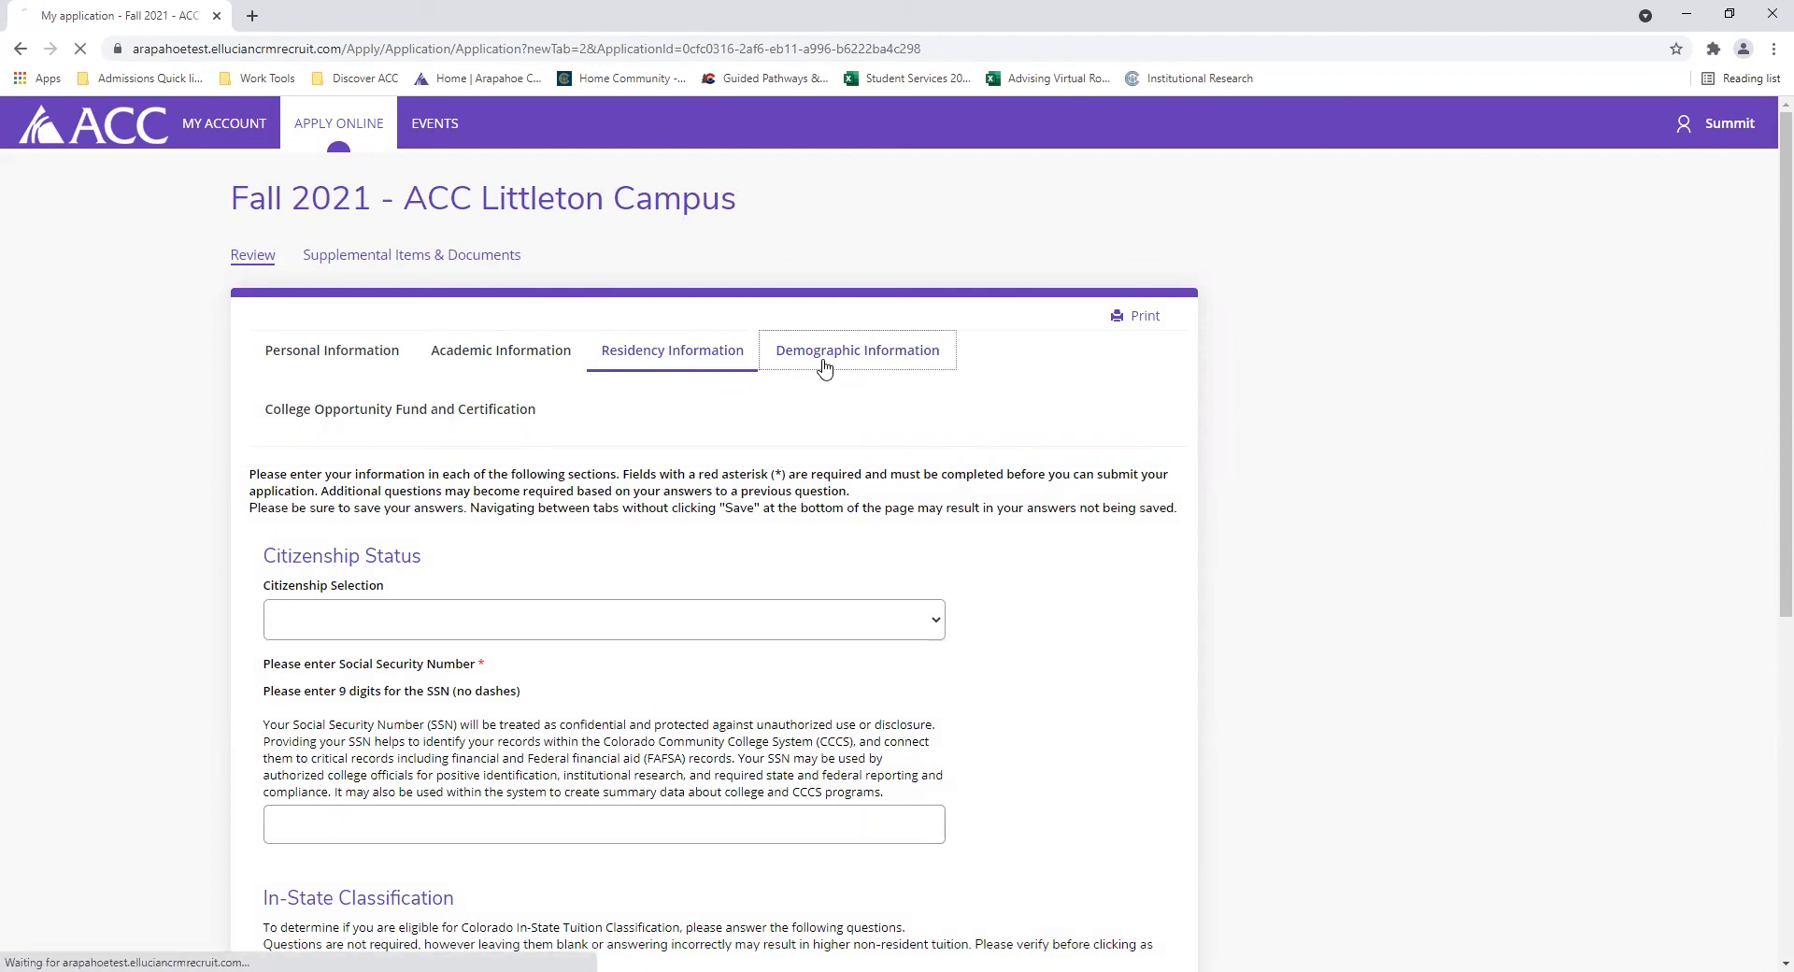
{"action": "left_click", "coordinate": [856, 351]}
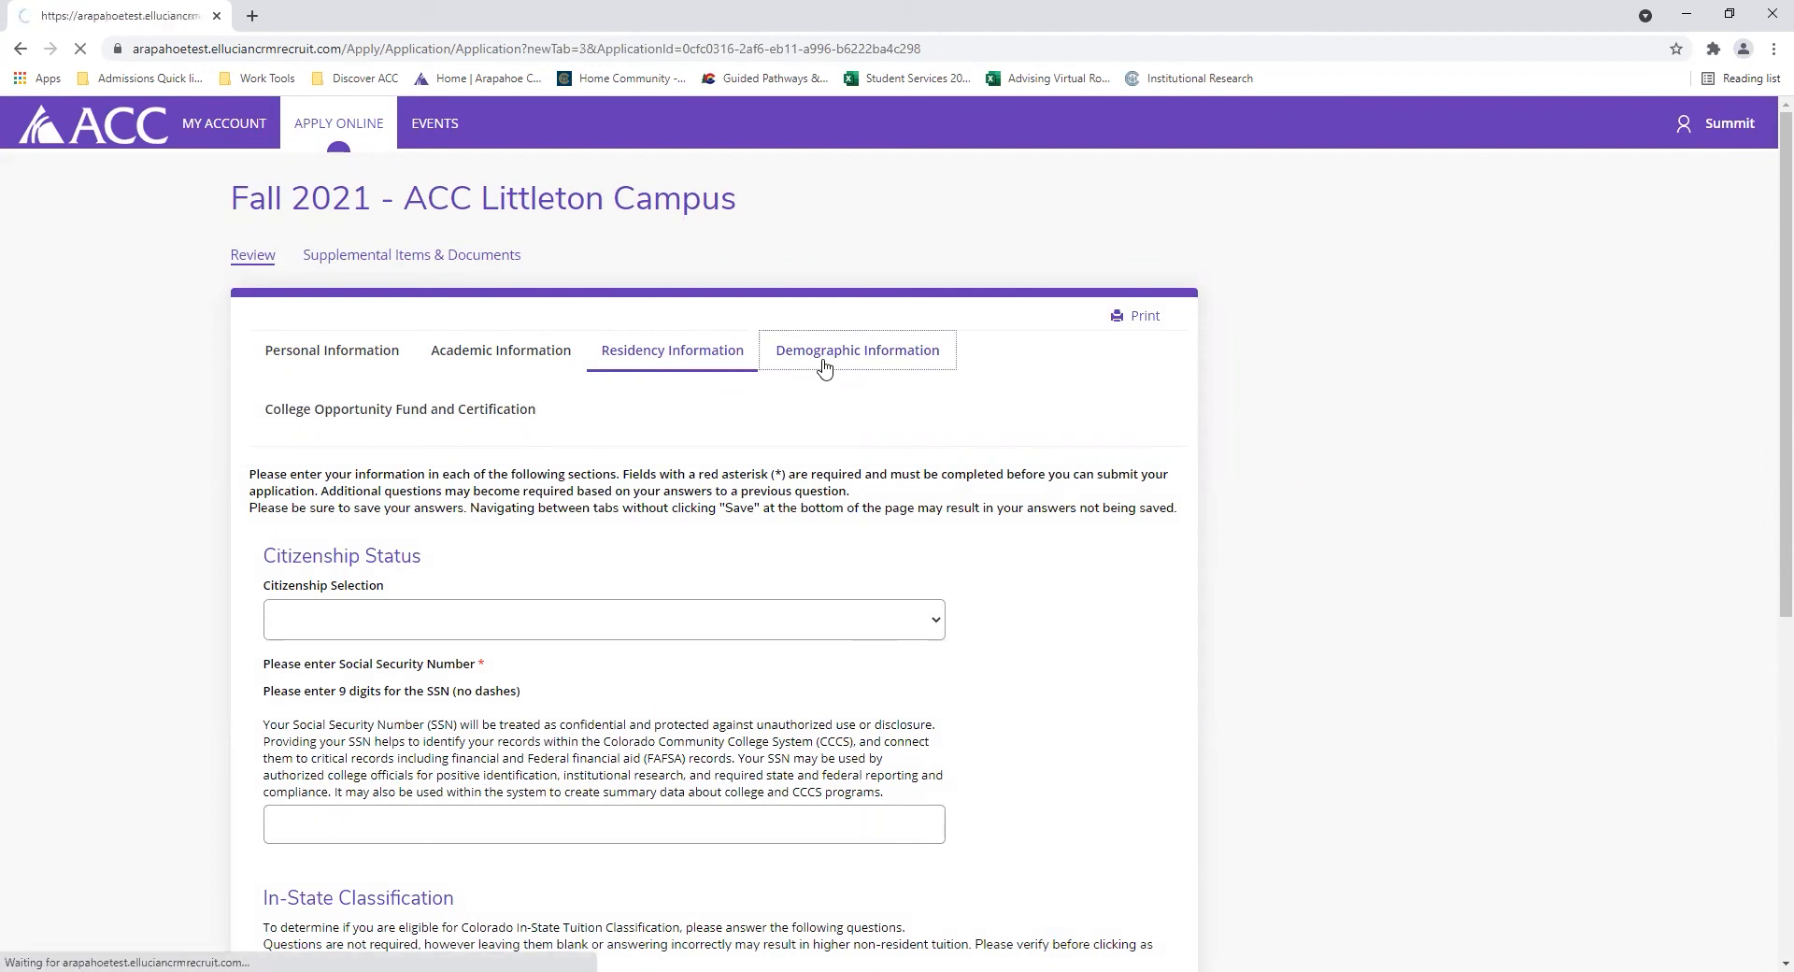
{"action": "left_click", "coordinate": [856, 349]}
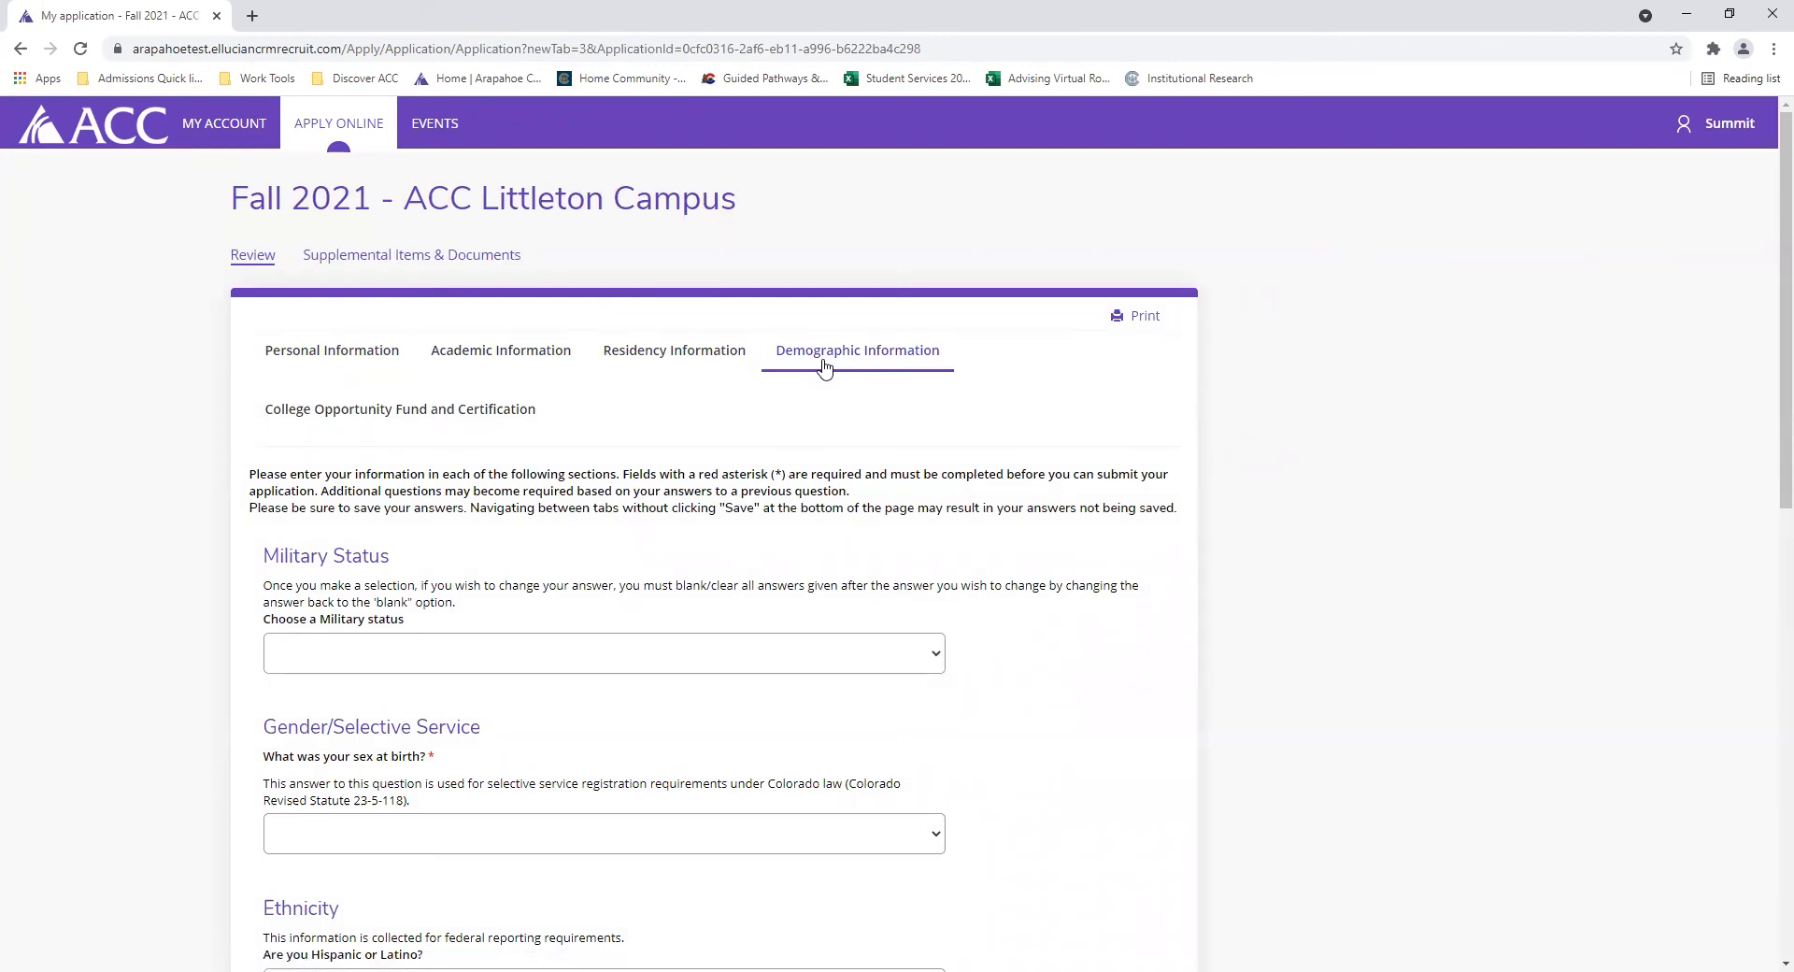
{"action": "mouse_move", "coordinate": [494, 422]}
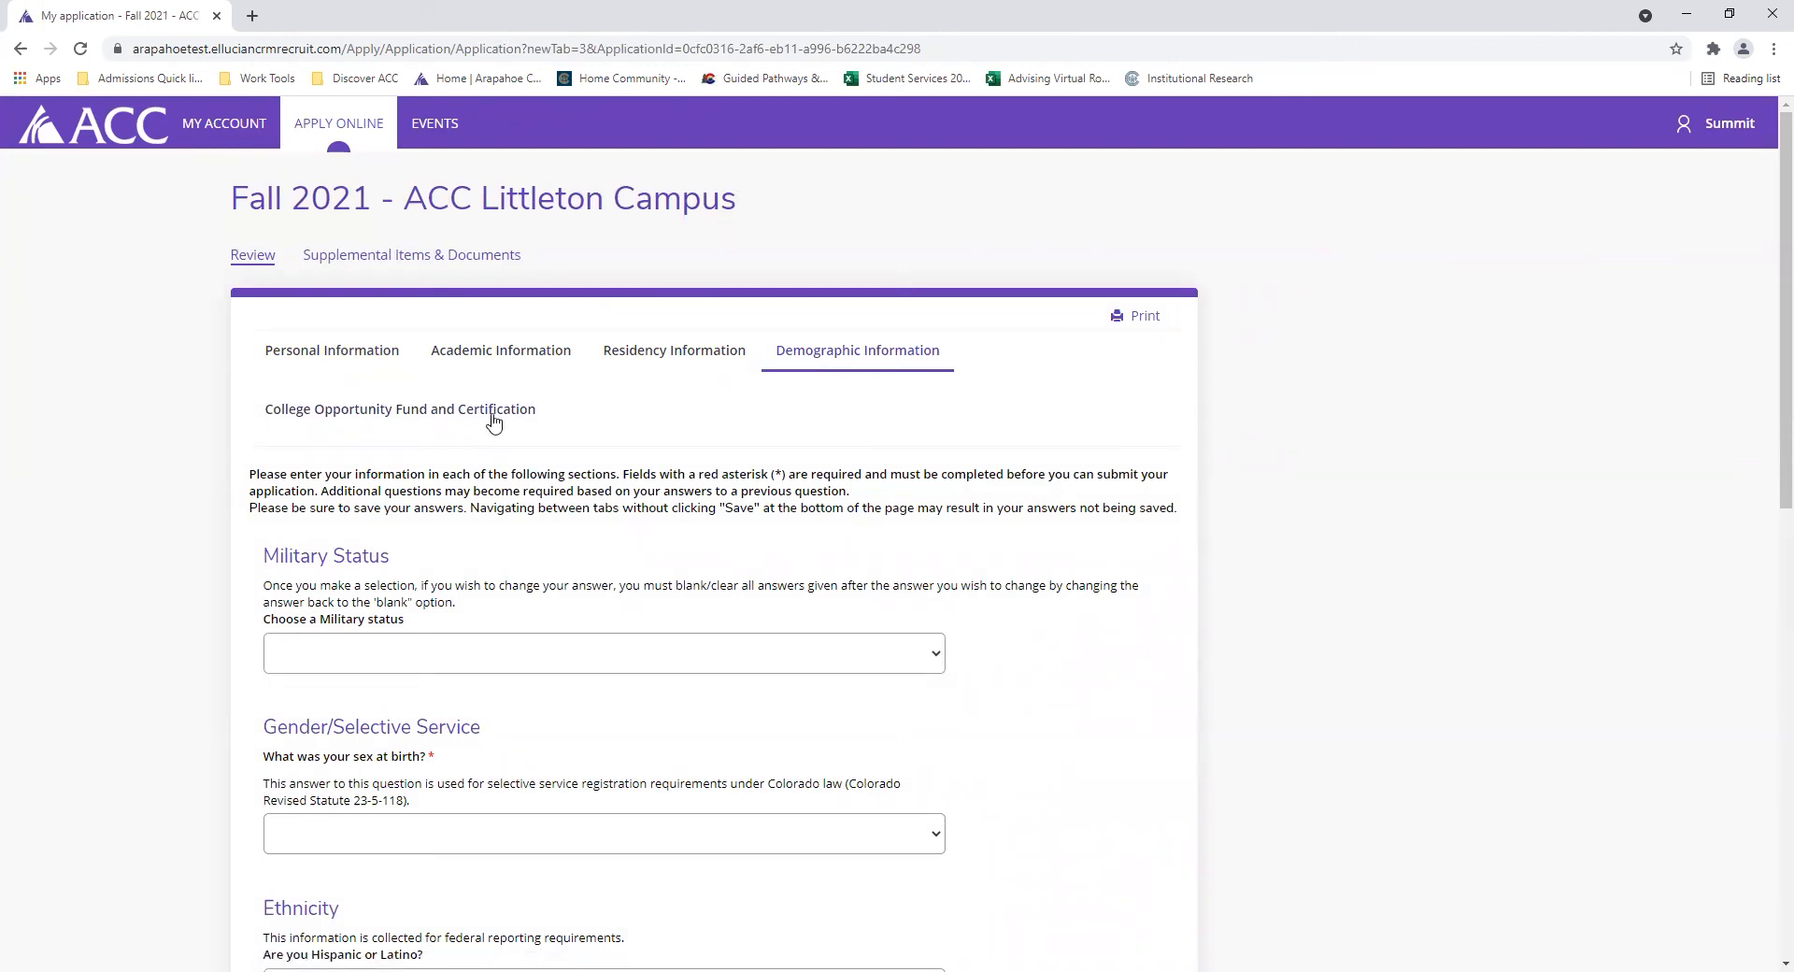
{"action": "left_click", "coordinate": [399, 408]}
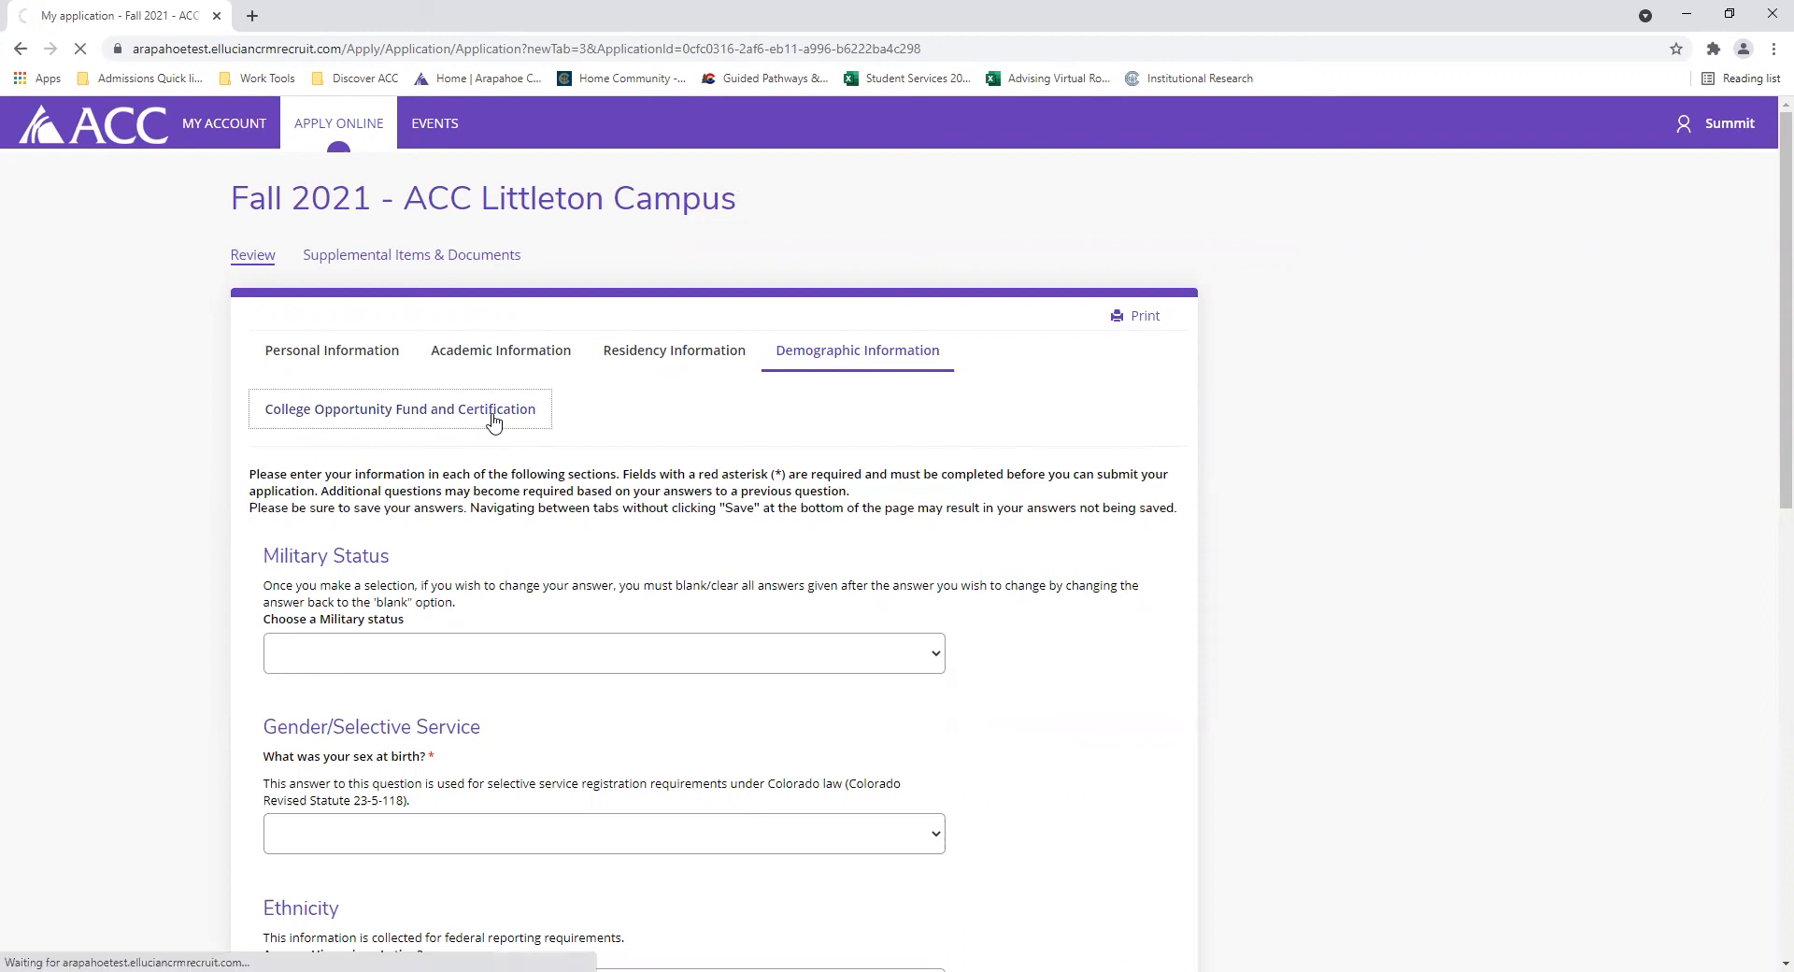
- Certify the application information as true by selecting Yes under Certification
{"action": "left_click", "coordinate": [398, 408]}
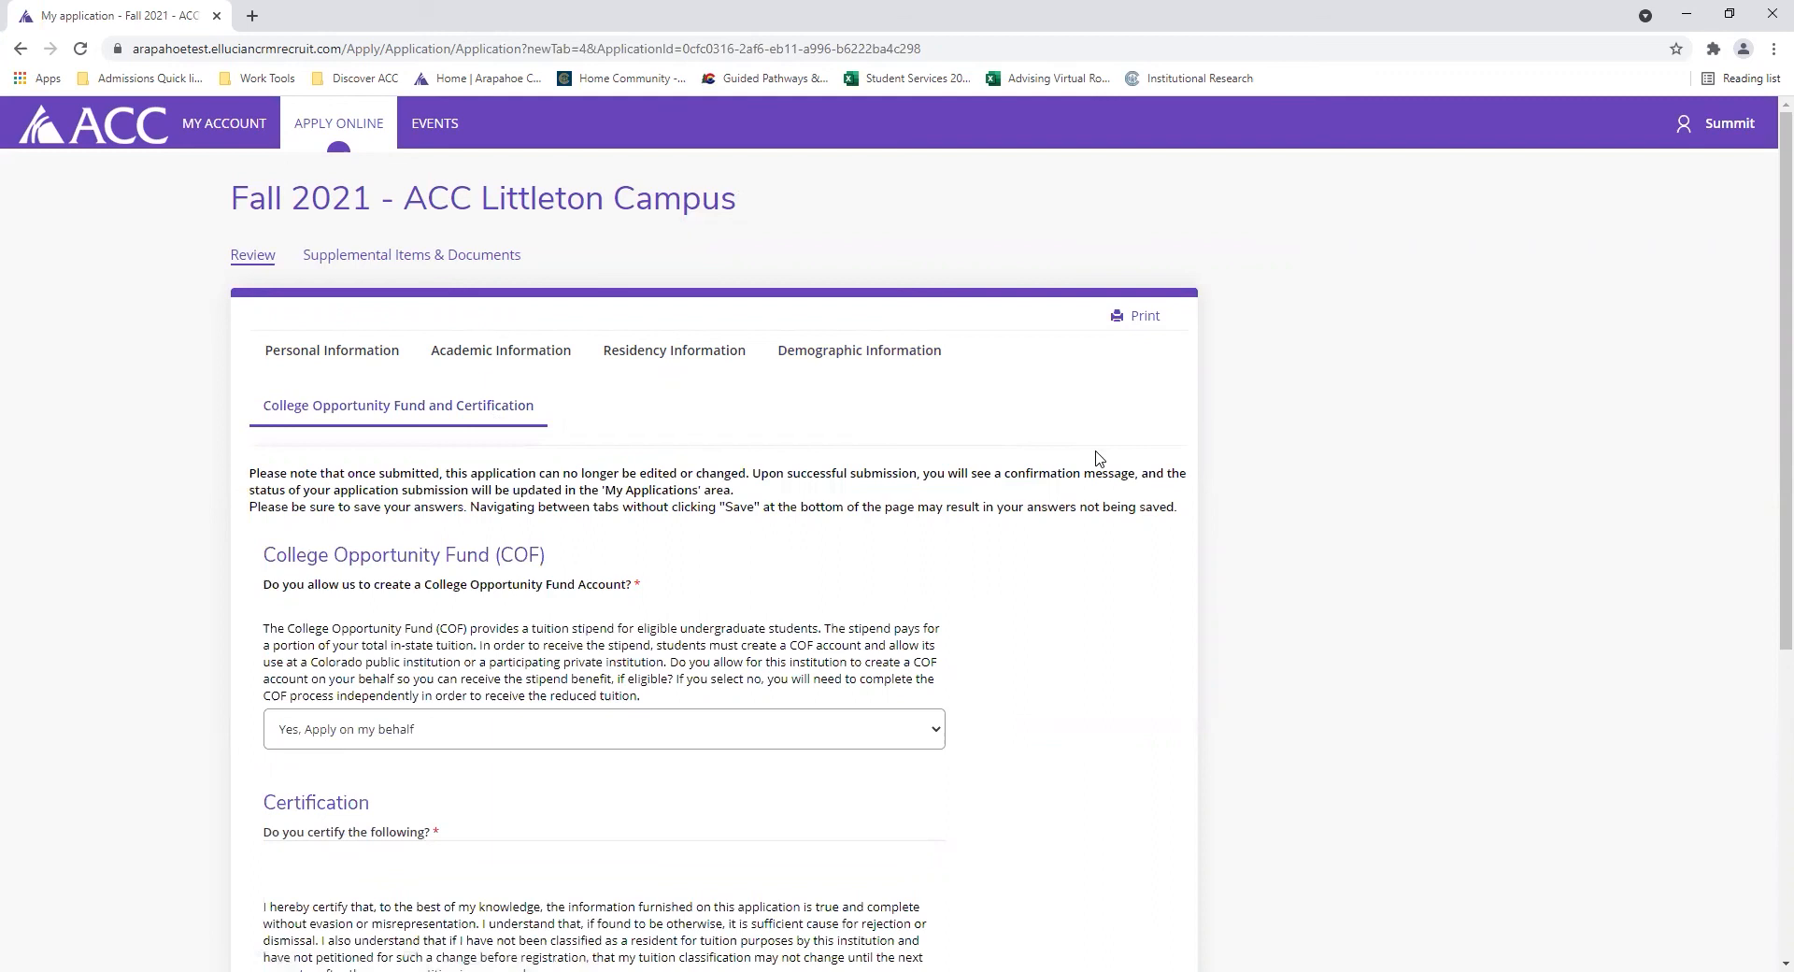
{"action": "mouse_move", "coordinate": [751, 736]}
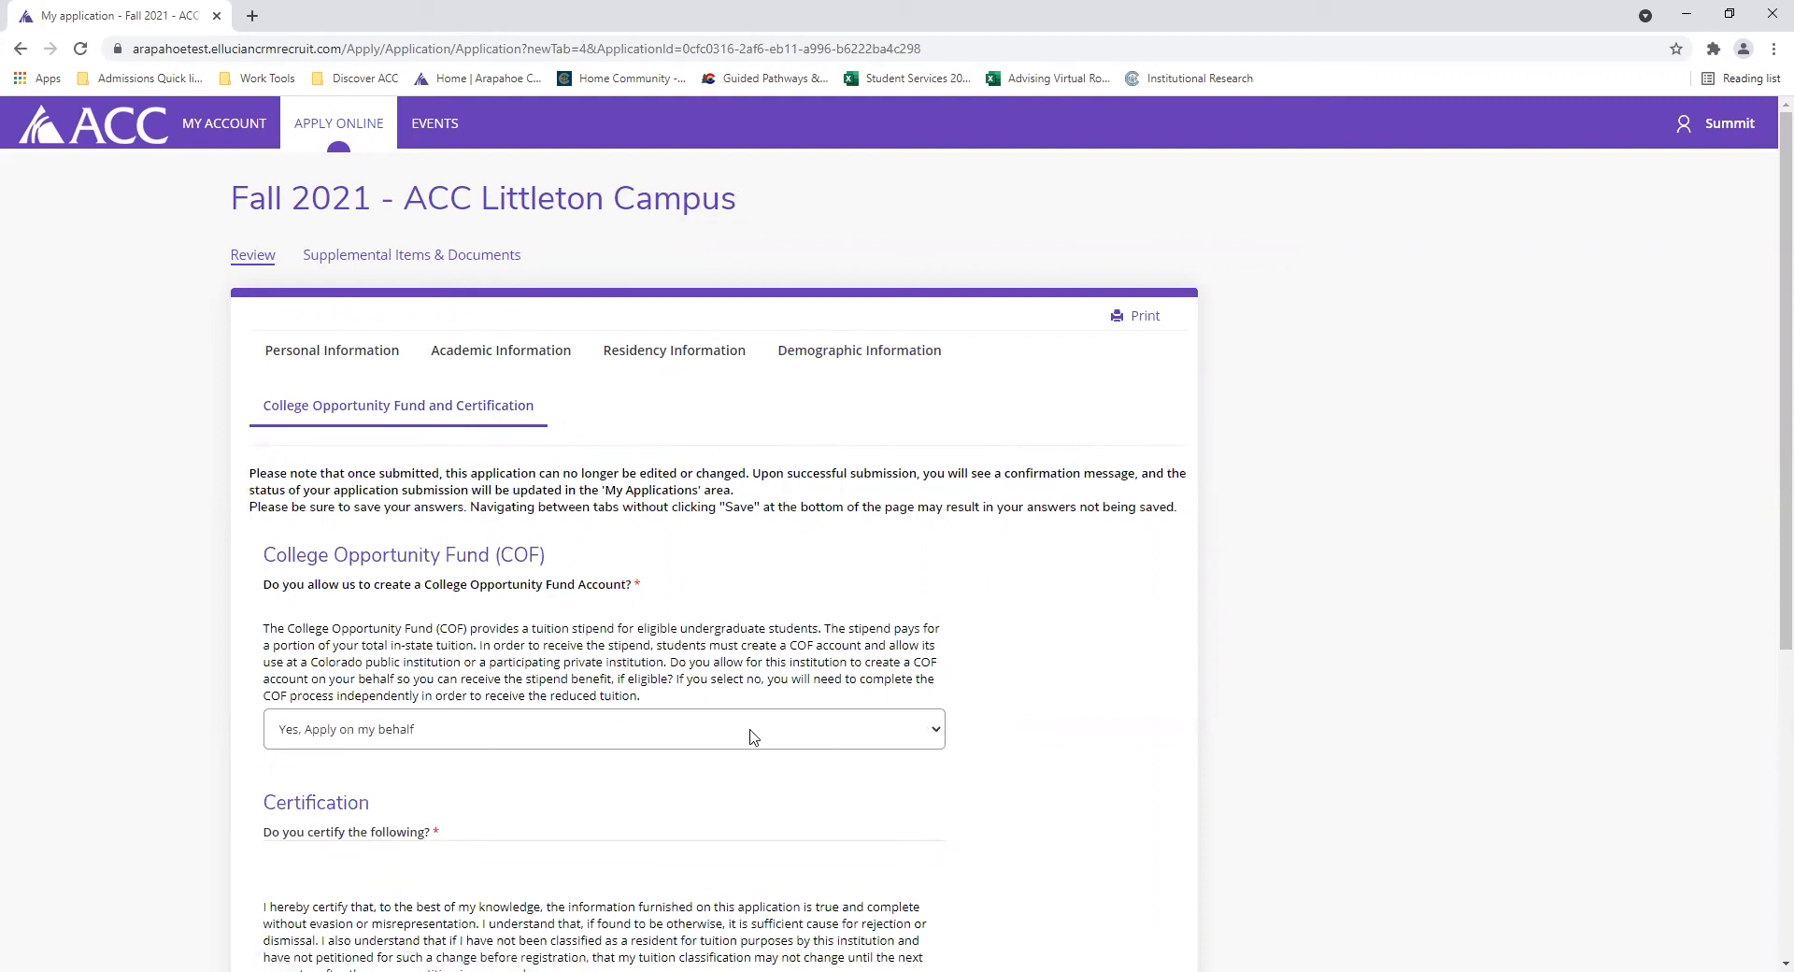
{"action": "scroll", "scroll_direction": "down", "scroll_amount": 3}
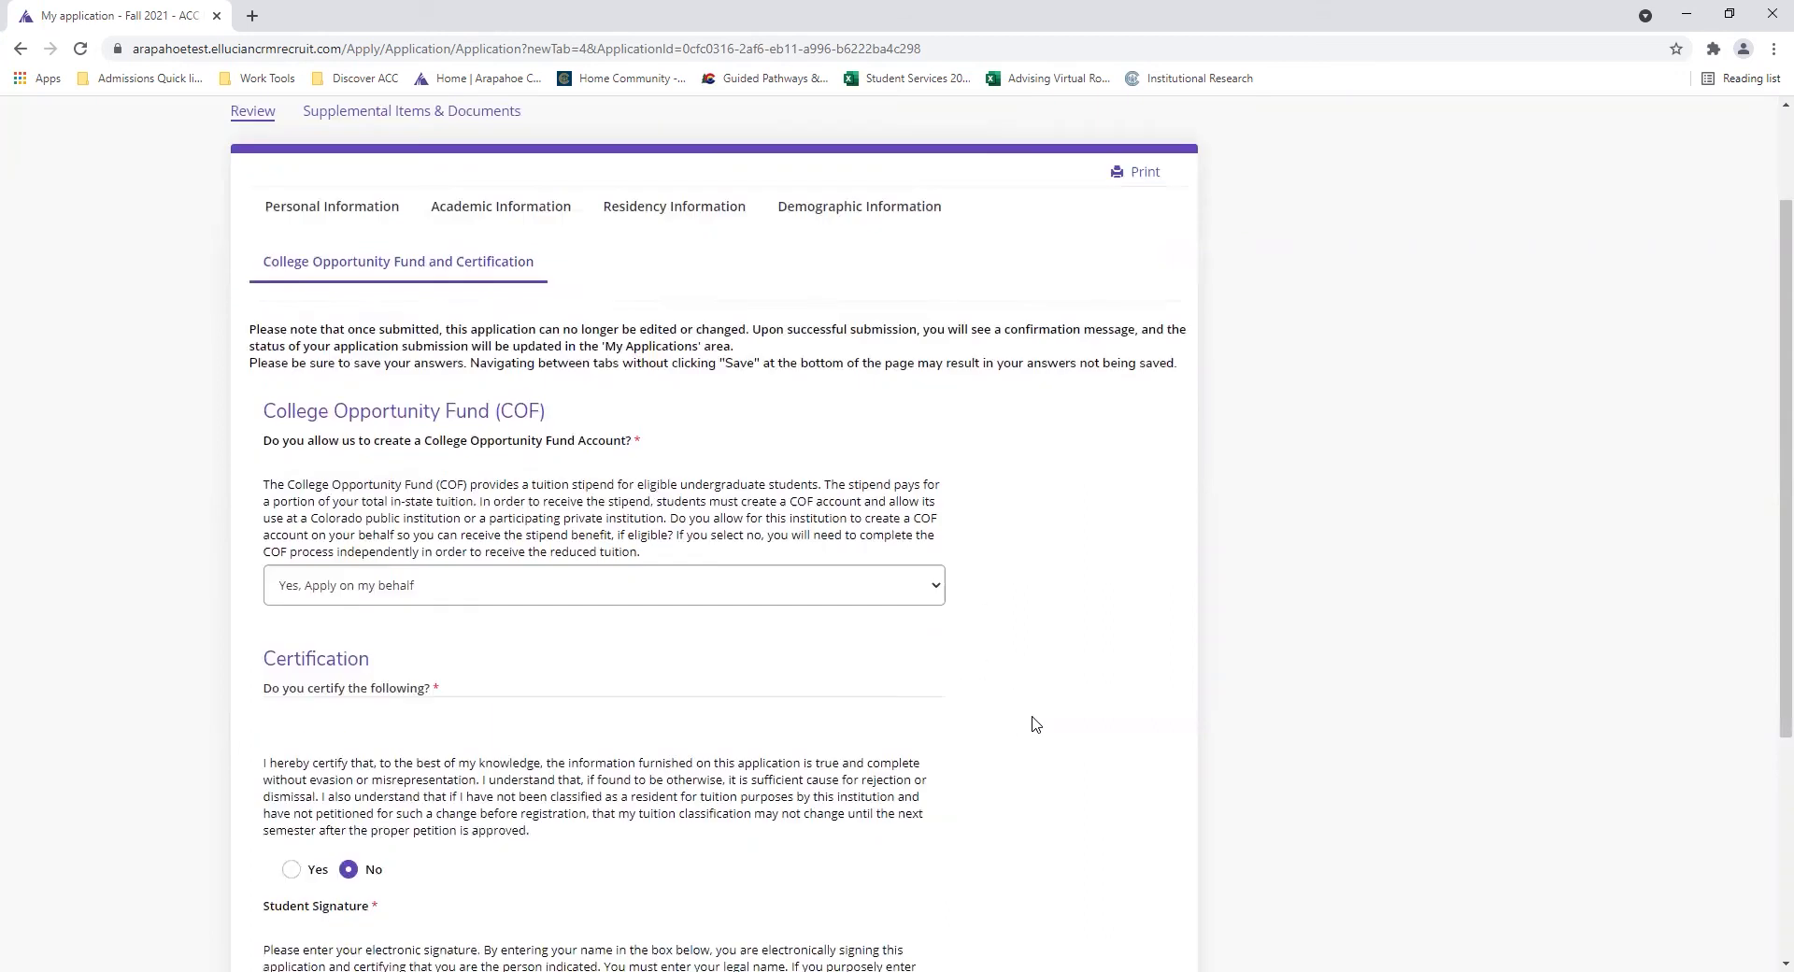
{"action": "scroll", "scroll_direction": "down", "scroll_amount": 3}
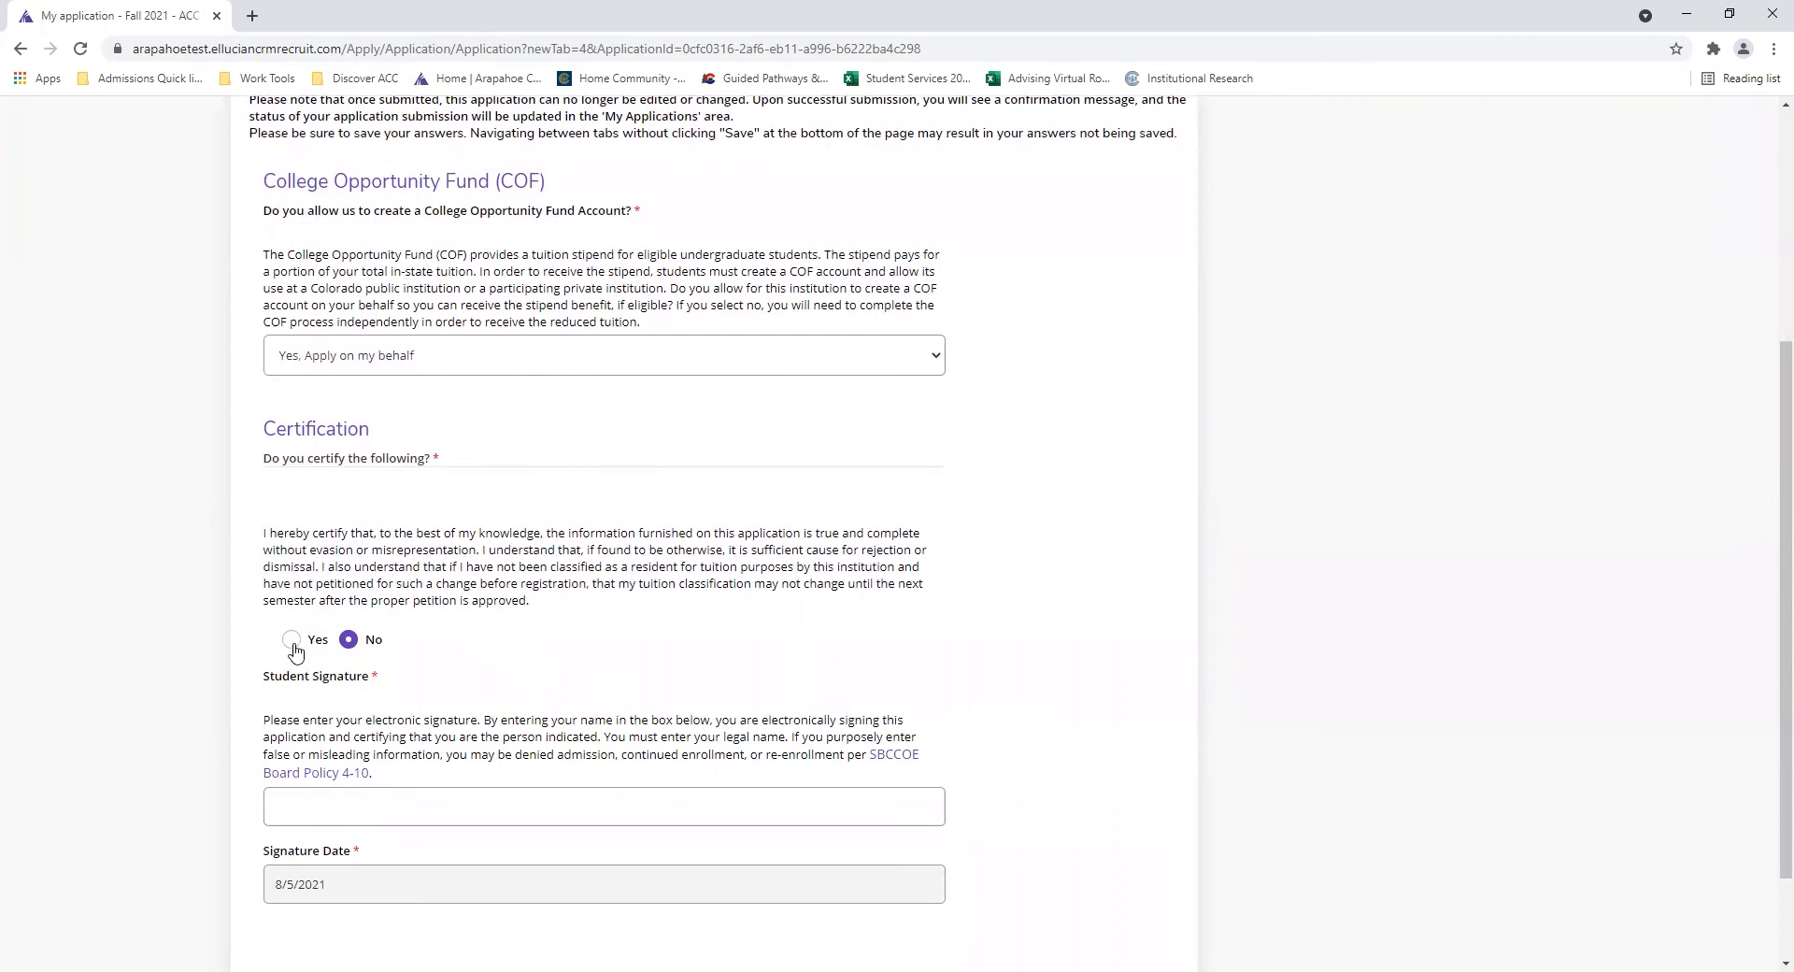
{"action": "left_click", "coordinate": [291, 639]}
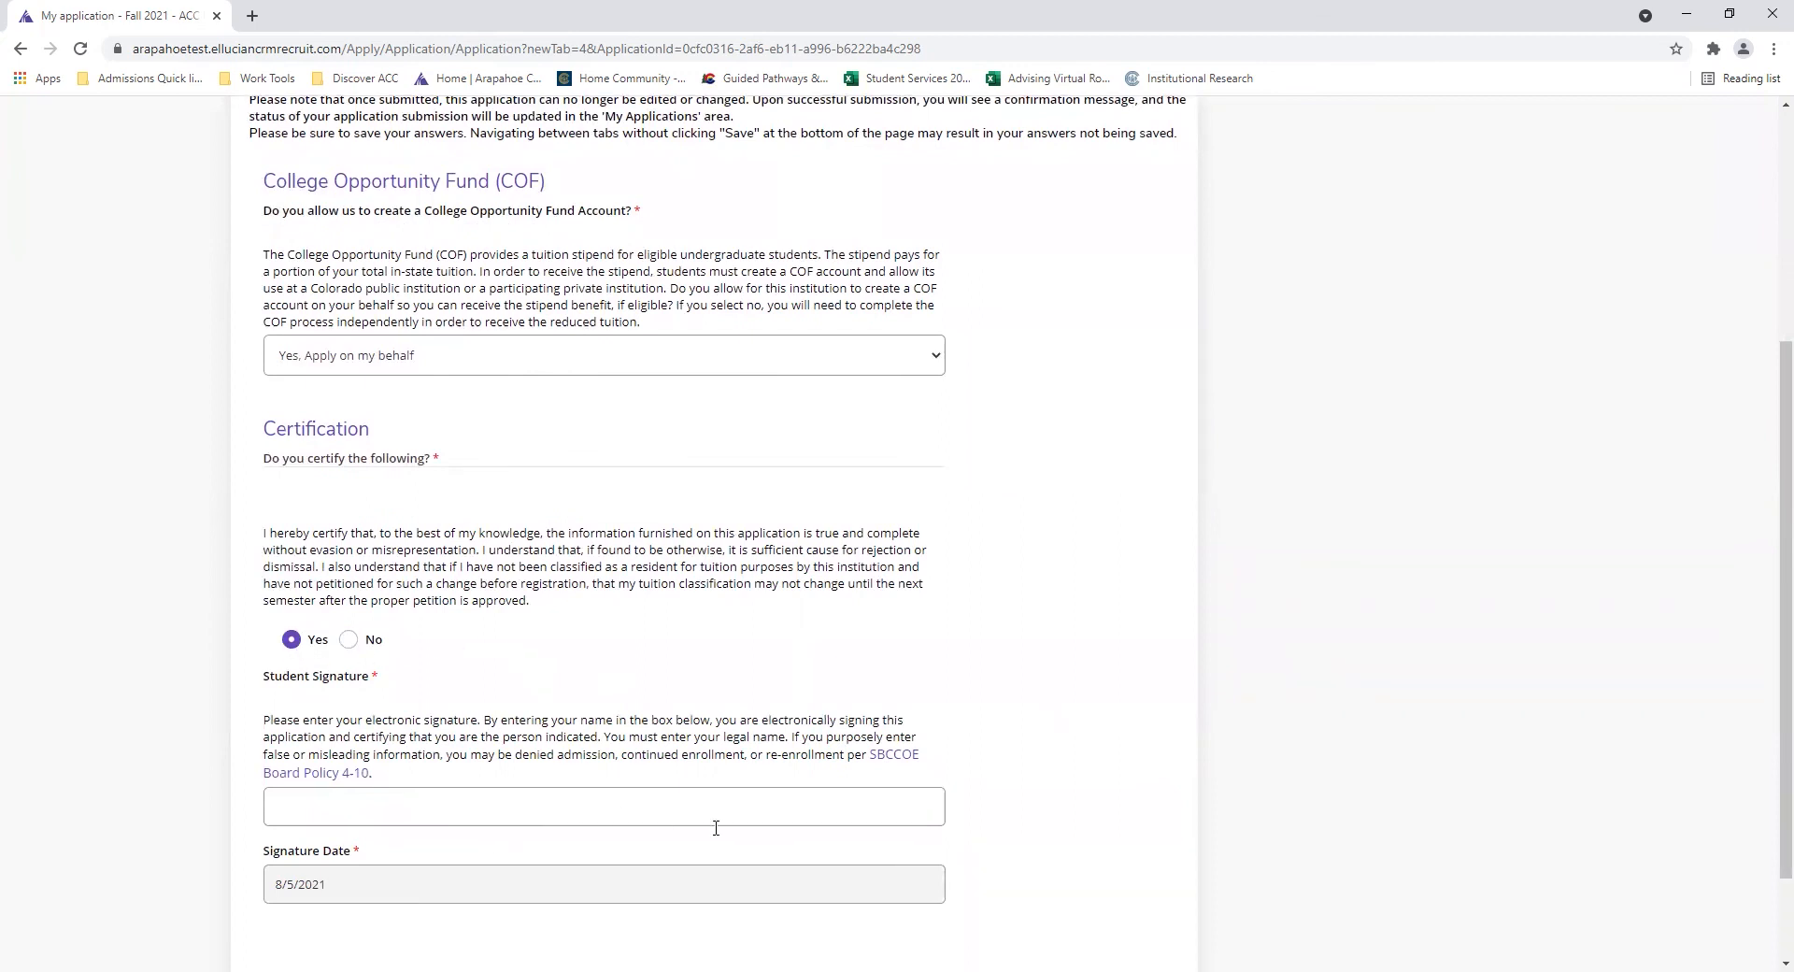
{"action": "scroll", "scroll_direction": "down", "scroll_amount": 3}
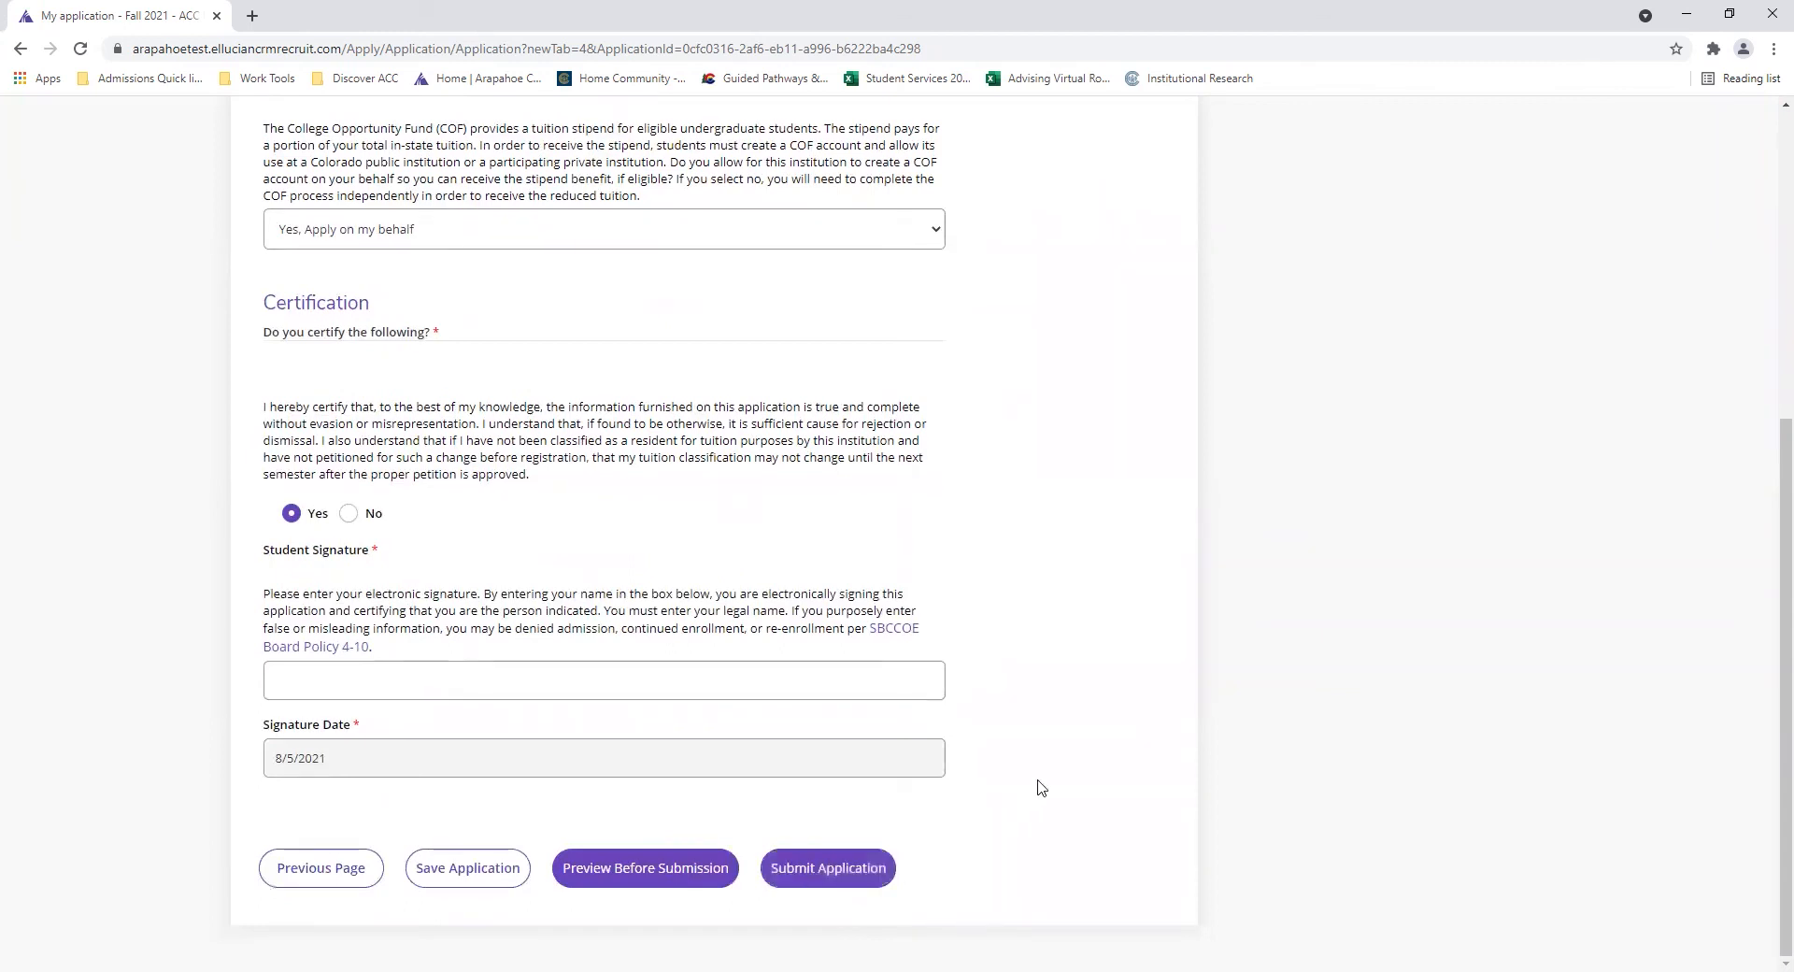
{"action": "mouse_move", "coordinate": [1035, 790]}
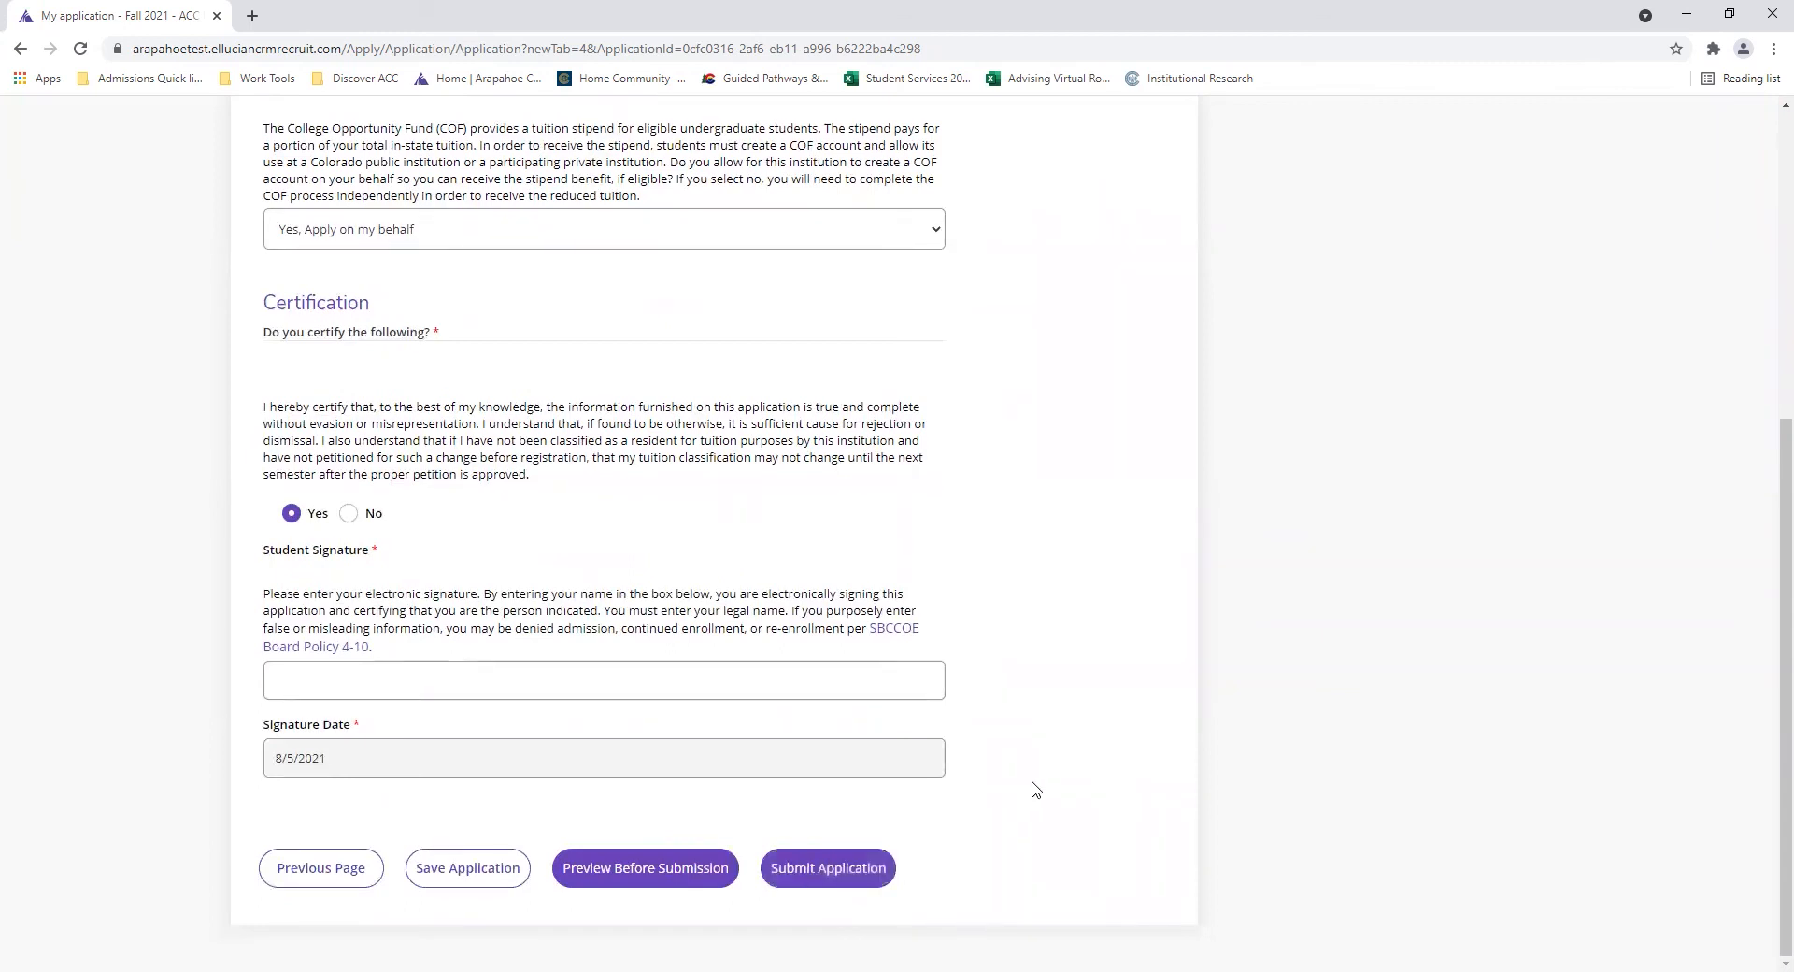